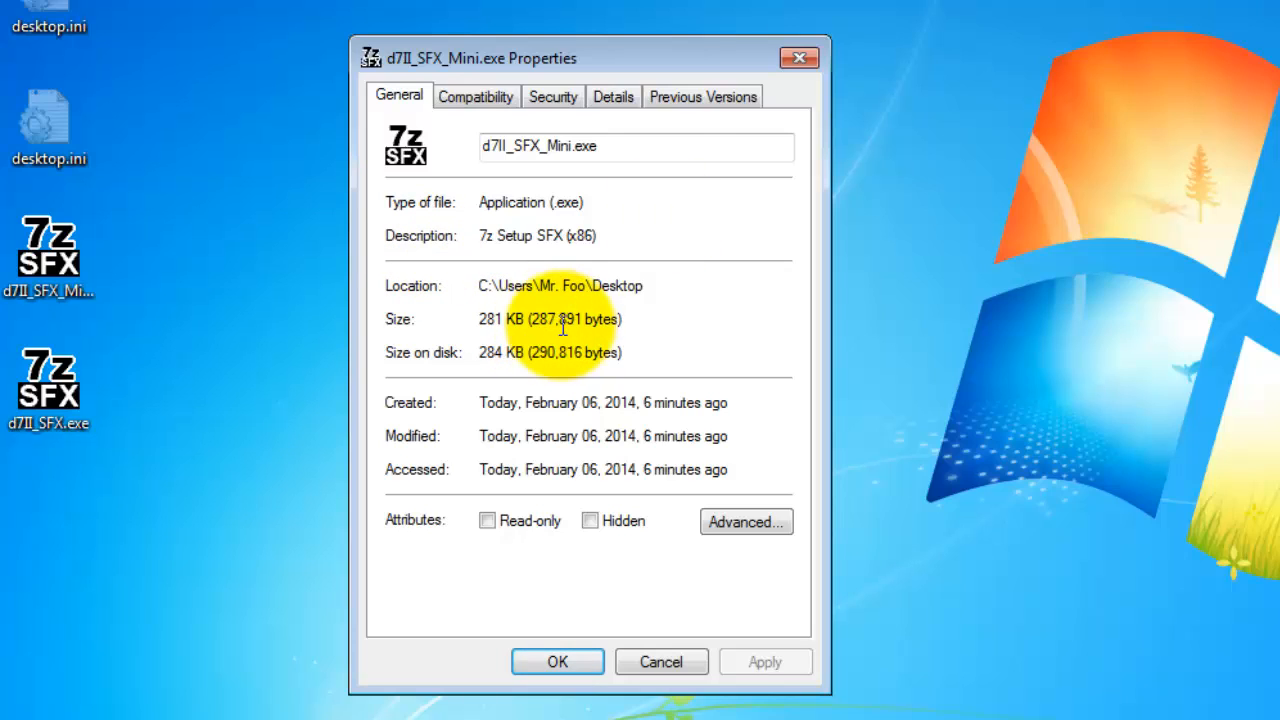
{"action": "mouse_move", "coordinate": [680, 585]}
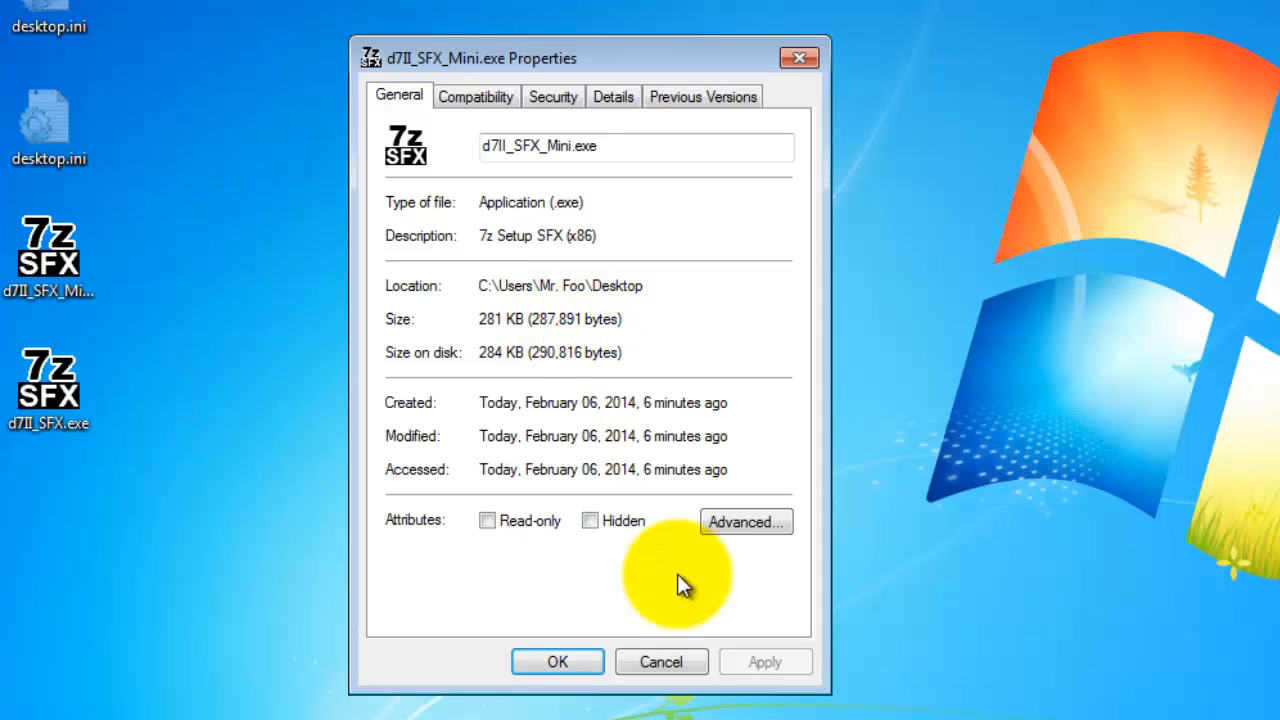
{"action": "mouse_move", "coordinate": [675, 570]}
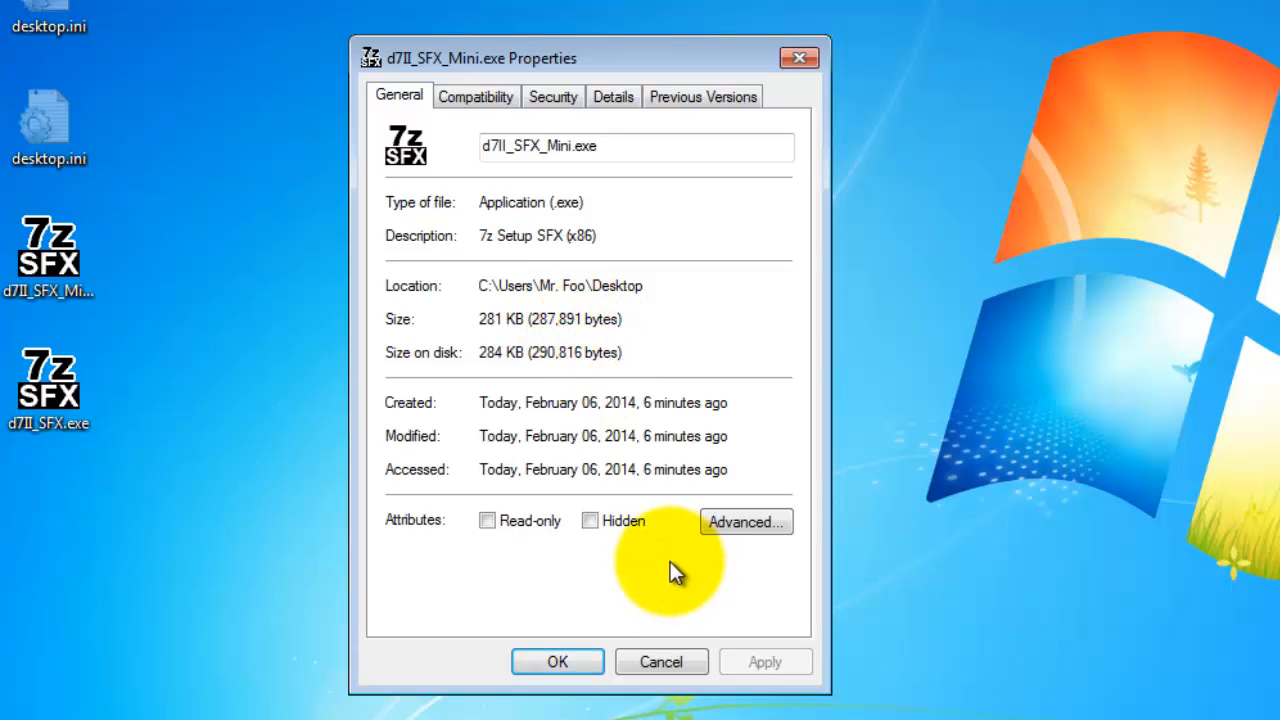
{"action": "mouse_move", "coordinate": [670, 515]}
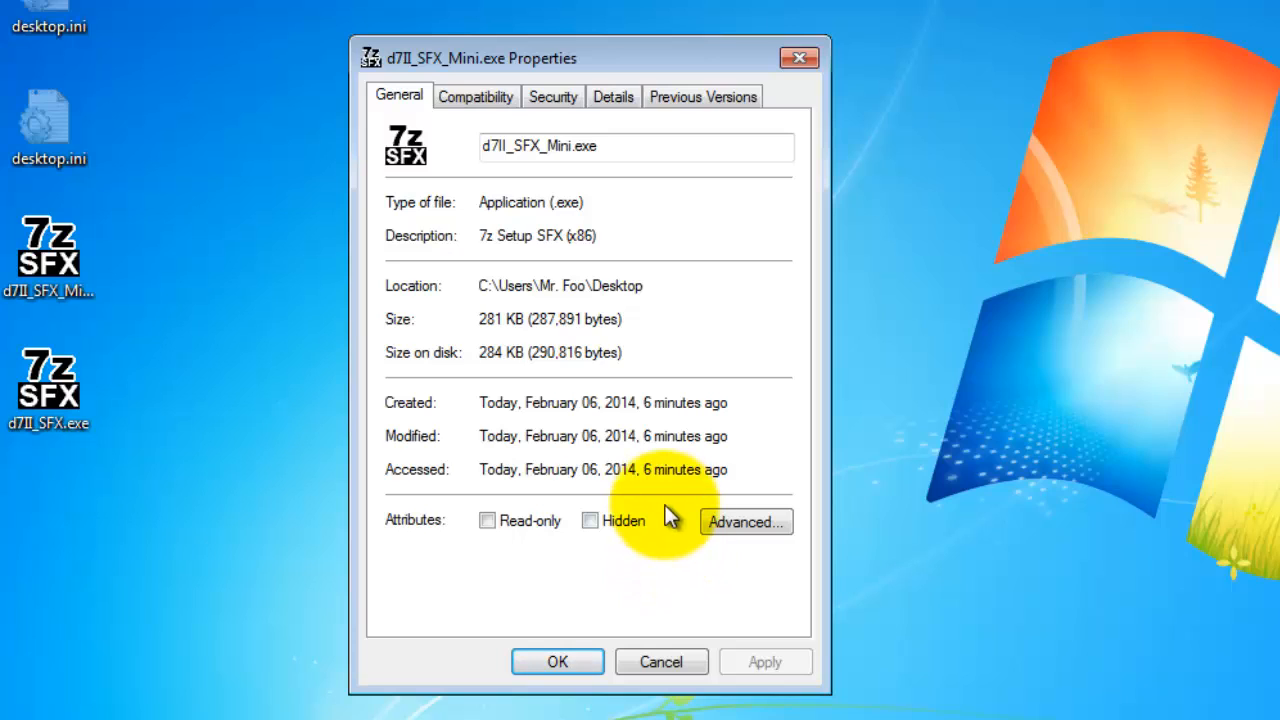
{"action": "mouse_move", "coordinate": [468, 55]}
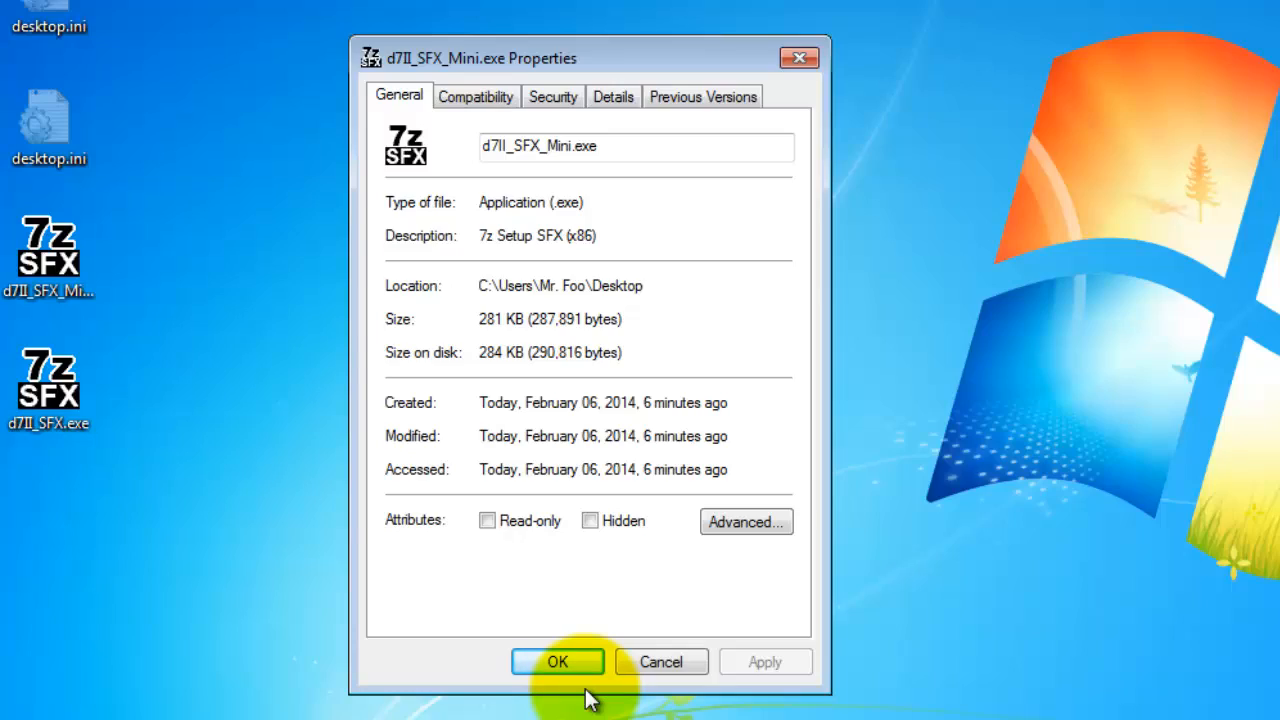
Close the file Properties window and browse d7II's Main menu, then its FTP menu
{"action": "left_click", "coordinate": [557, 662]}
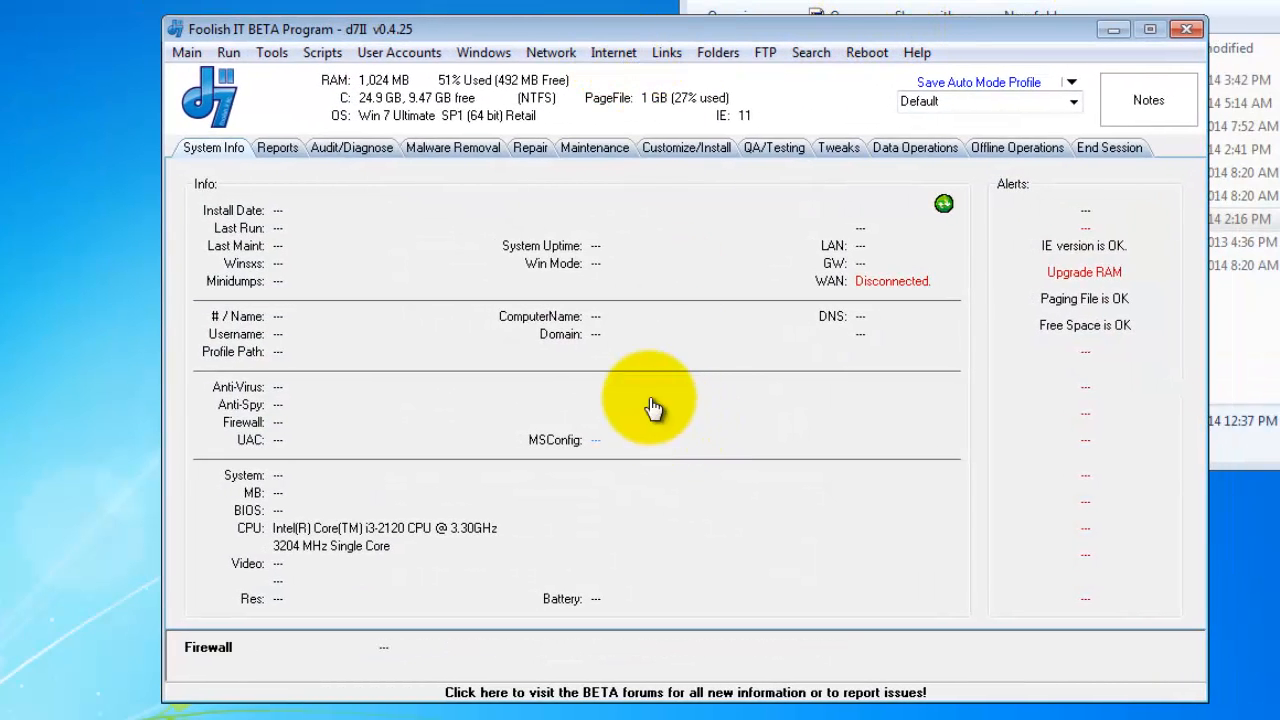
{"action": "left_click", "coordinate": [186, 52]}
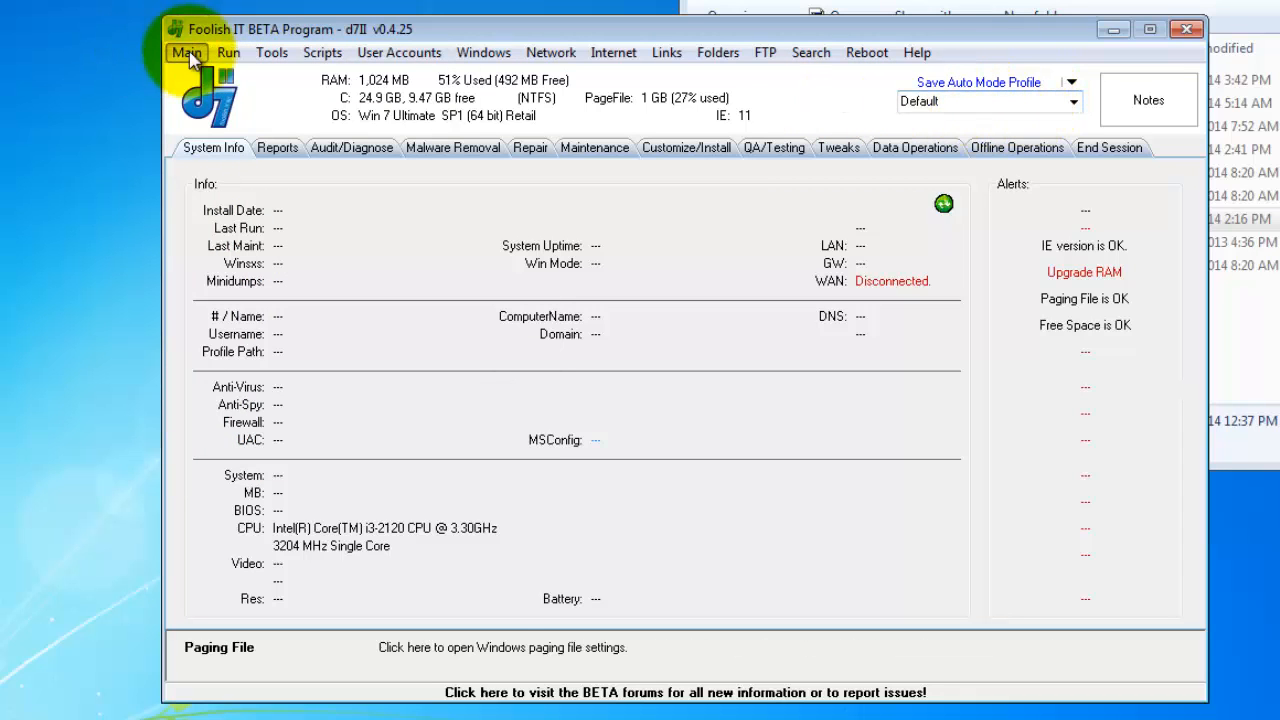
{"action": "left_click", "coordinate": [185, 52]}
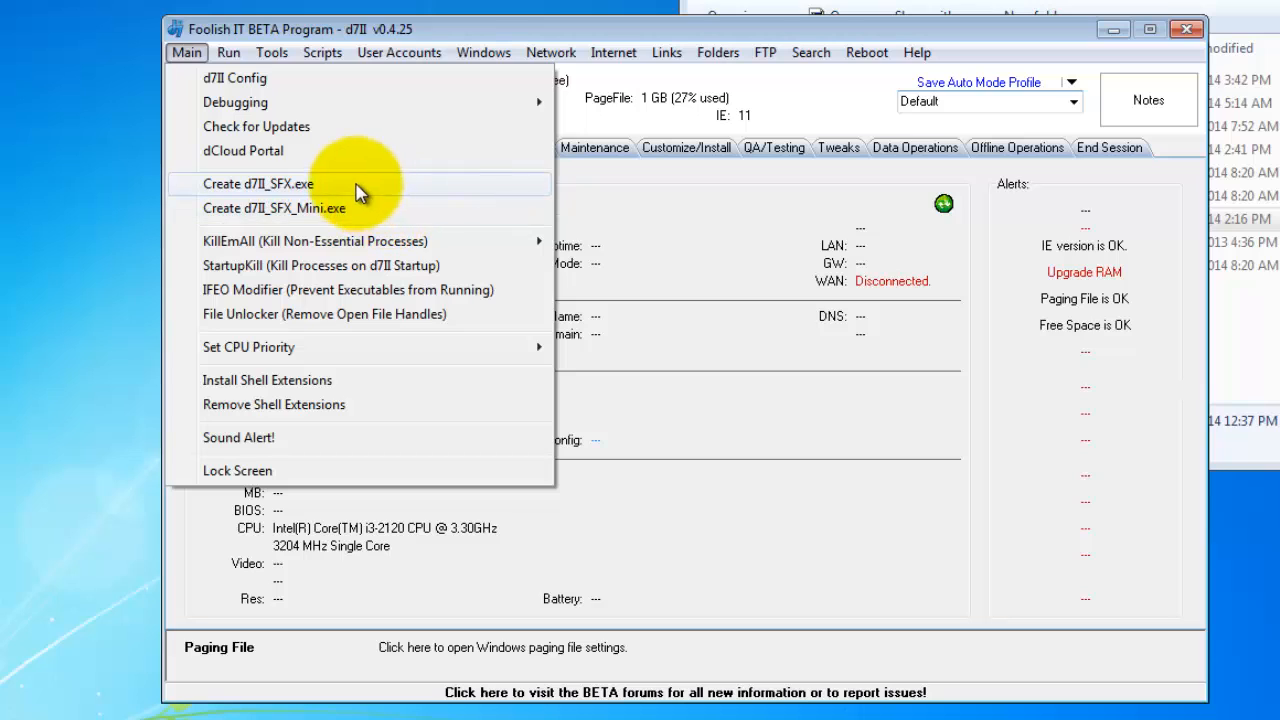
{"action": "mouse_move", "coordinate": [250, 151]}
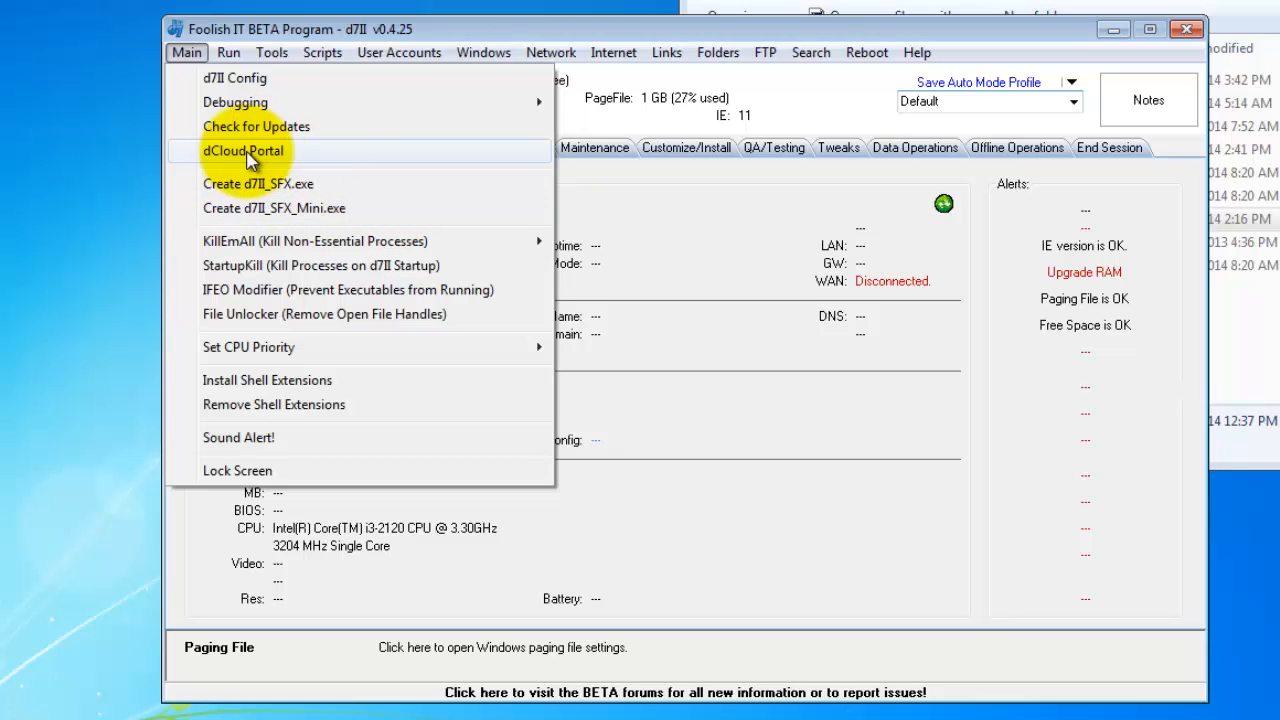
{"action": "mouse_move", "coordinate": [307, 160]}
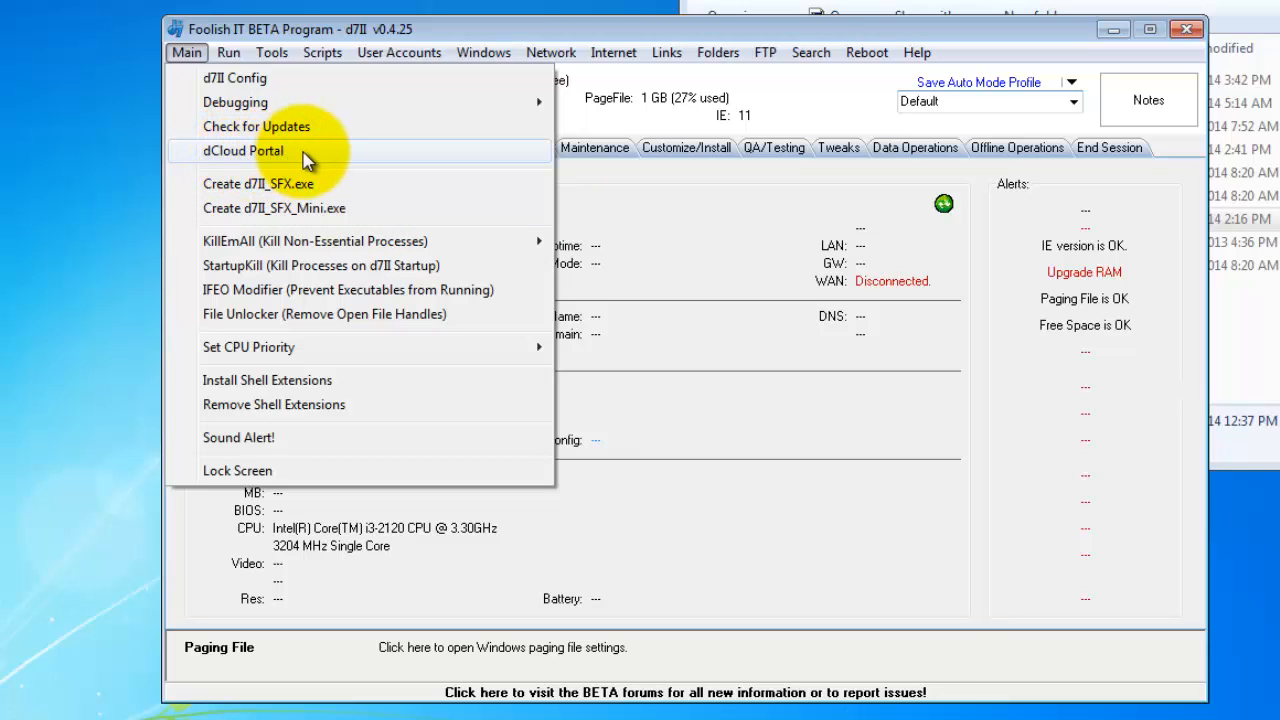
{"action": "left_click", "coordinate": [765, 52]}
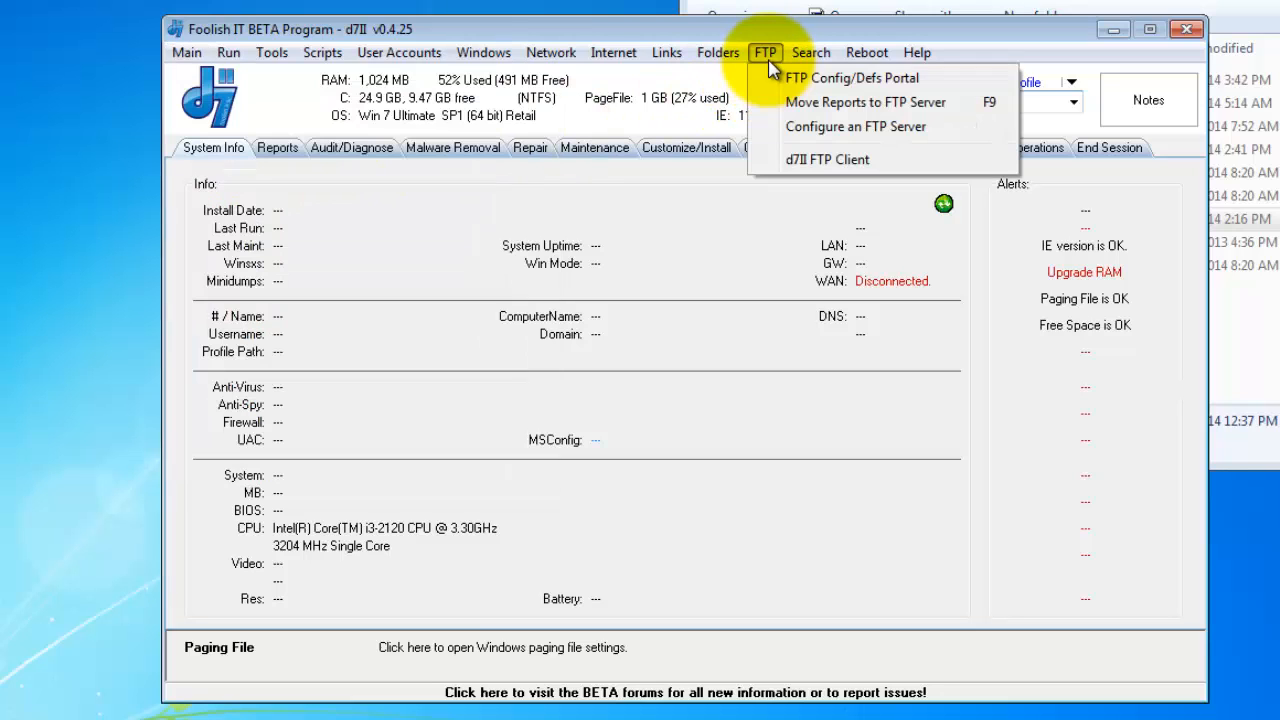
{"action": "mouse_move", "coordinate": [785, 126]}
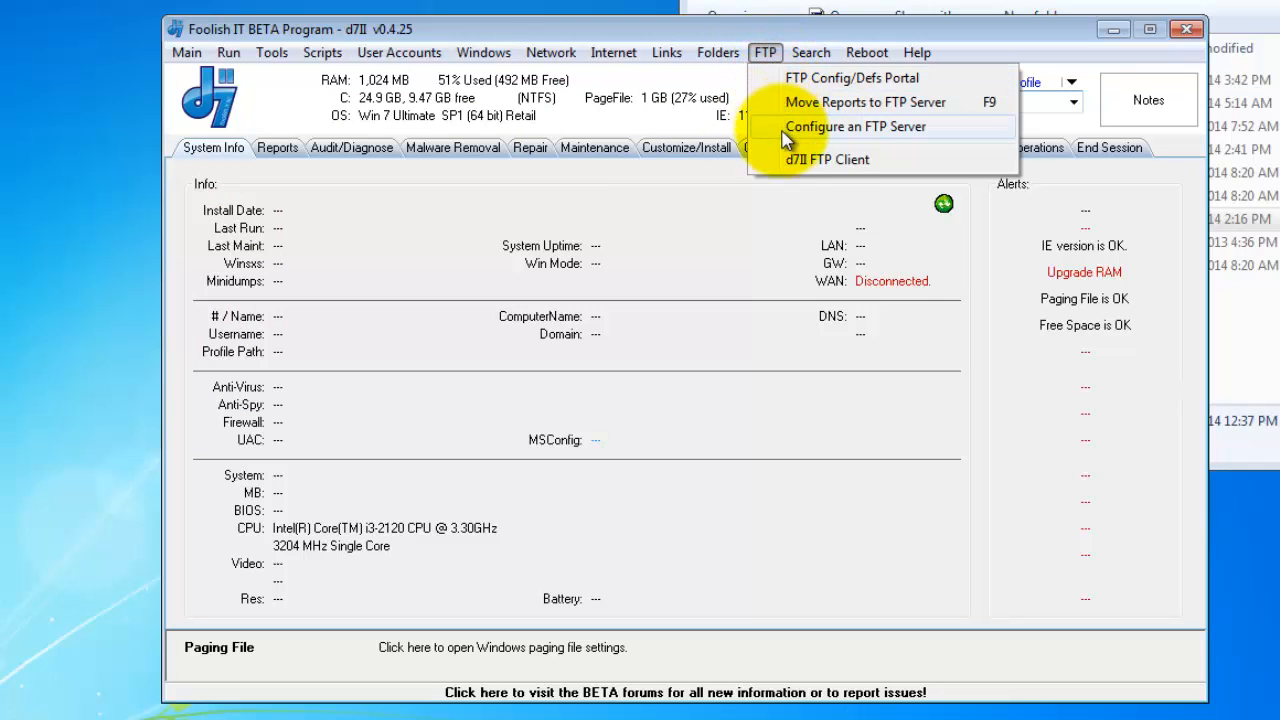
{"action": "mouse_move", "coordinate": [823, 89]}
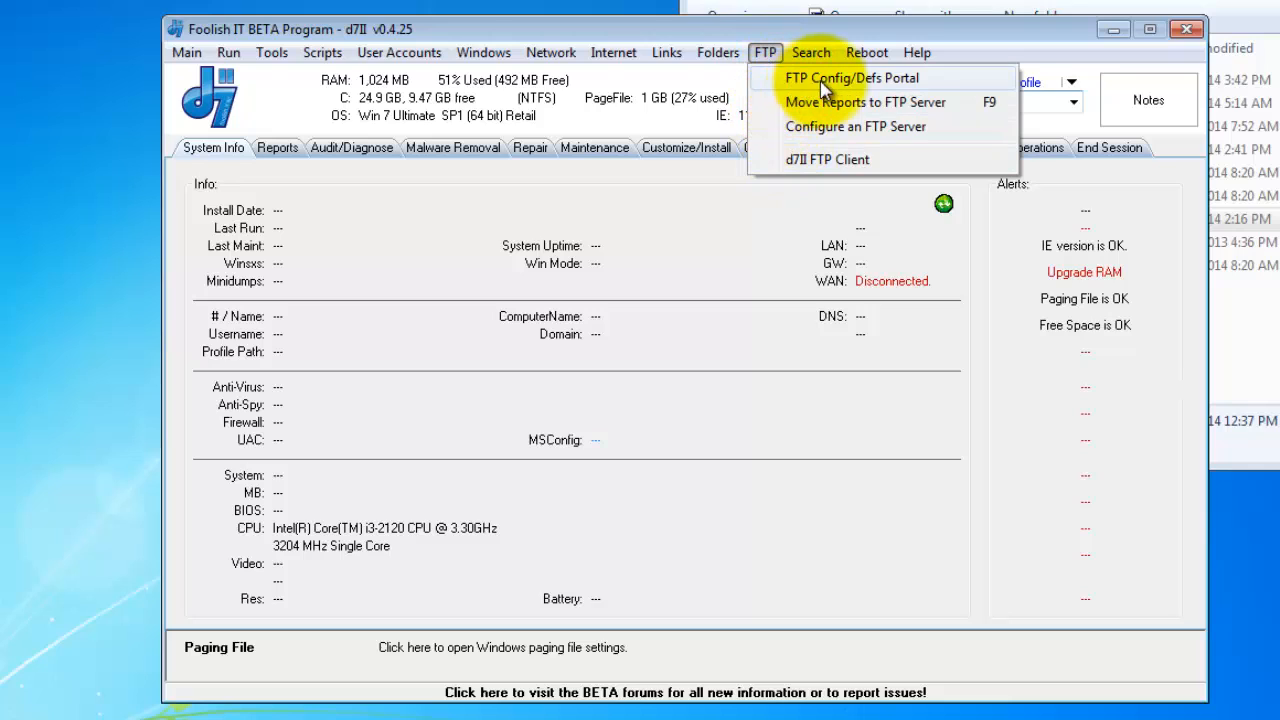
{"action": "mouse_move", "coordinate": [870, 90]}
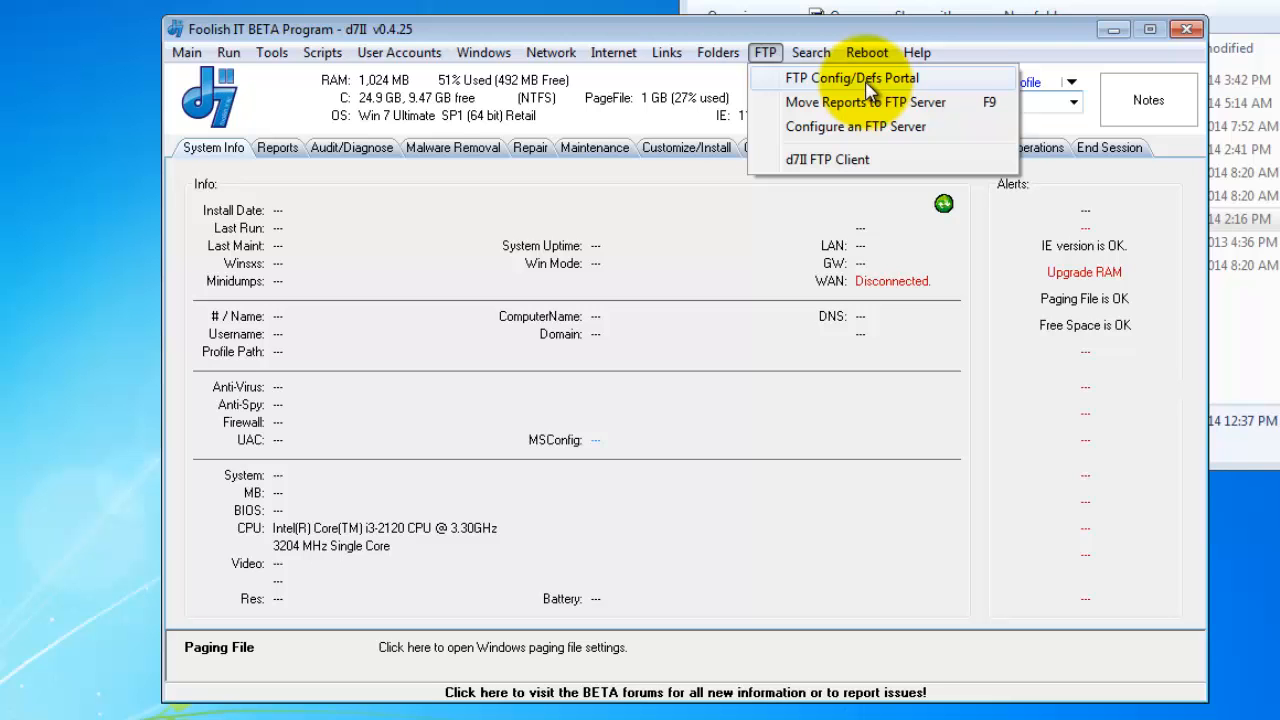
Check the FTP server settings on d7II Config's Session/Misc tab, then Save & Exit
{"action": "left_click", "coordinate": [186, 52]}
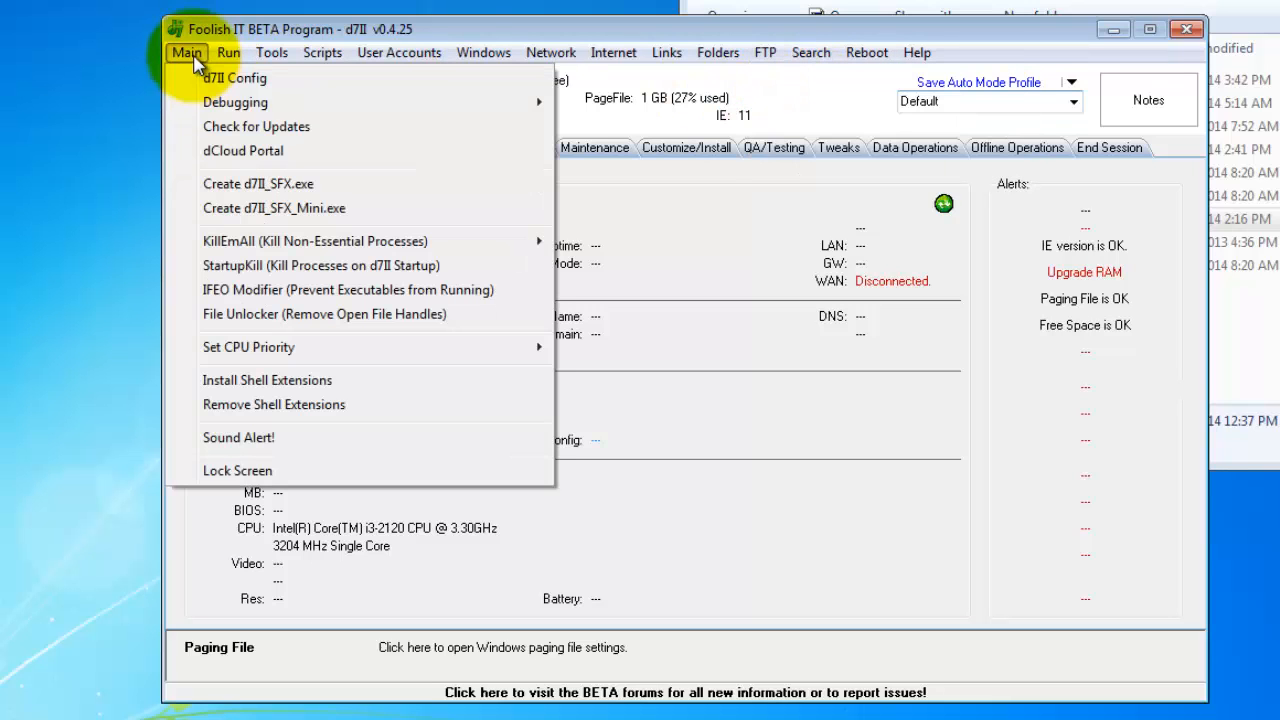
{"action": "left_click", "coordinate": [235, 78]}
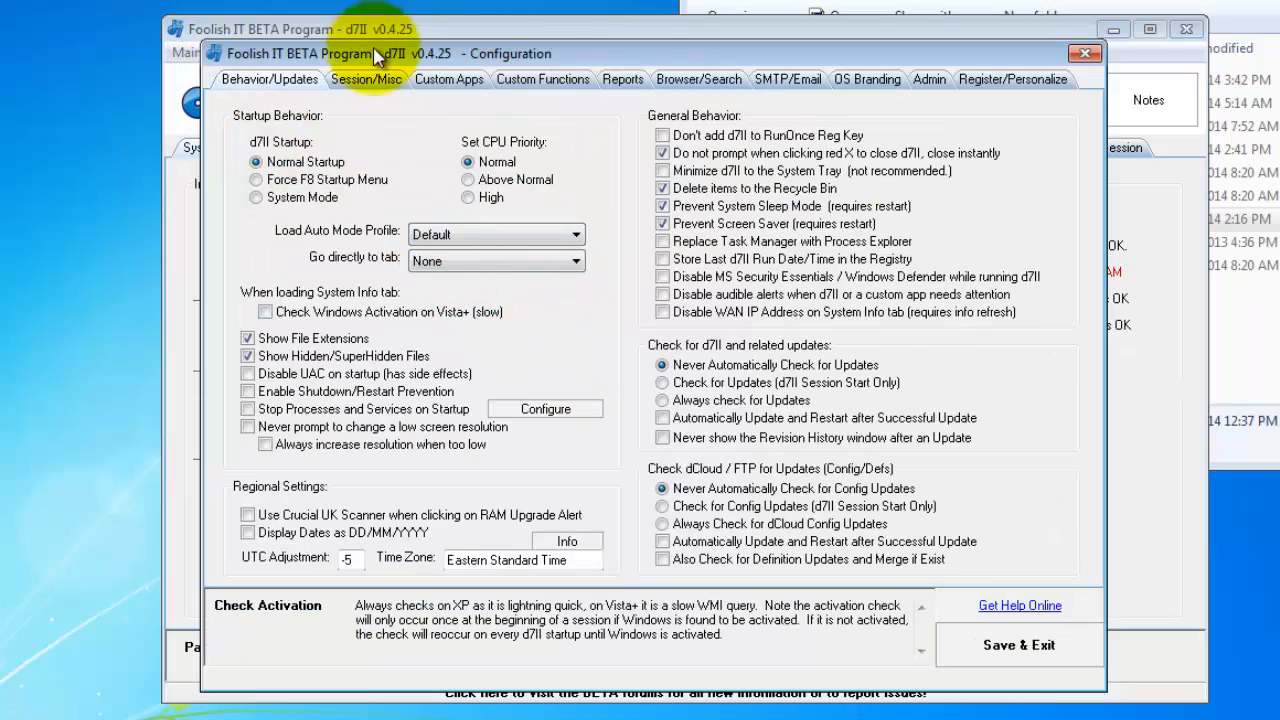
{"action": "left_click", "coordinate": [366, 79]}
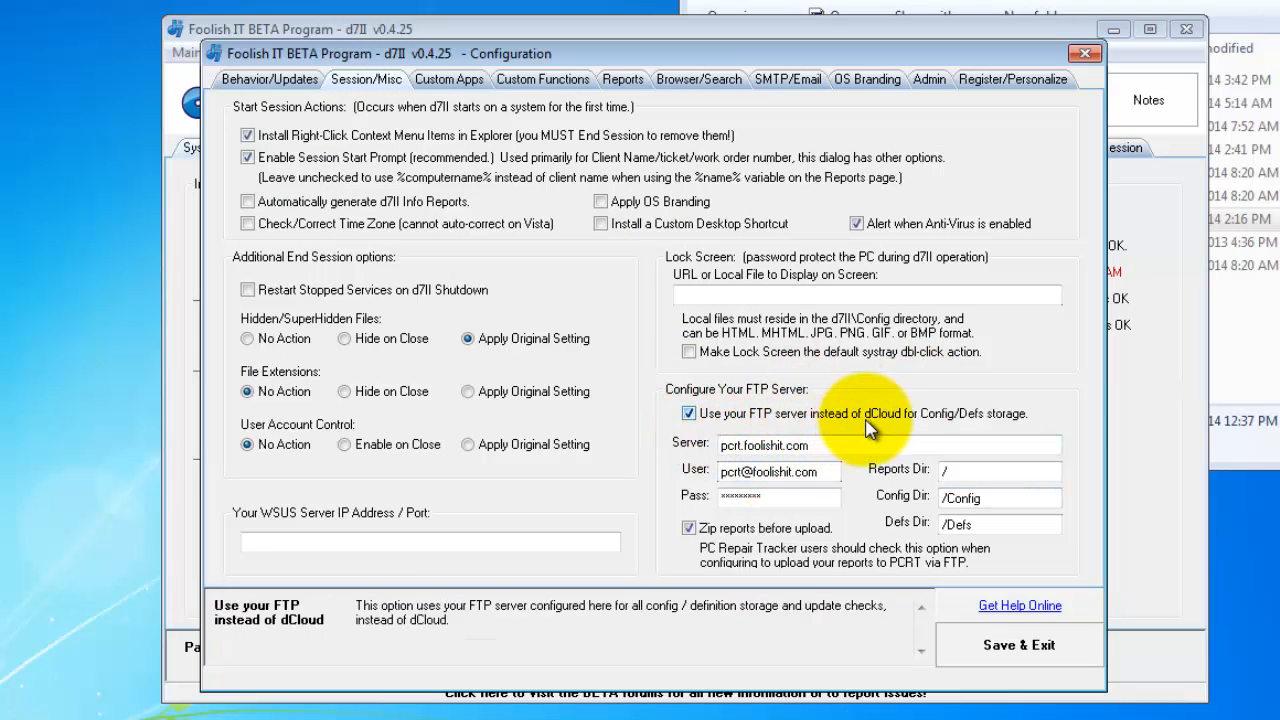
{"action": "mouse_move", "coordinate": [1005, 432]}
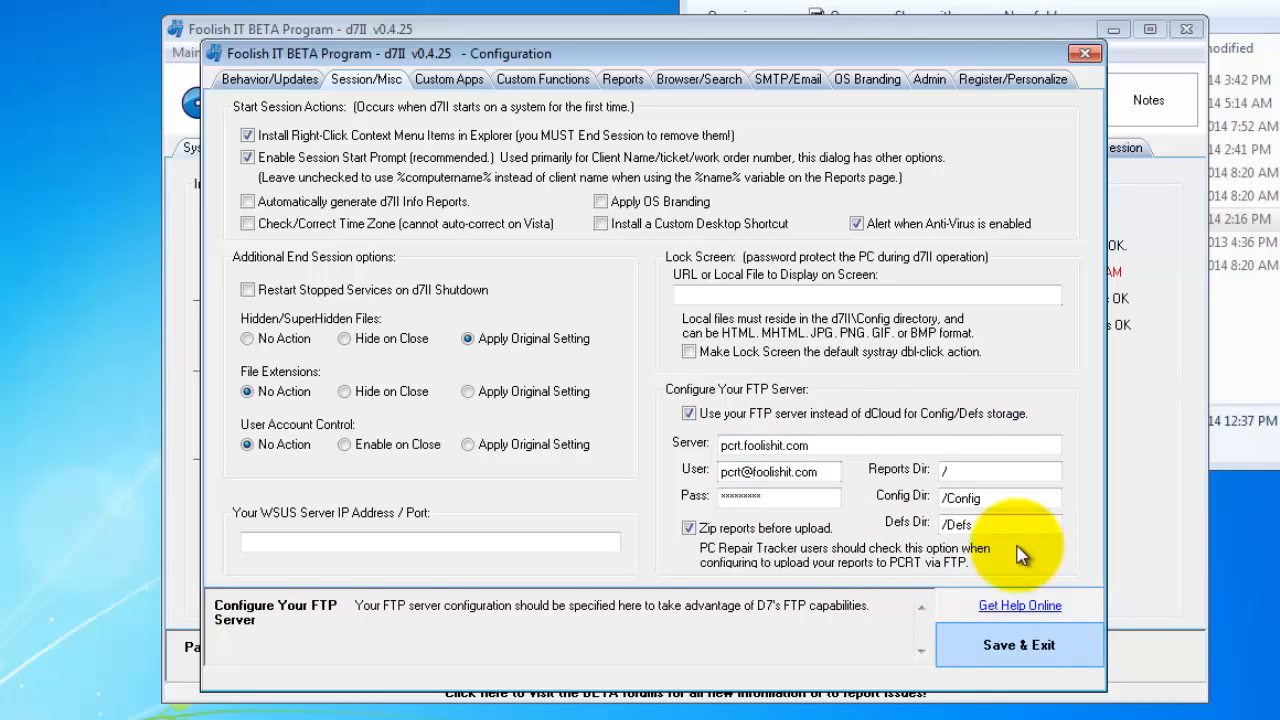
{"action": "left_click", "coordinate": [186, 52]}
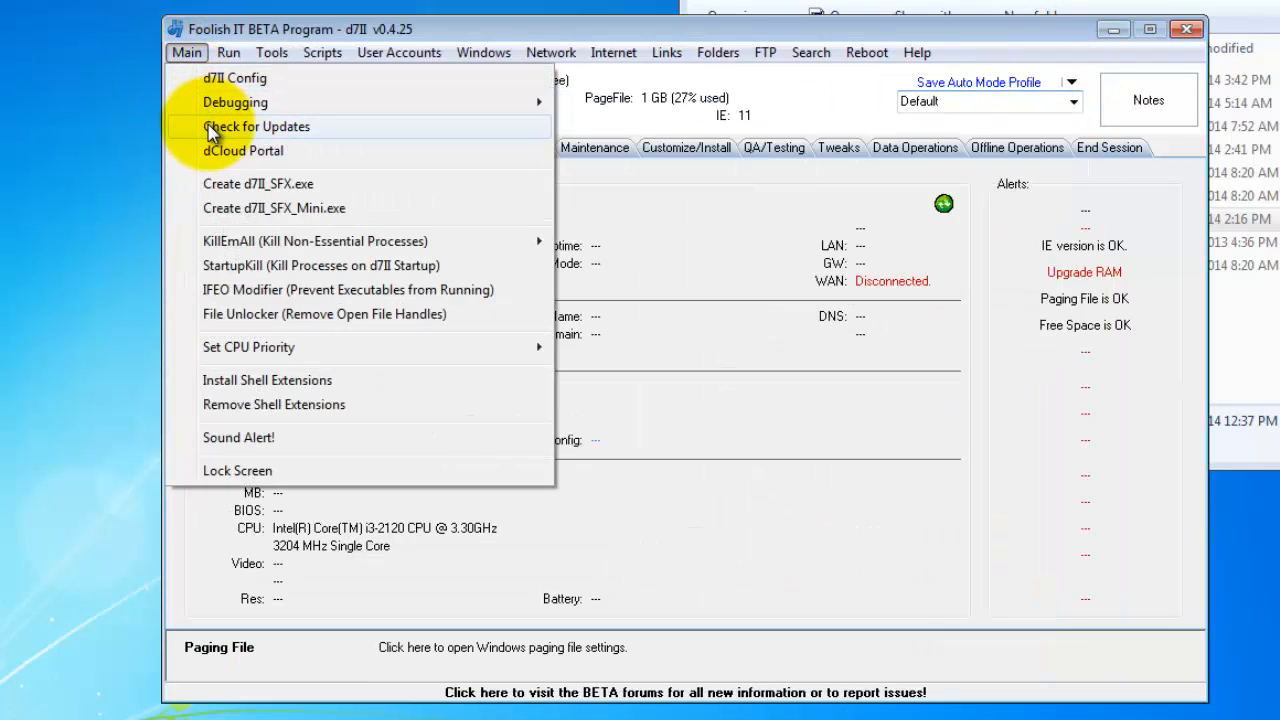
{"action": "mouse_move", "coordinate": [242, 151]}
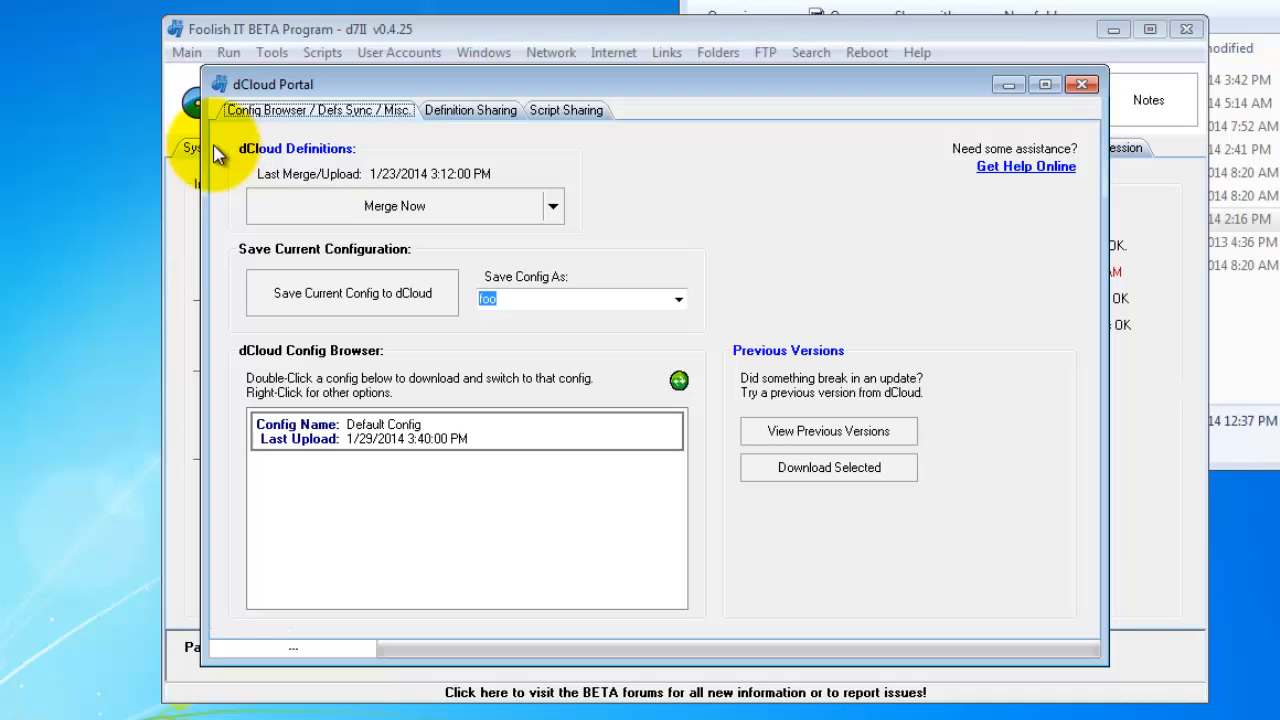
{"action": "mouse_move", "coordinate": [280, 165]}
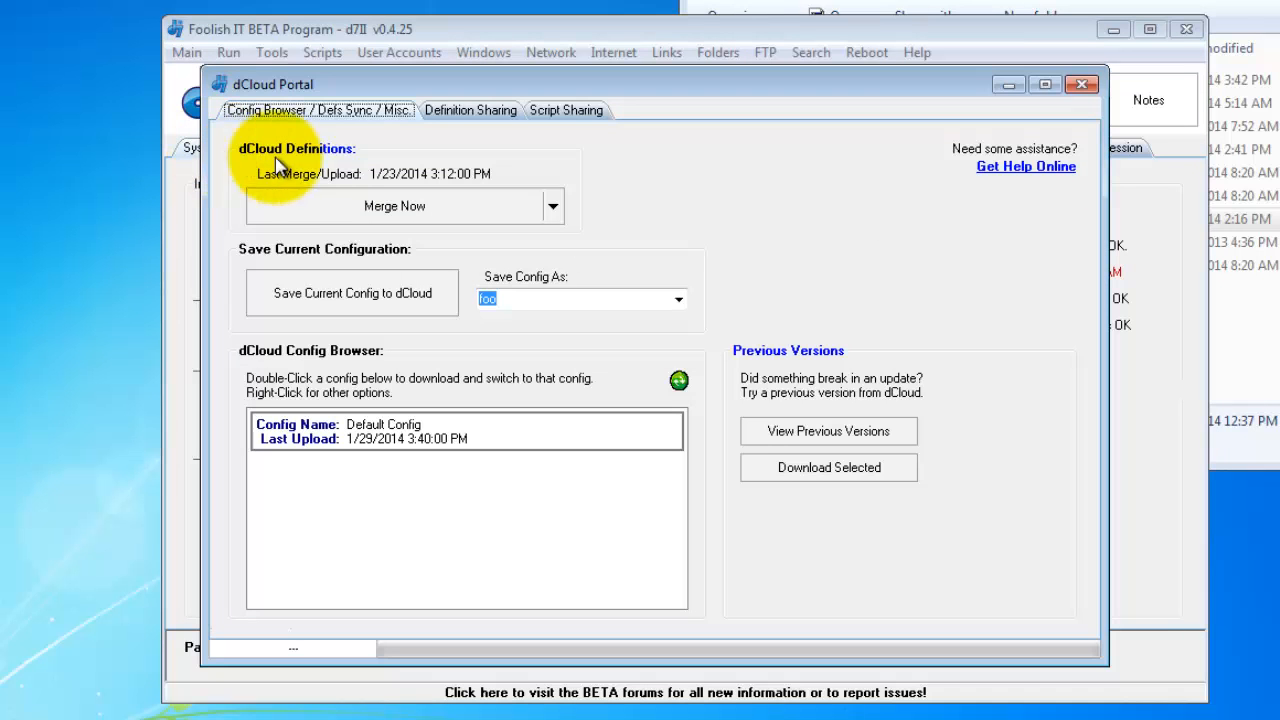
{"action": "mouse_move", "coordinate": [463, 295]}
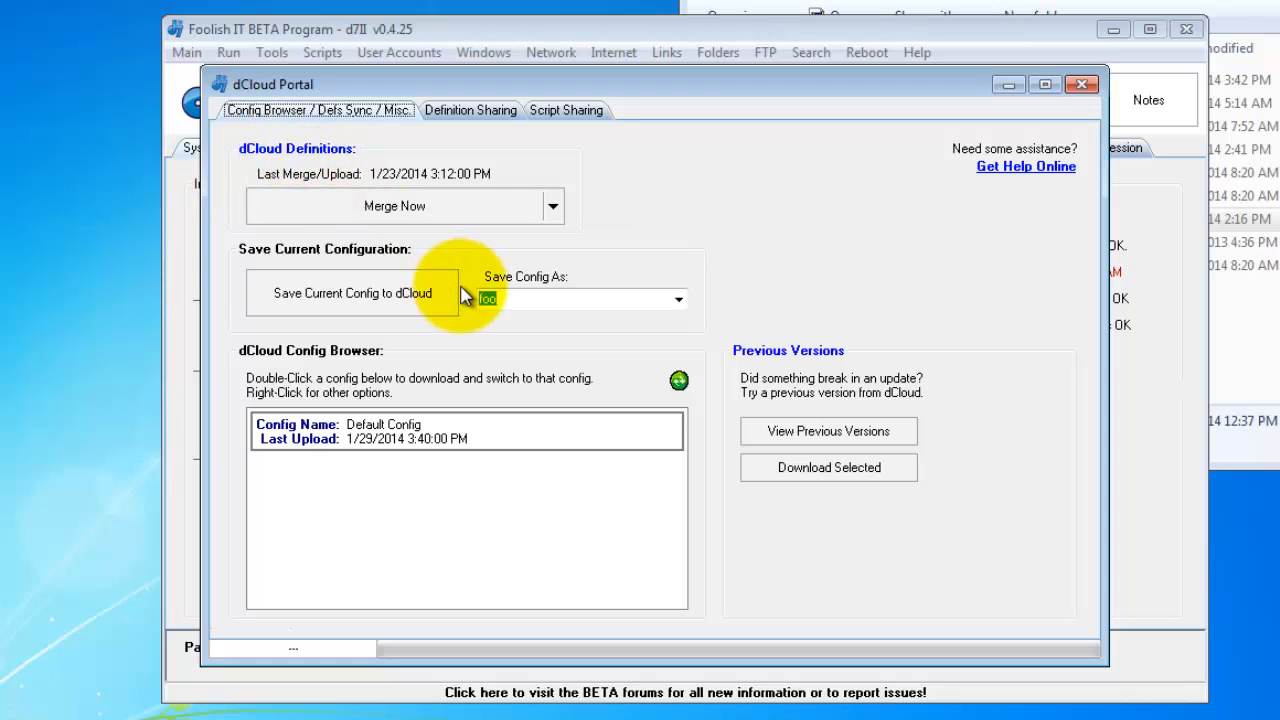
{"action": "mouse_move", "coordinate": [285, 197]}
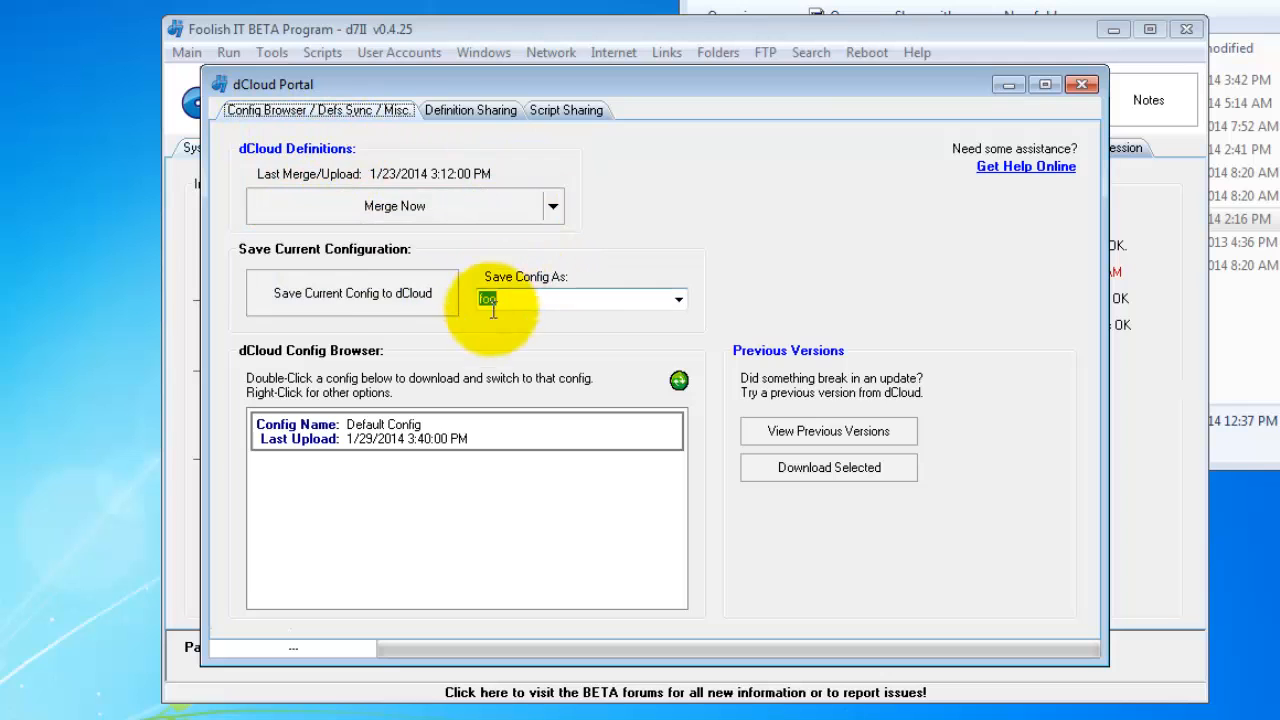
{"action": "mouse_move", "coordinate": [453, 218]}
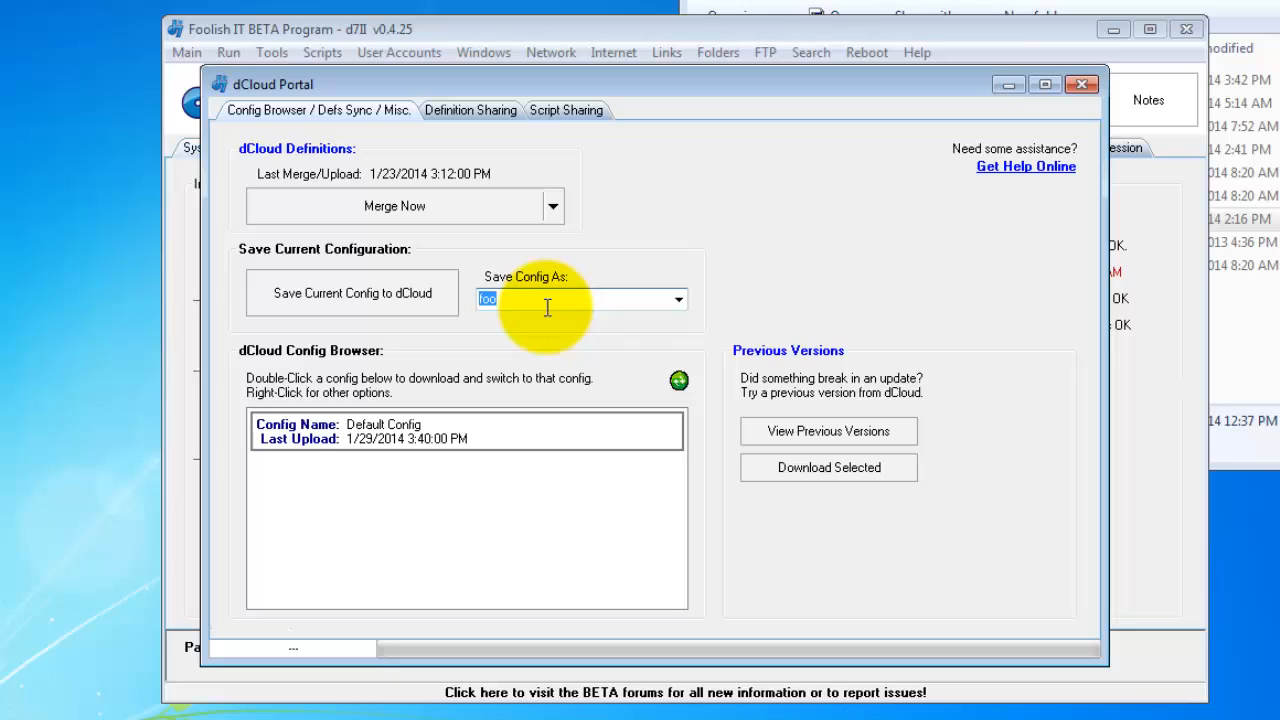
{"action": "mouse_move", "coordinate": [575, 337]}
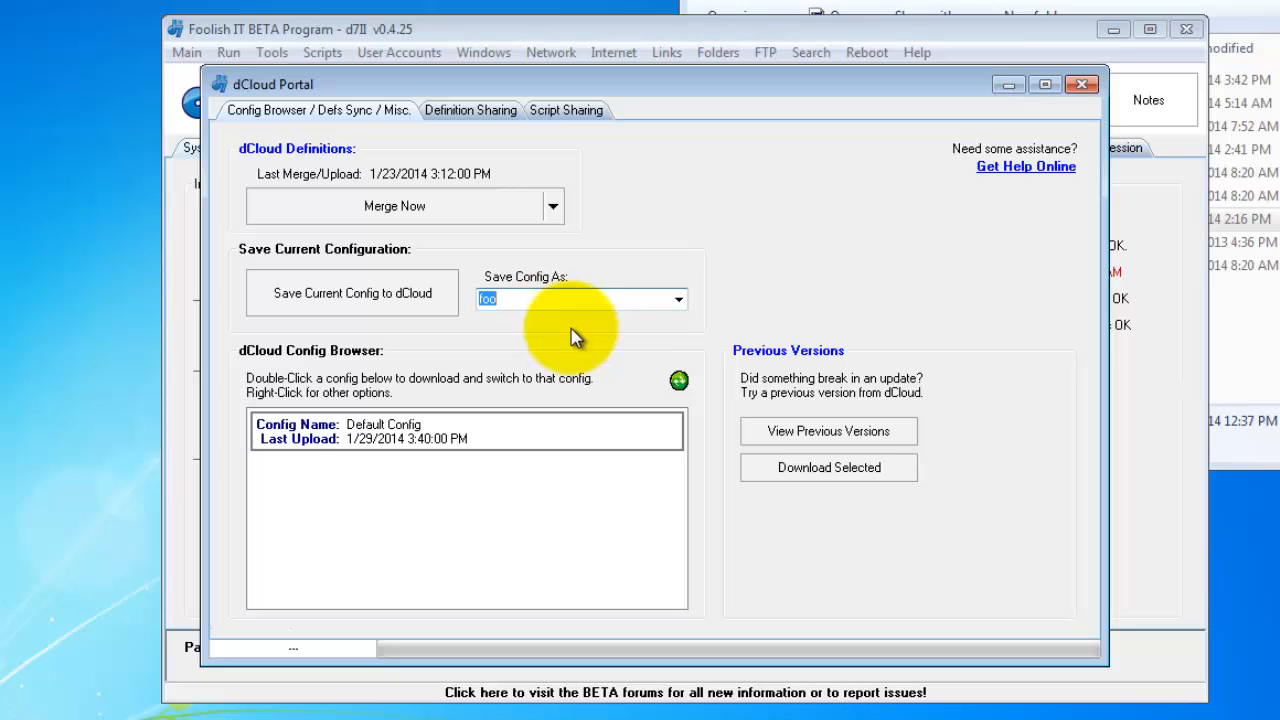
{"action": "mouse_move", "coordinate": [398, 325]}
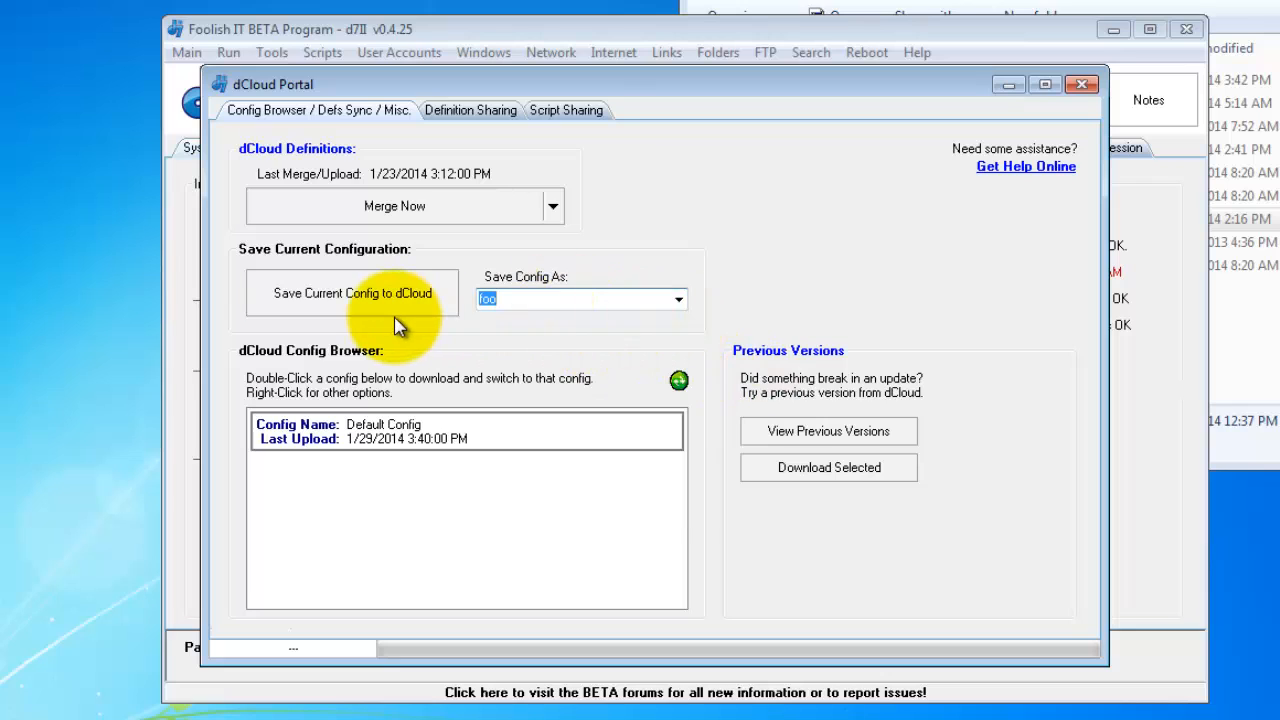
Upload the current configuration to dCloud under the name foo
{"action": "left_click", "coordinate": [679, 299]}
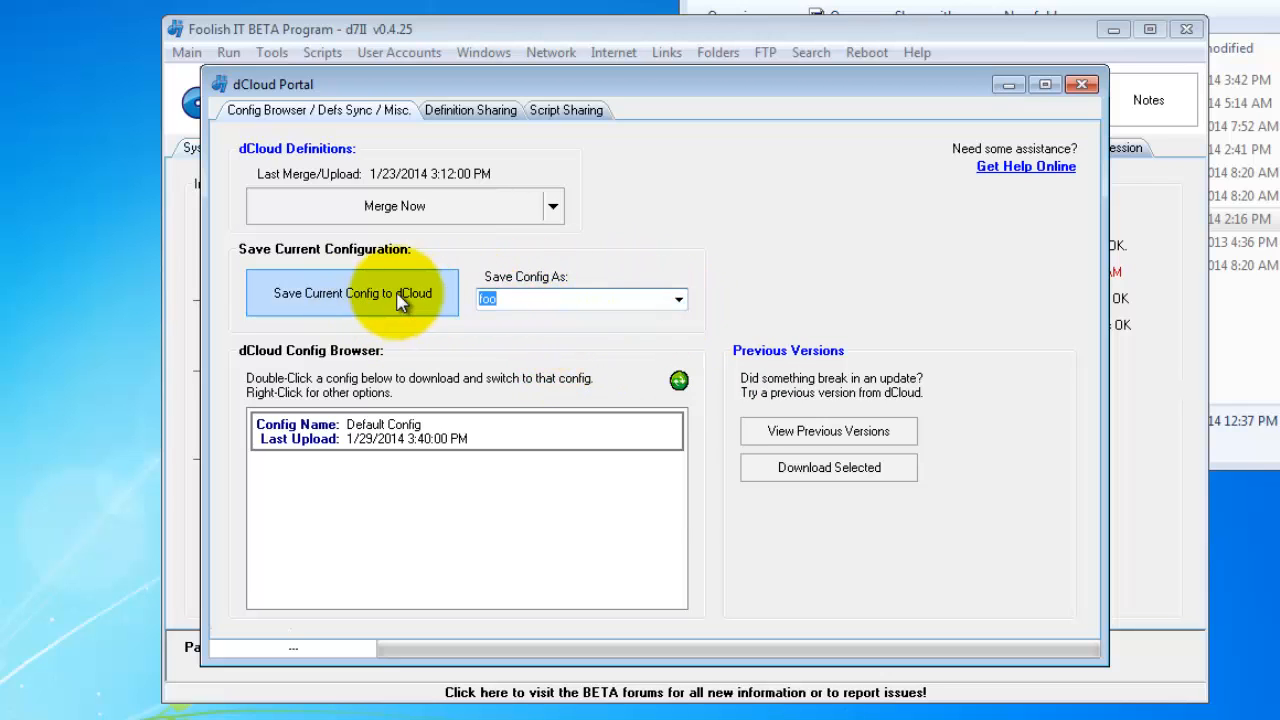
{"action": "mouse_move", "coordinate": [390, 305]}
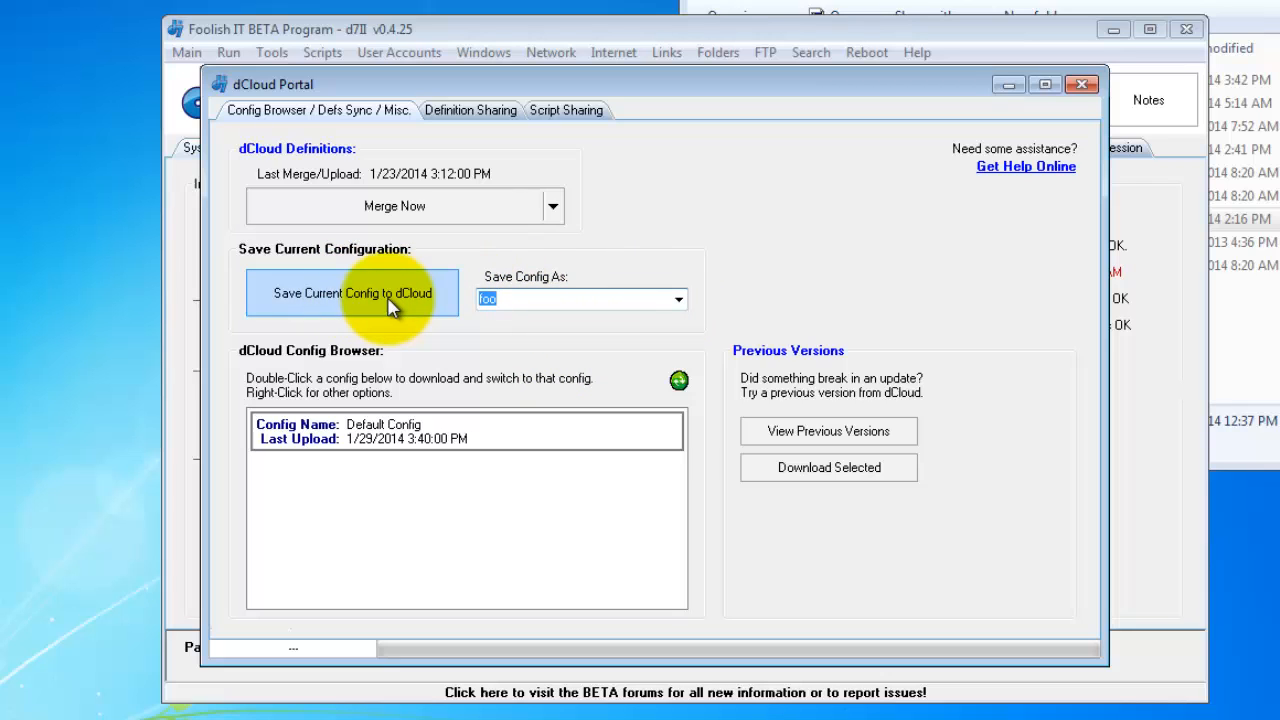
{"action": "left_click", "coordinate": [352, 292]}
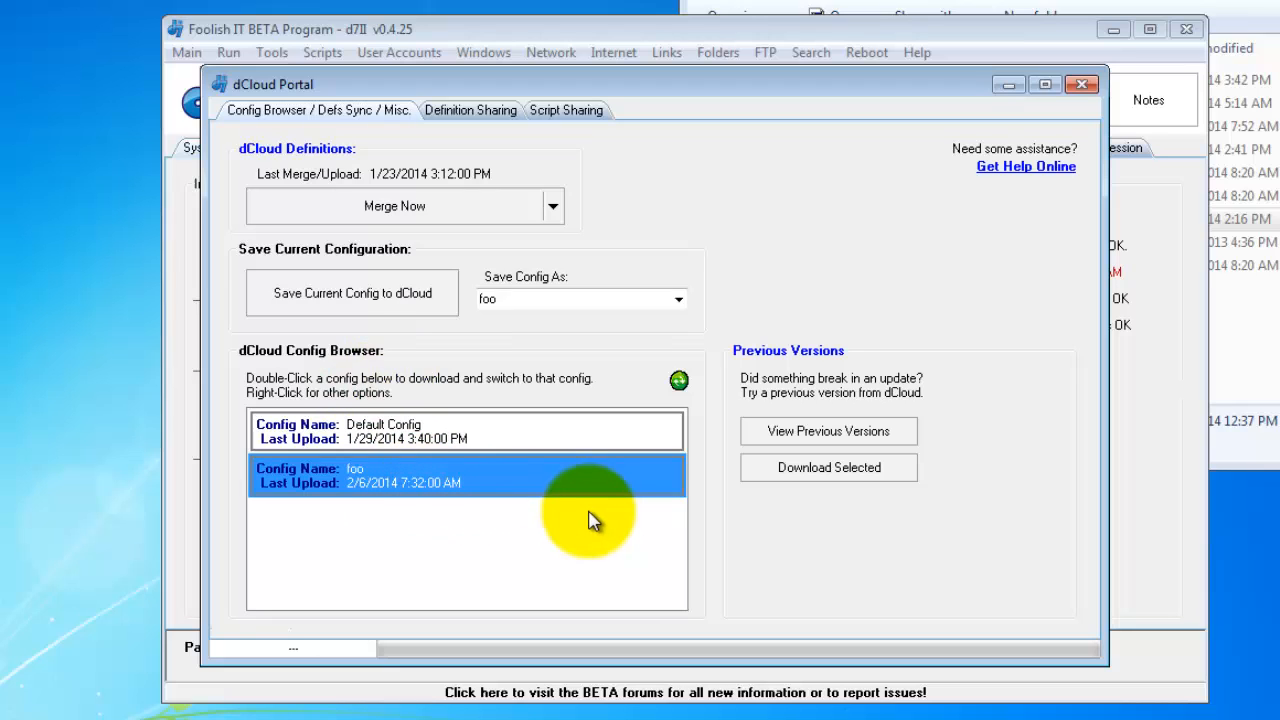
{"action": "mouse_move", "coordinate": [575, 493]}
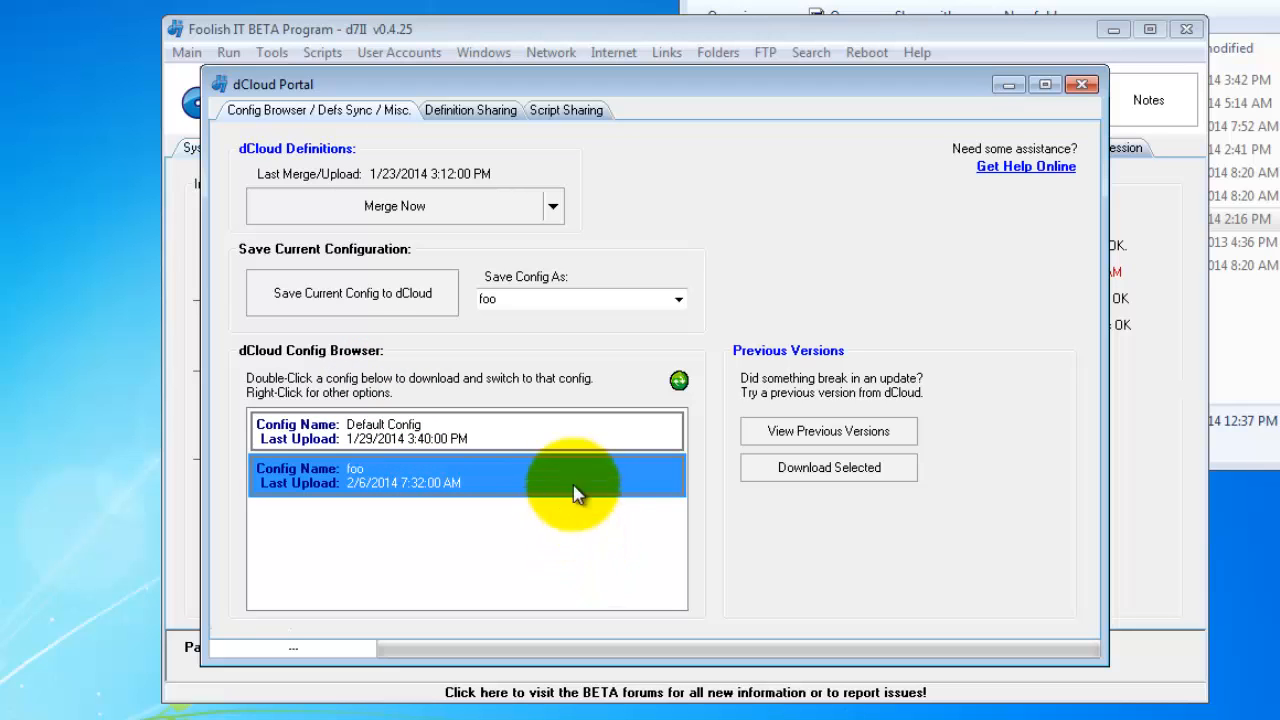
{"action": "mouse_move", "coordinate": [400, 265]}
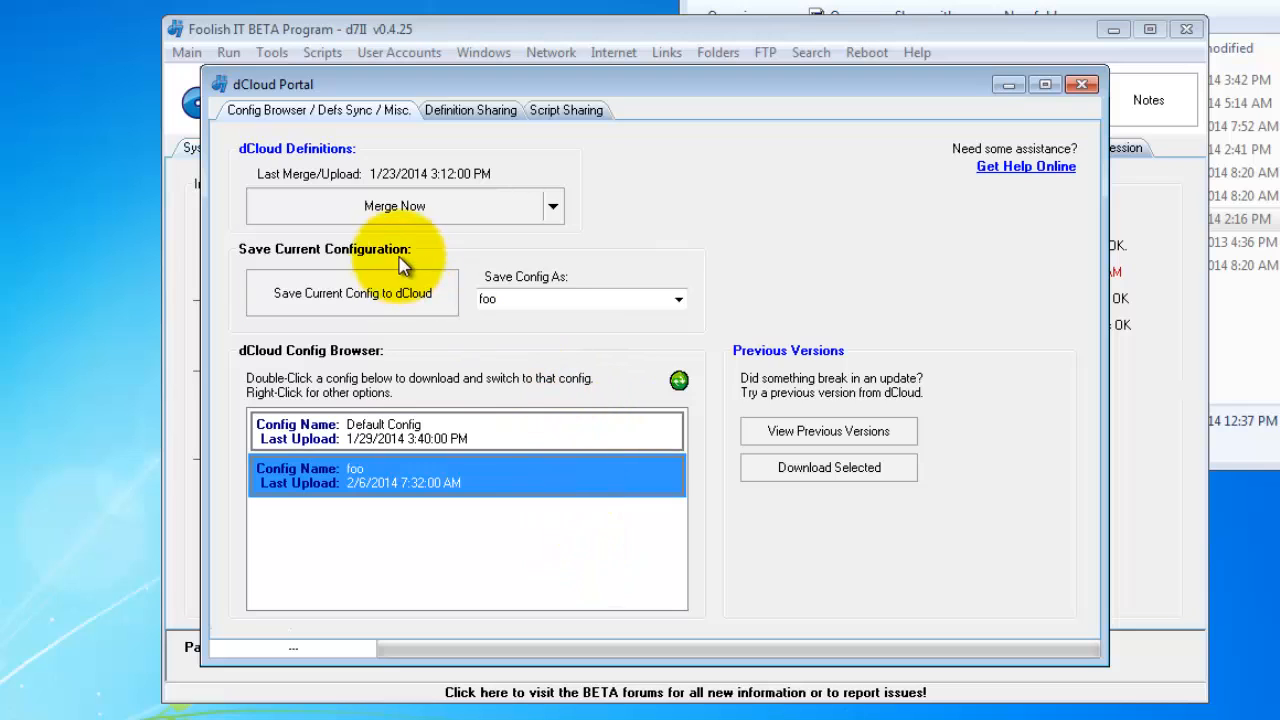
View the Merge Now sync options, close the dCloud Portal, and reopen the Main menu
{"action": "left_click", "coordinate": [552, 206]}
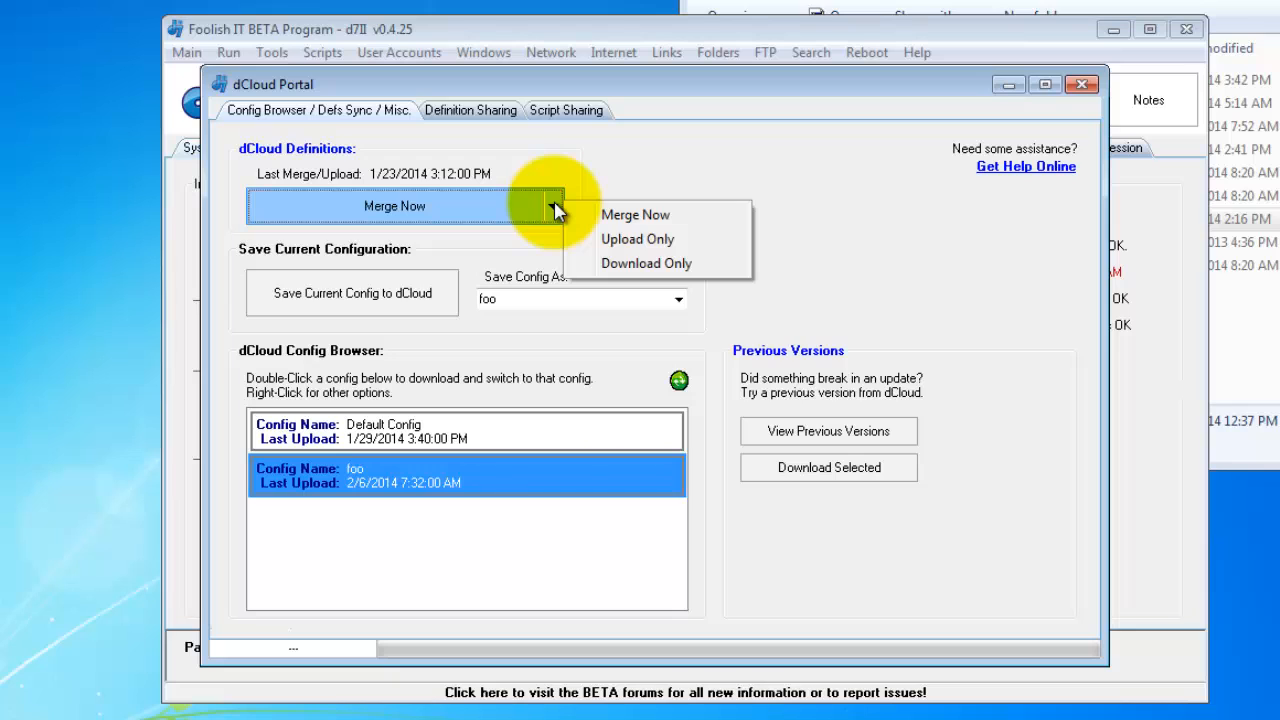
{"action": "mouse_move", "coordinate": [636, 214]}
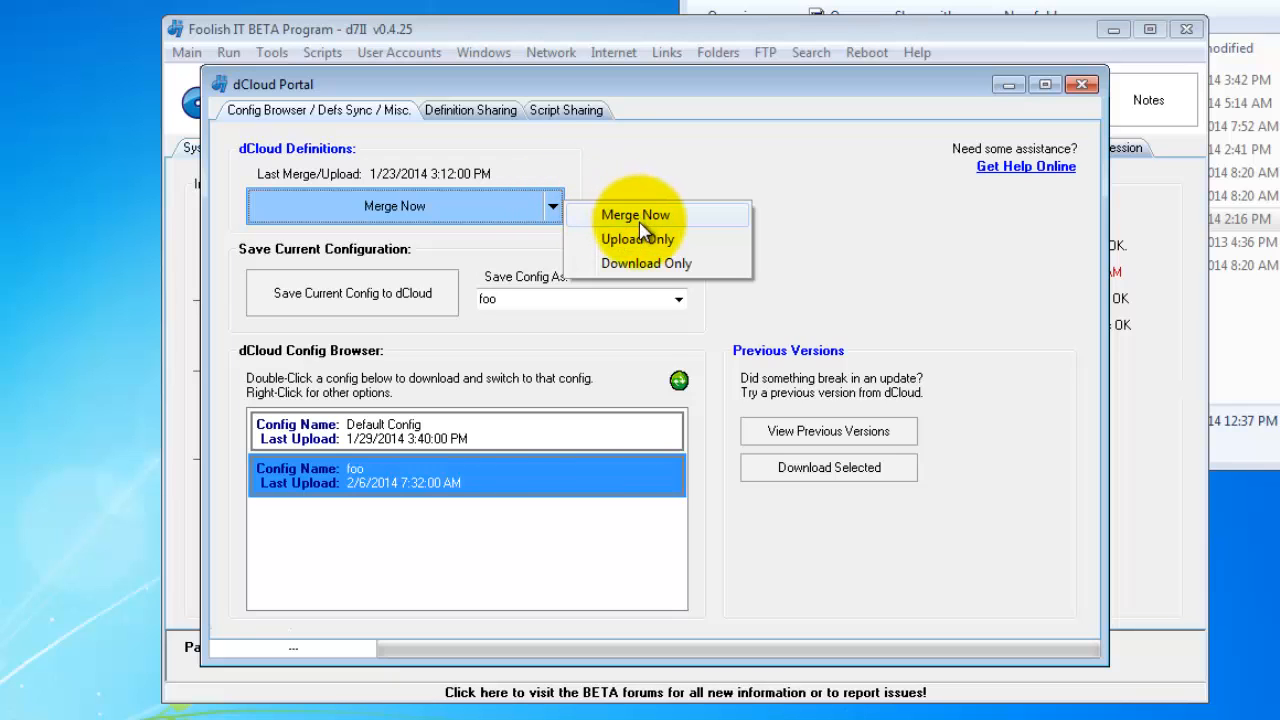
{"action": "mouse_move", "coordinate": [637, 239]}
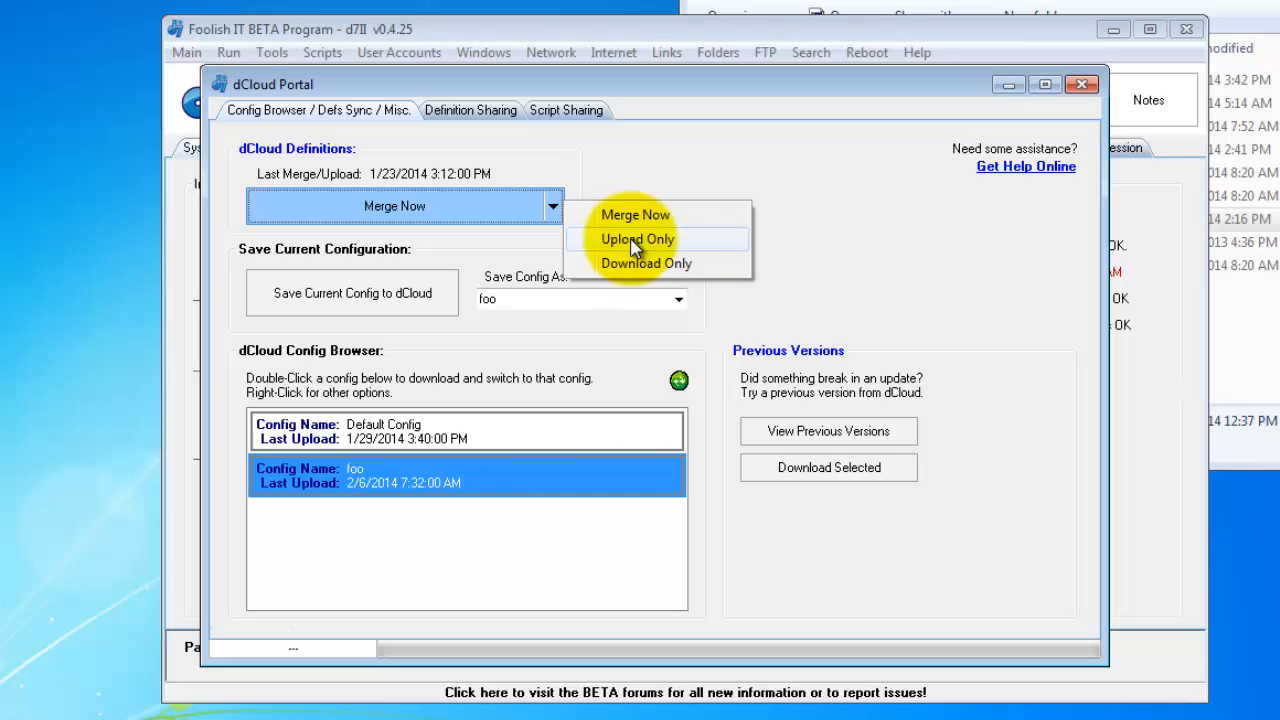
{"action": "mouse_move", "coordinate": [635, 215]}
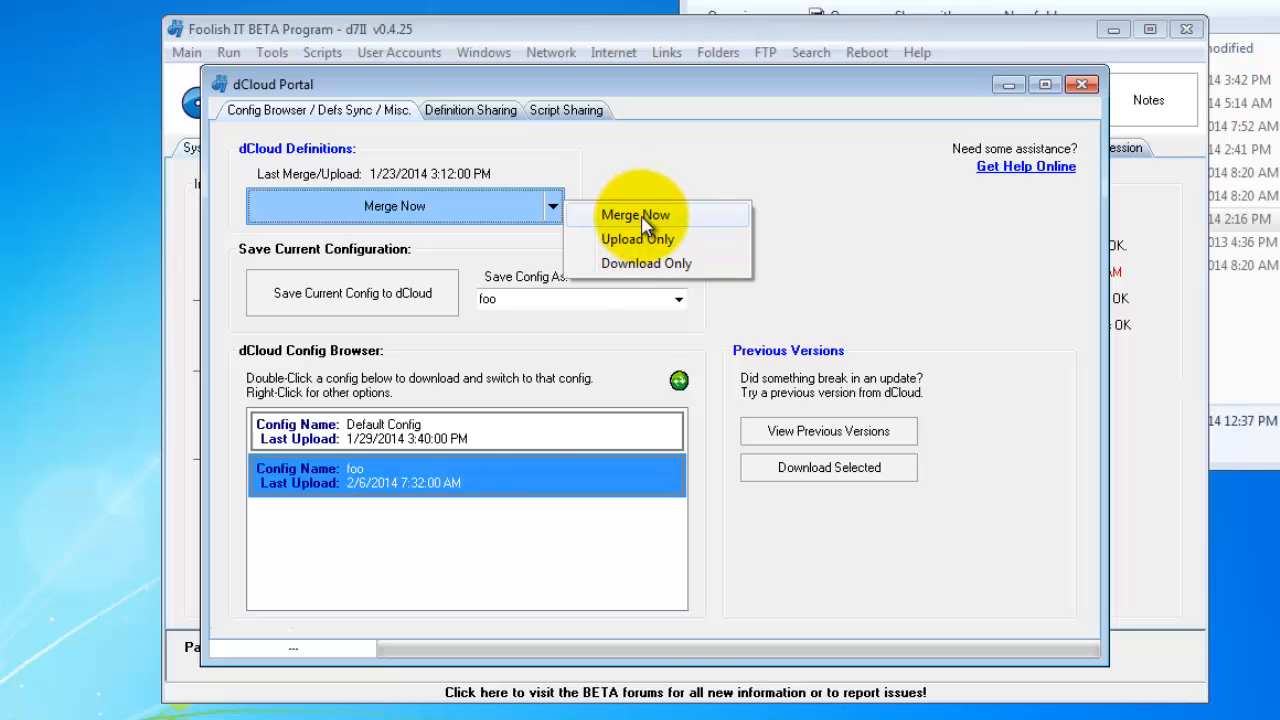
{"action": "mouse_move", "coordinate": [638, 190]}
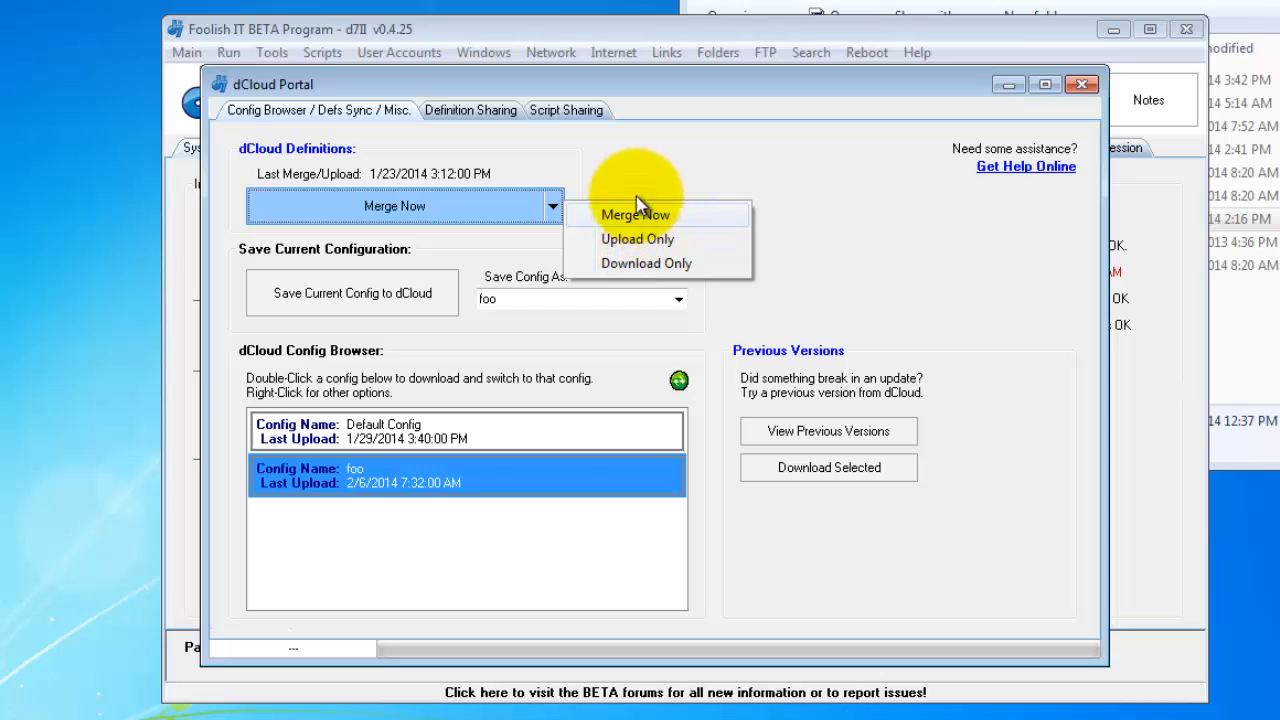
{"action": "left_click", "coordinate": [636, 214]}
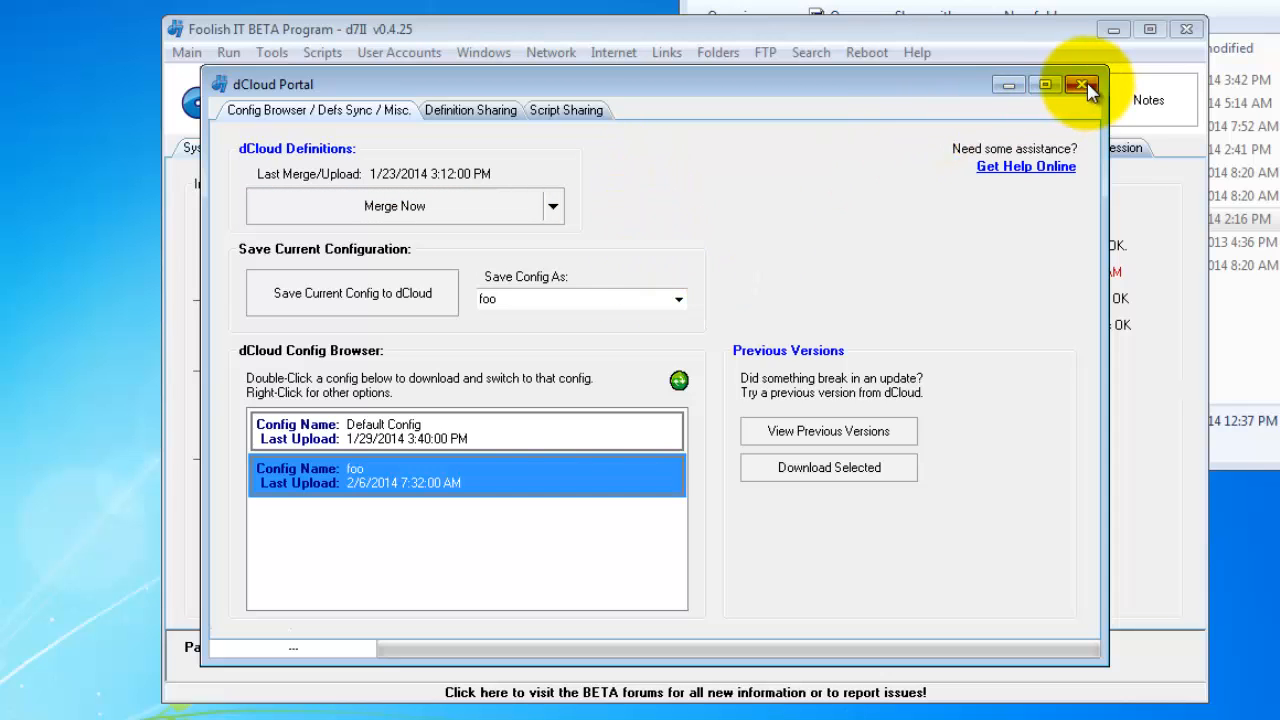
{"action": "left_click", "coordinate": [1082, 84]}
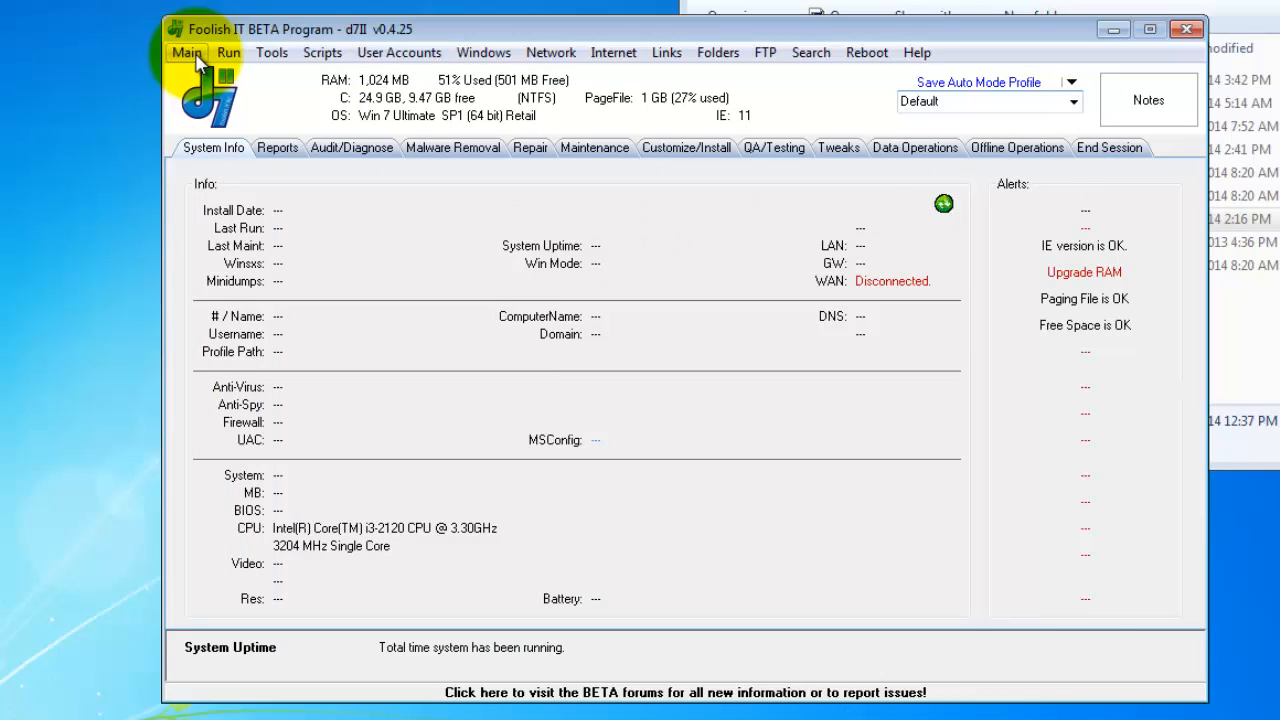
{"action": "left_click", "coordinate": [186, 52]}
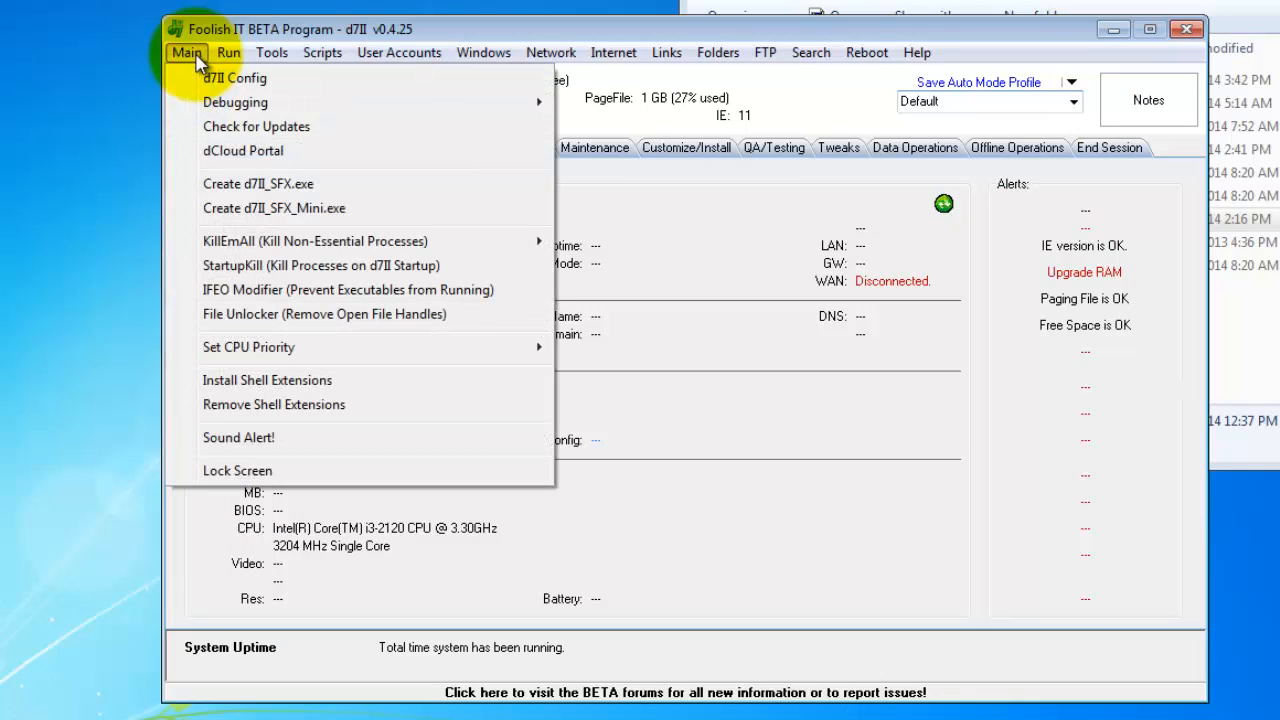
{"action": "mouse_move", "coordinate": [237, 208]}
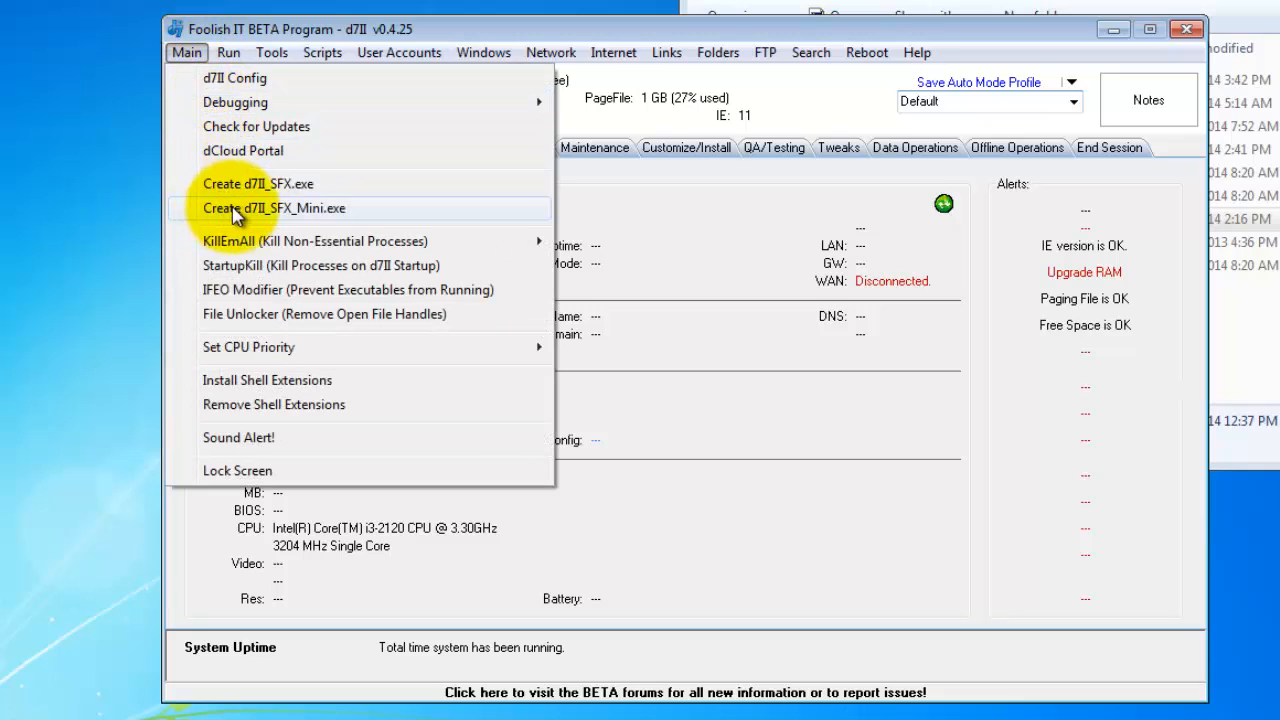
{"action": "mouse_move", "coordinate": [315, 216]}
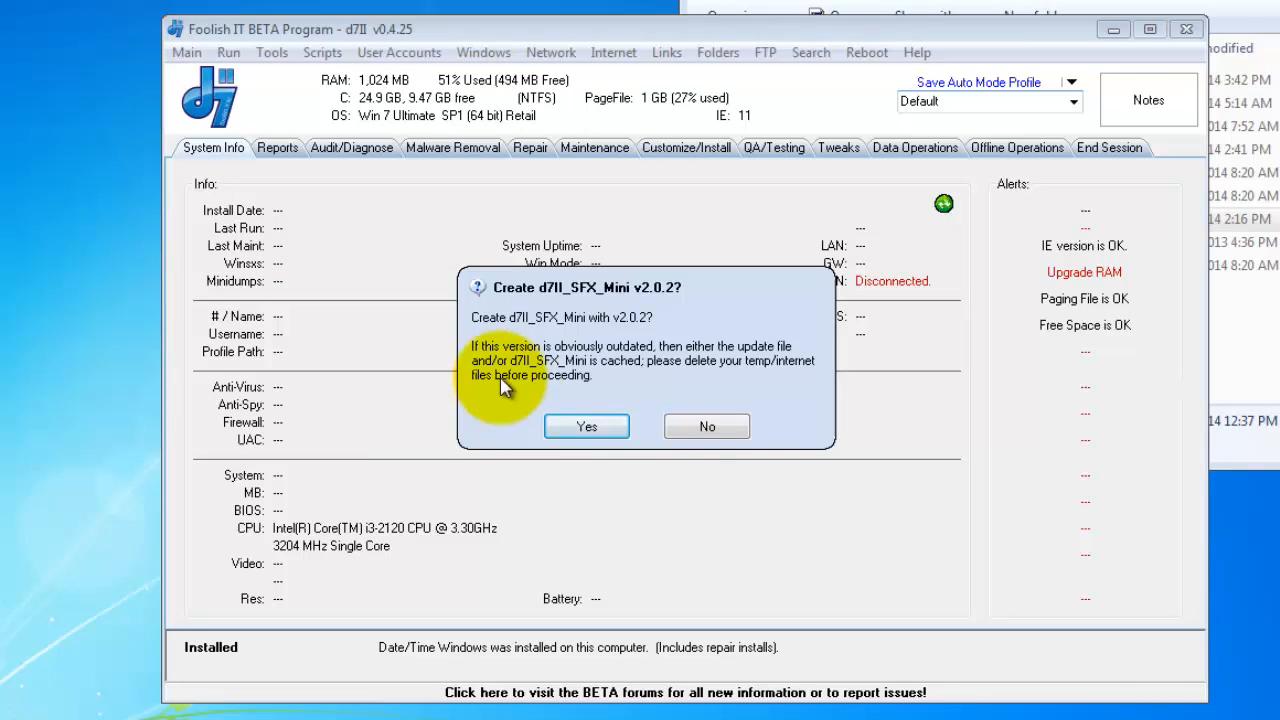
{"action": "mouse_move", "coordinate": [600, 348]}
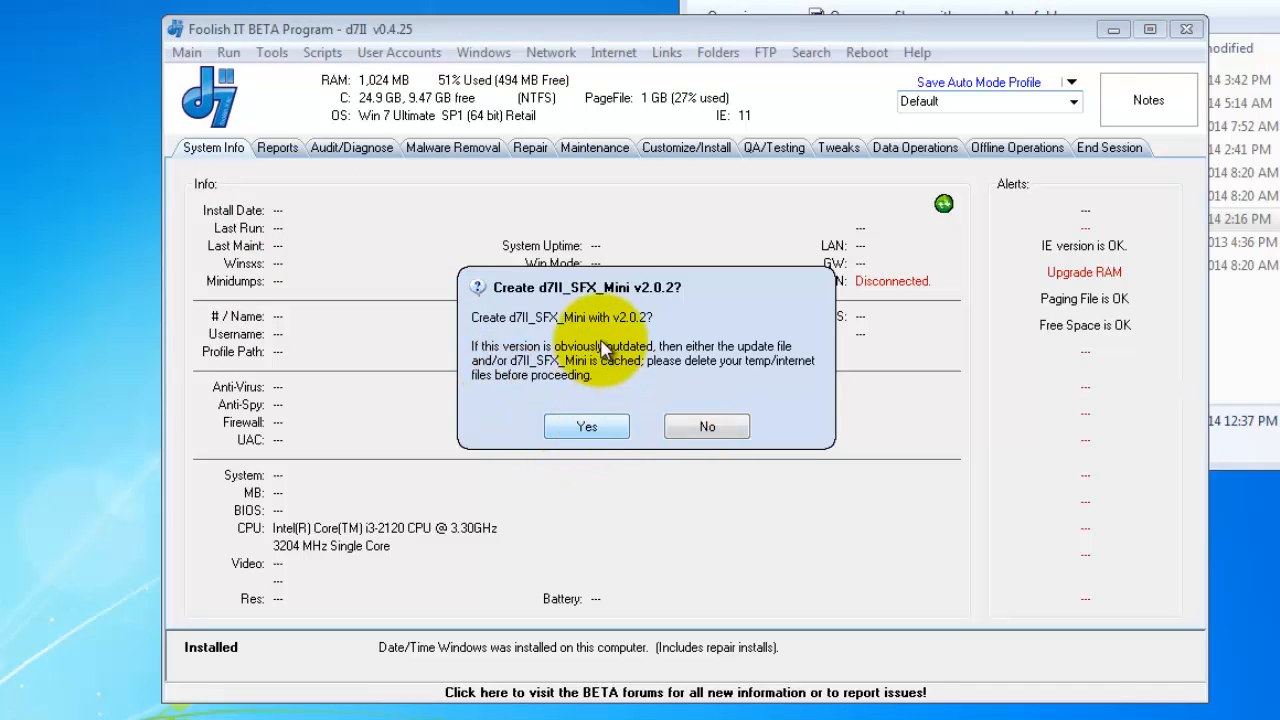
{"action": "mouse_move", "coordinate": [586, 426]}
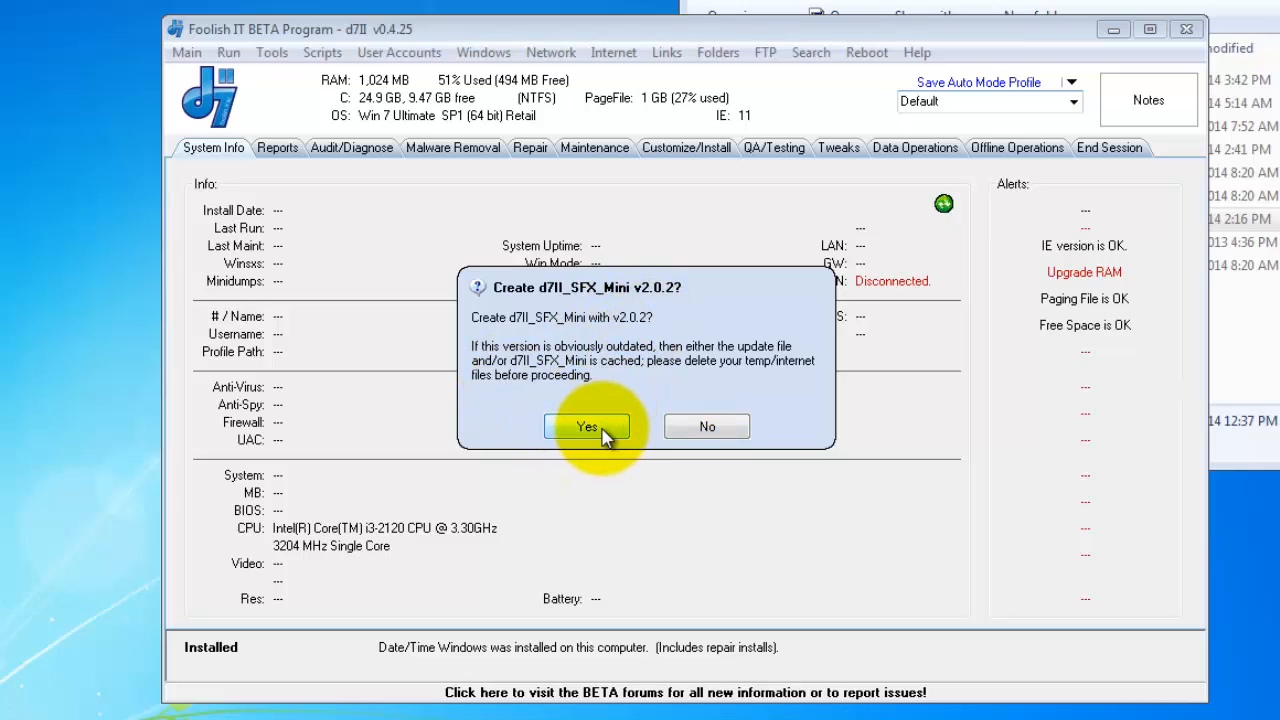
Confirm building d7II_SFX_Mini v2.0.2 and decline self-delete after extraction
{"action": "left_click", "coordinate": [586, 426]}
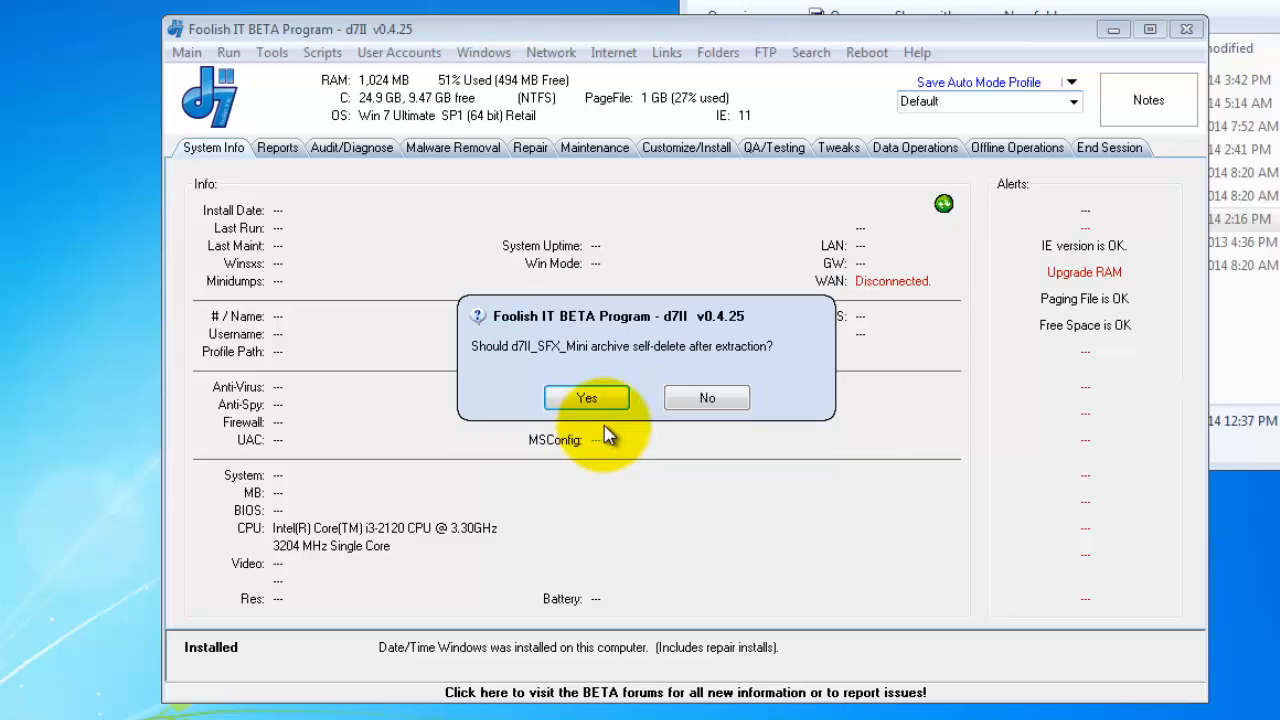
{"action": "mouse_move", "coordinate": [650, 365]}
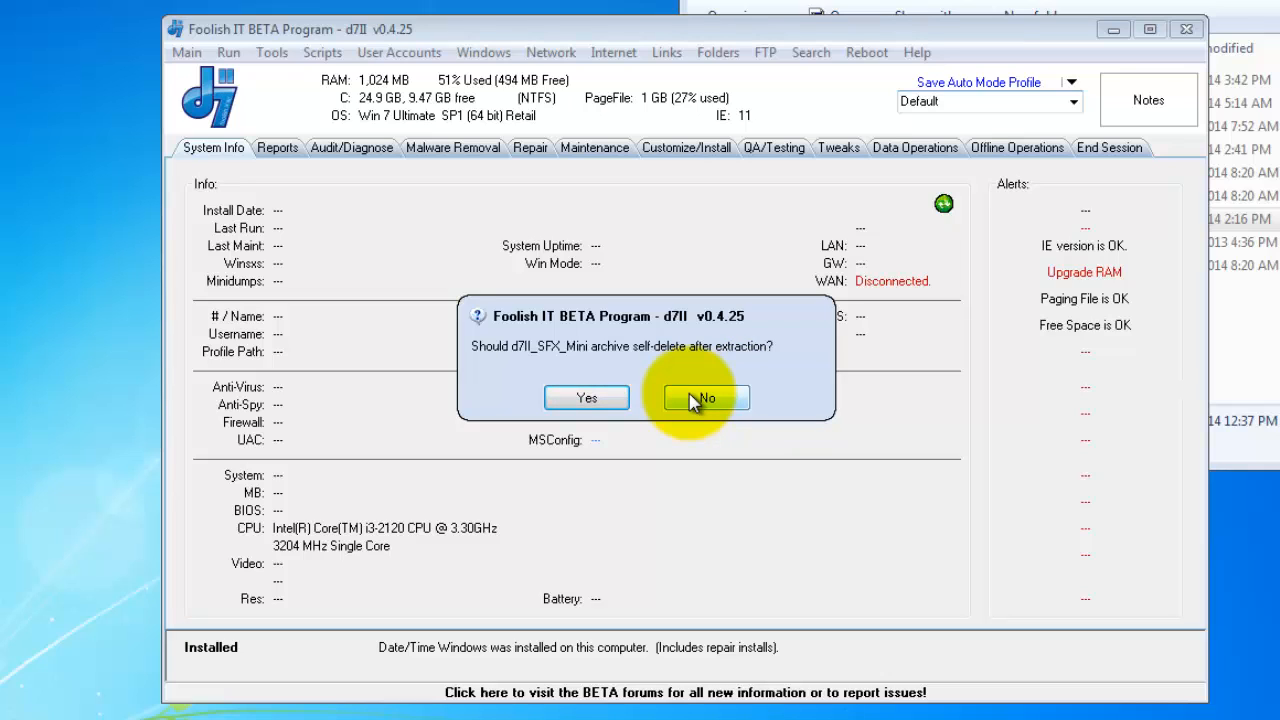
{"action": "left_click", "coordinate": [706, 397]}
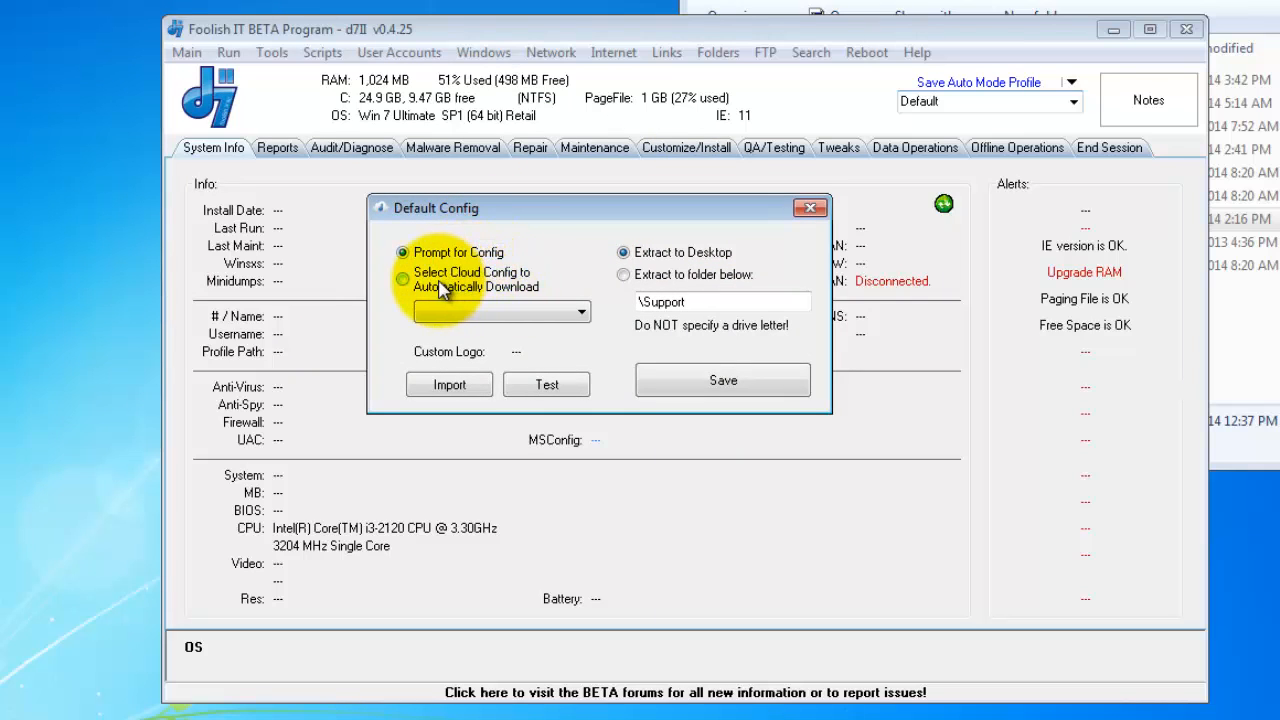
{"action": "mouse_move", "coordinate": [510, 280]}
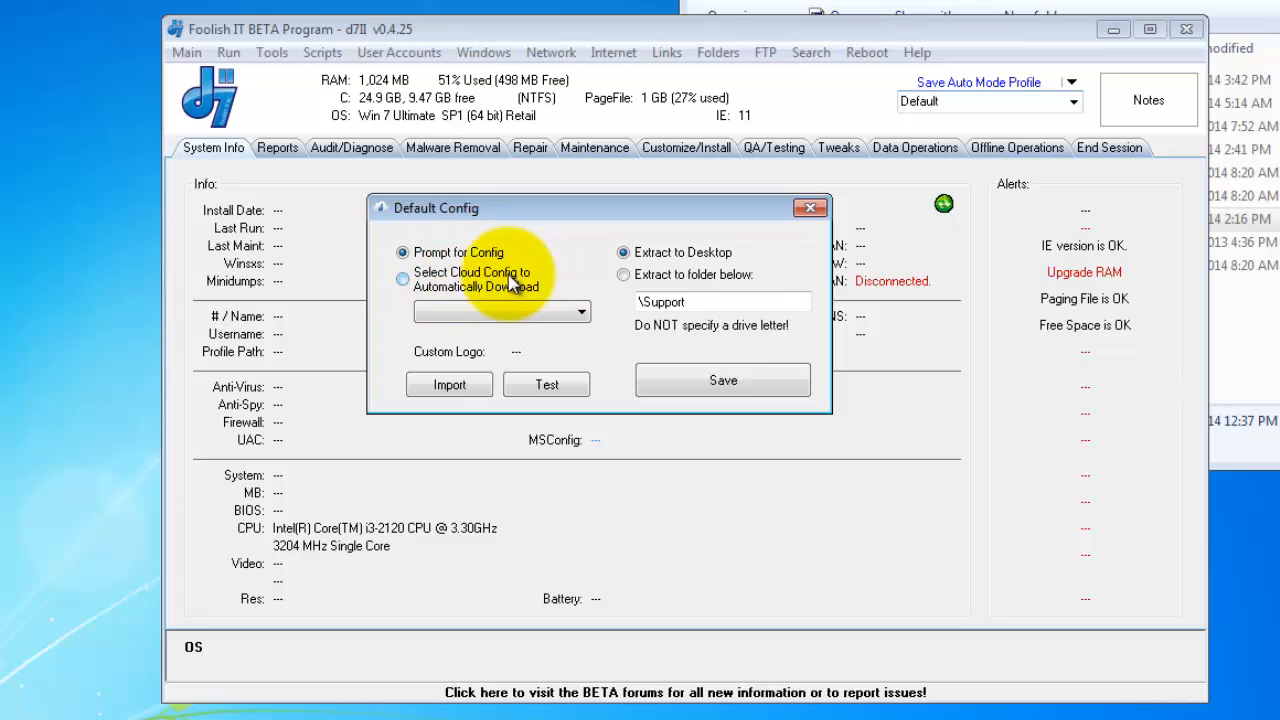
{"action": "mouse_move", "coordinate": [505, 287]}
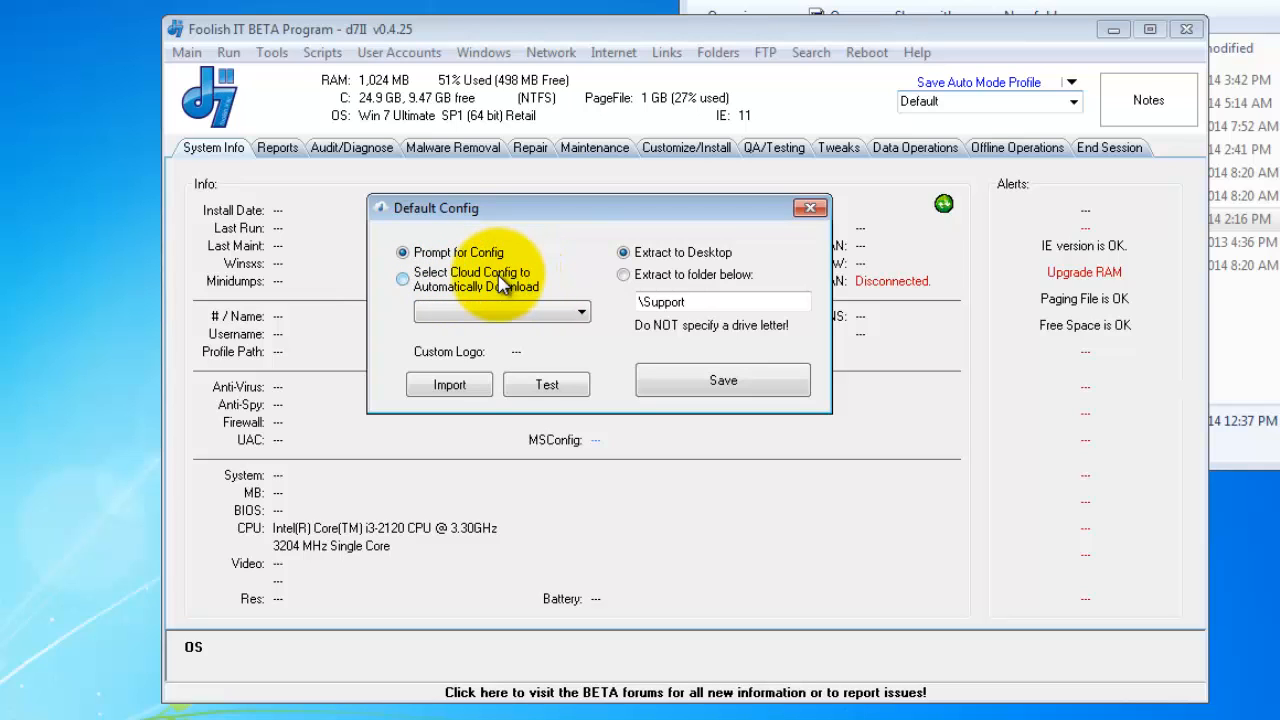
{"action": "mouse_move", "coordinate": [388, 310]}
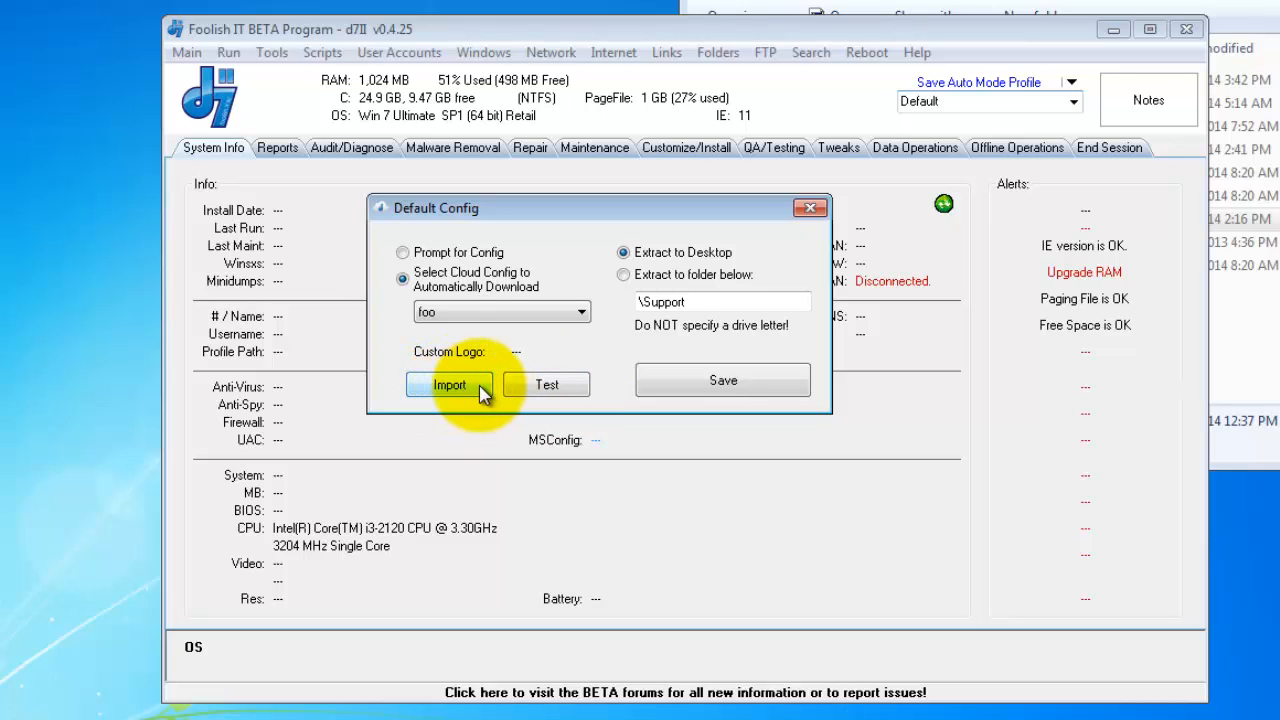
Import a custom logo file into the Mini's default config and acknowledge the confirmation
{"action": "left_click", "coordinate": [449, 385]}
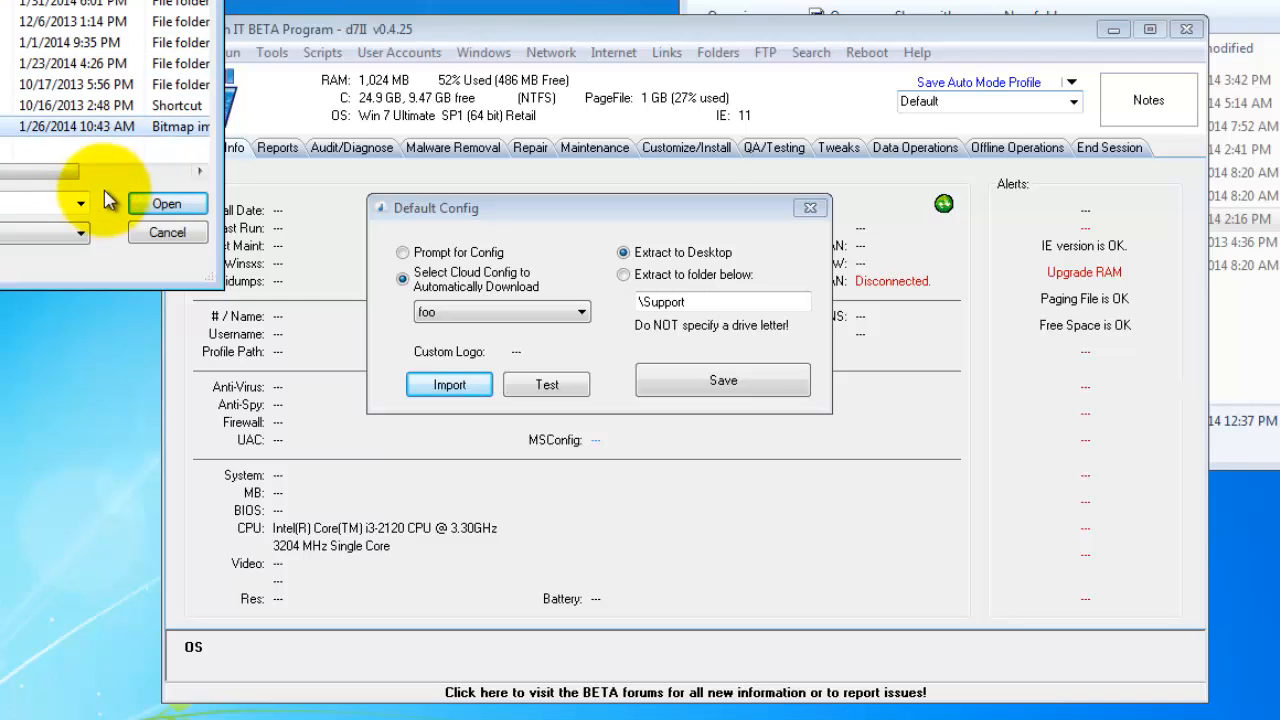
{"action": "left_click", "coordinate": [167, 203]}
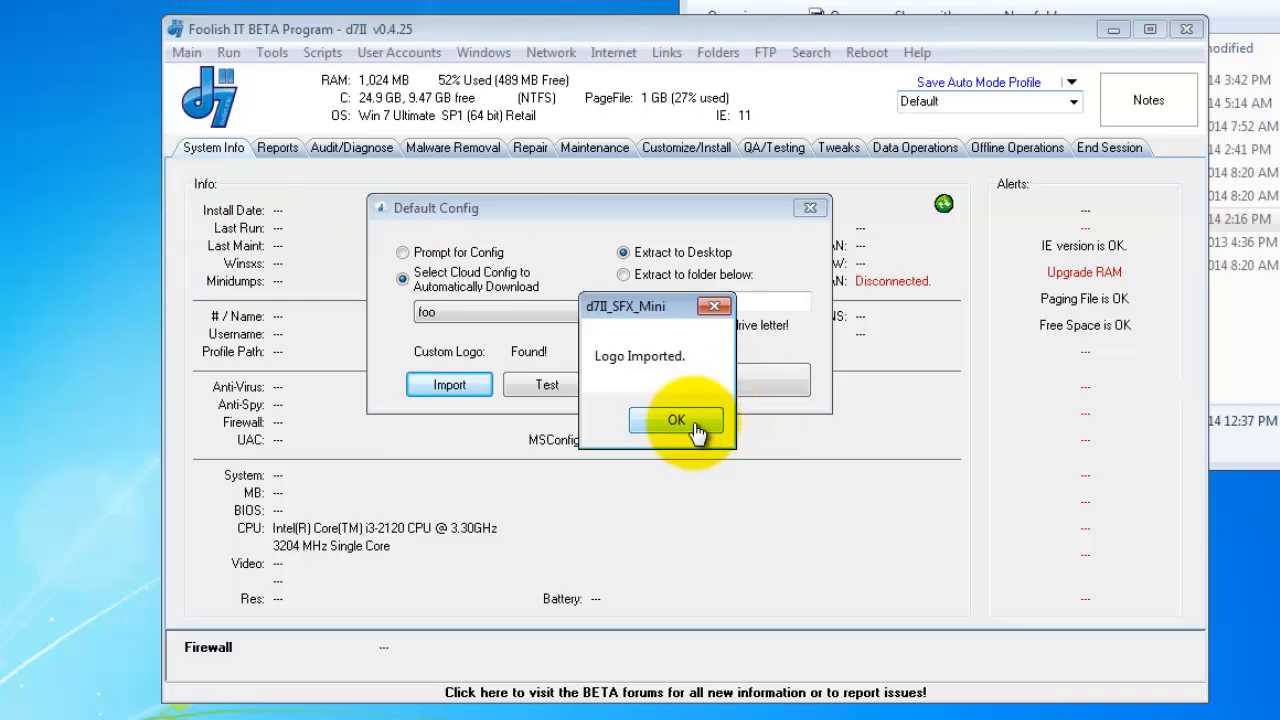
{"action": "left_click", "coordinate": [676, 419]}
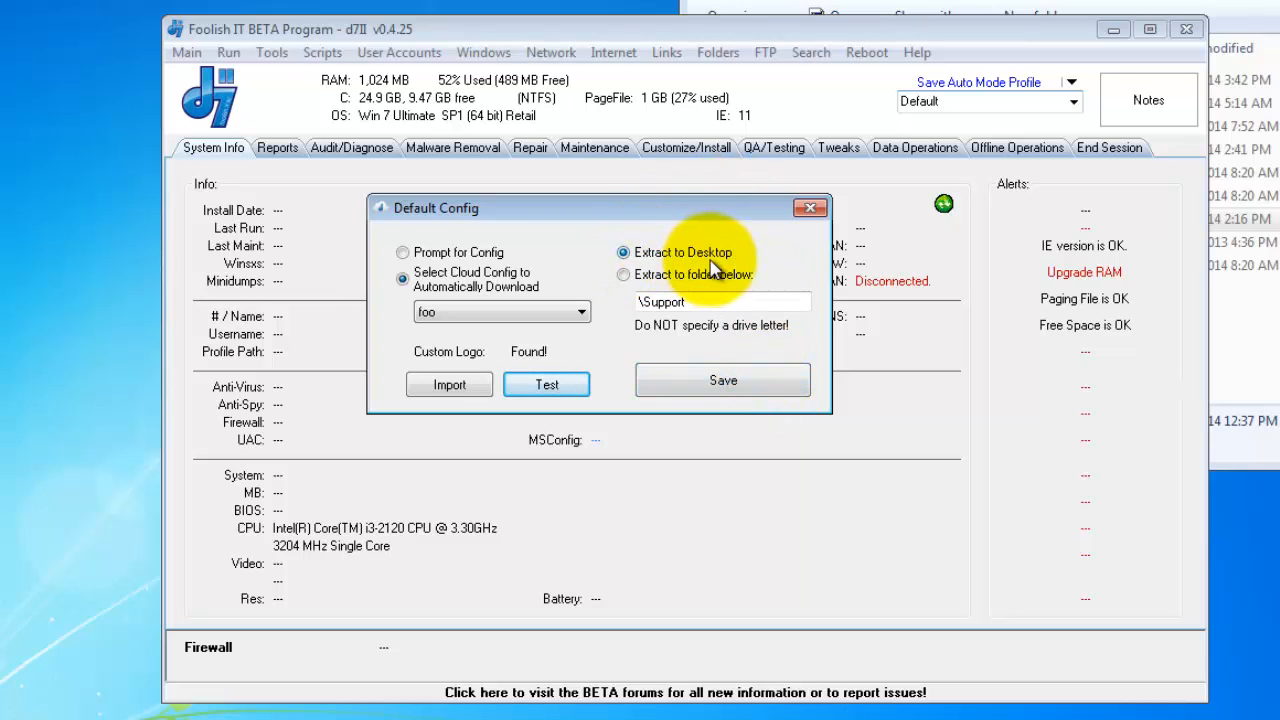
Set extraction to the \Support folder, save the Mini, and dismiss the desktop notice
{"action": "left_click", "coordinate": [623, 275]}
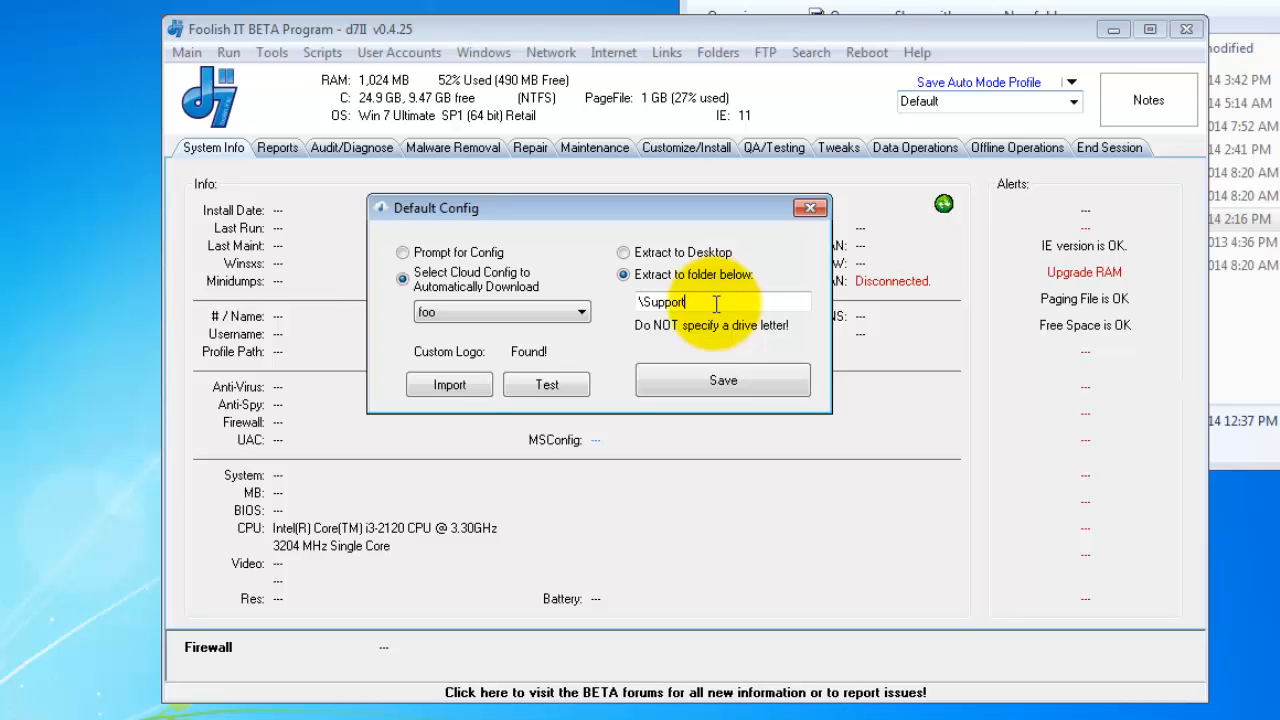
{"action": "triple_click", "coordinate": [723, 302]}
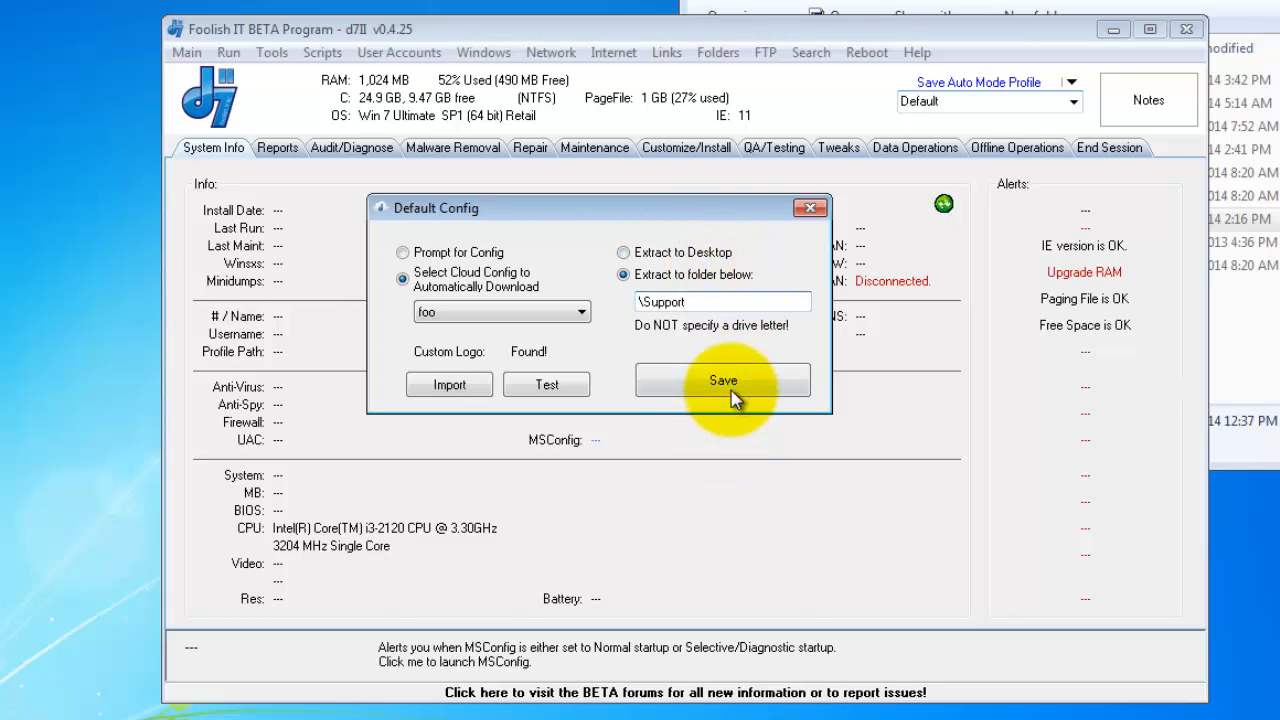
{"action": "left_click", "coordinate": [723, 380]}
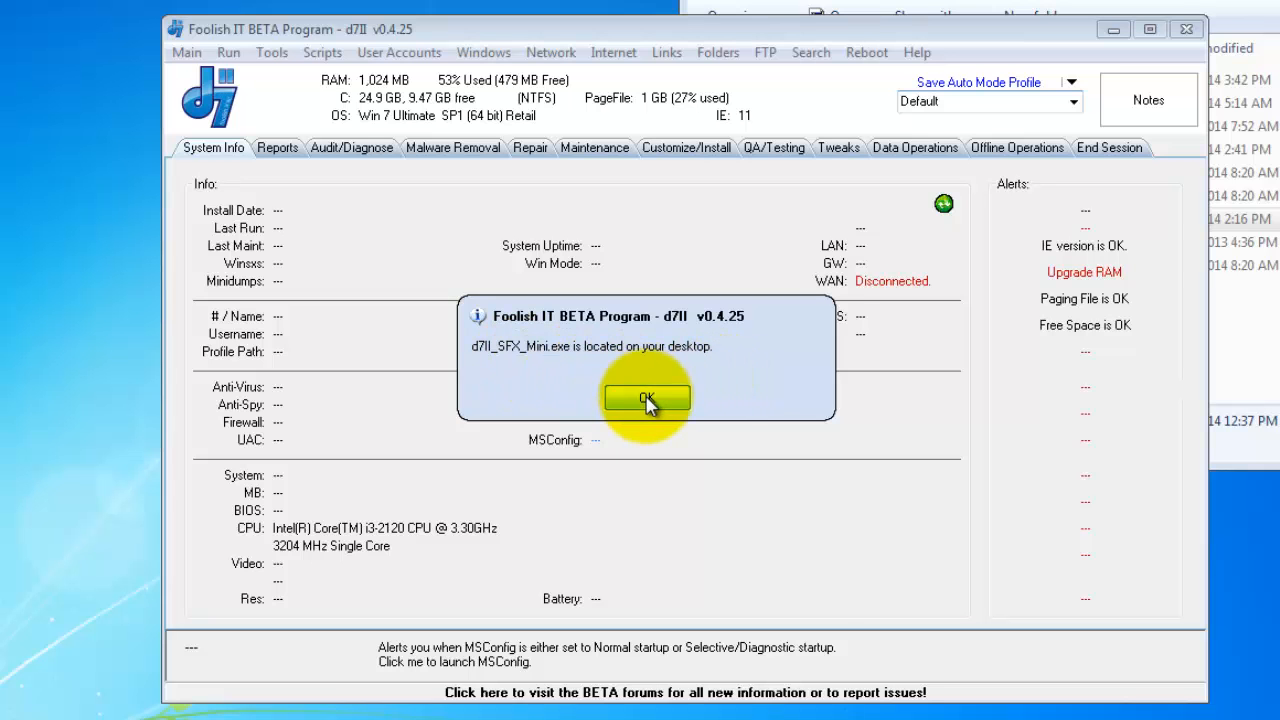
{"action": "left_click", "coordinate": [645, 398]}
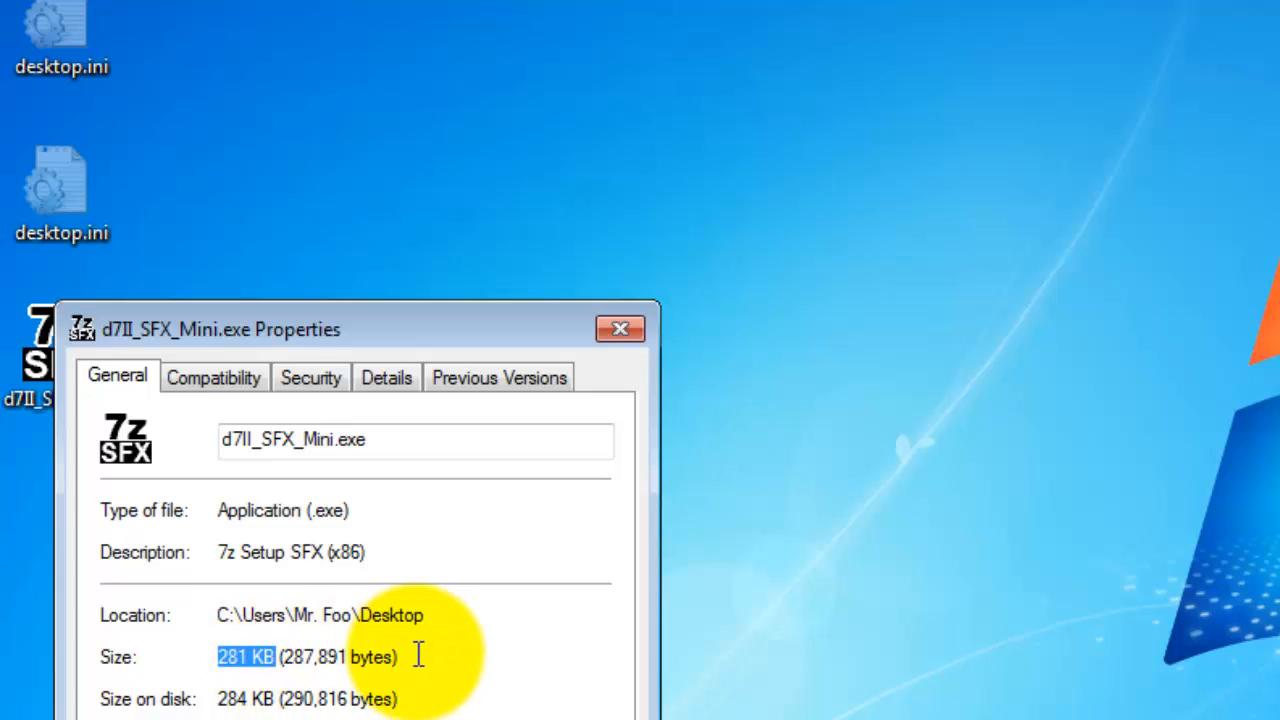
{"action": "mouse_move", "coordinate": [505, 685]}
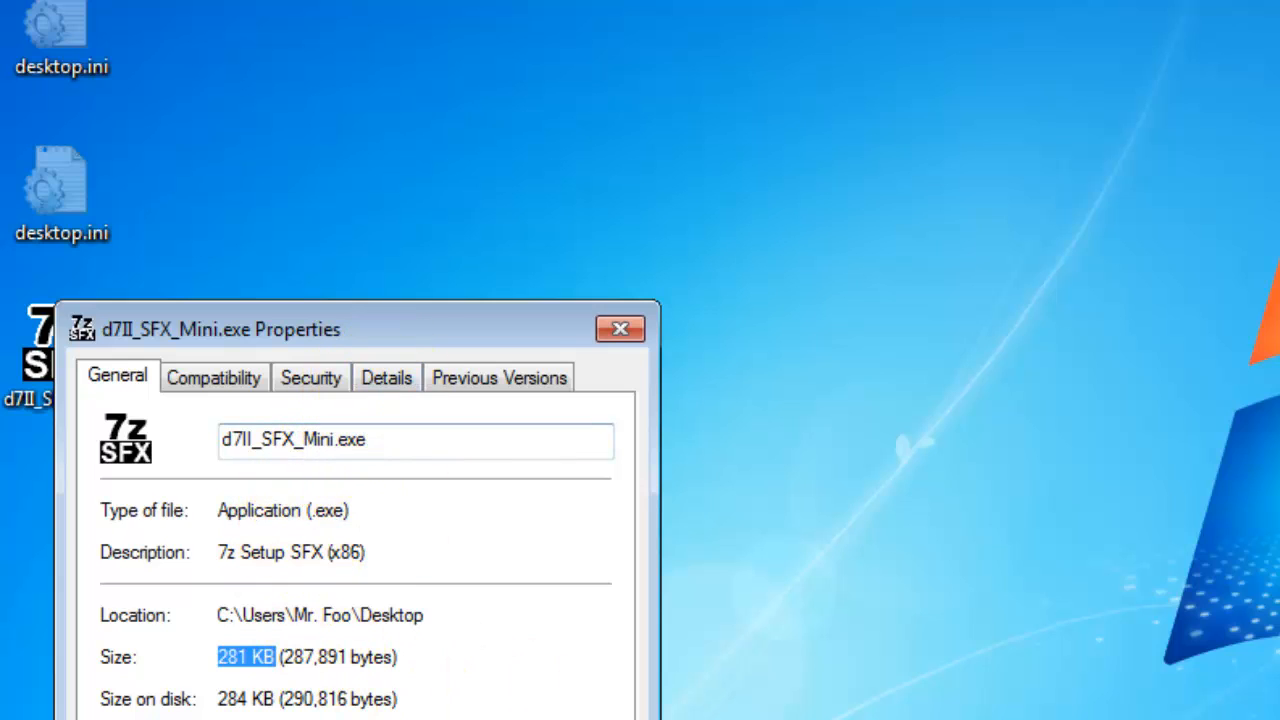
Close the Properties window of the 281 KB d7II_SFX_Mini.exe
{"action": "left_click", "coordinate": [619, 328]}
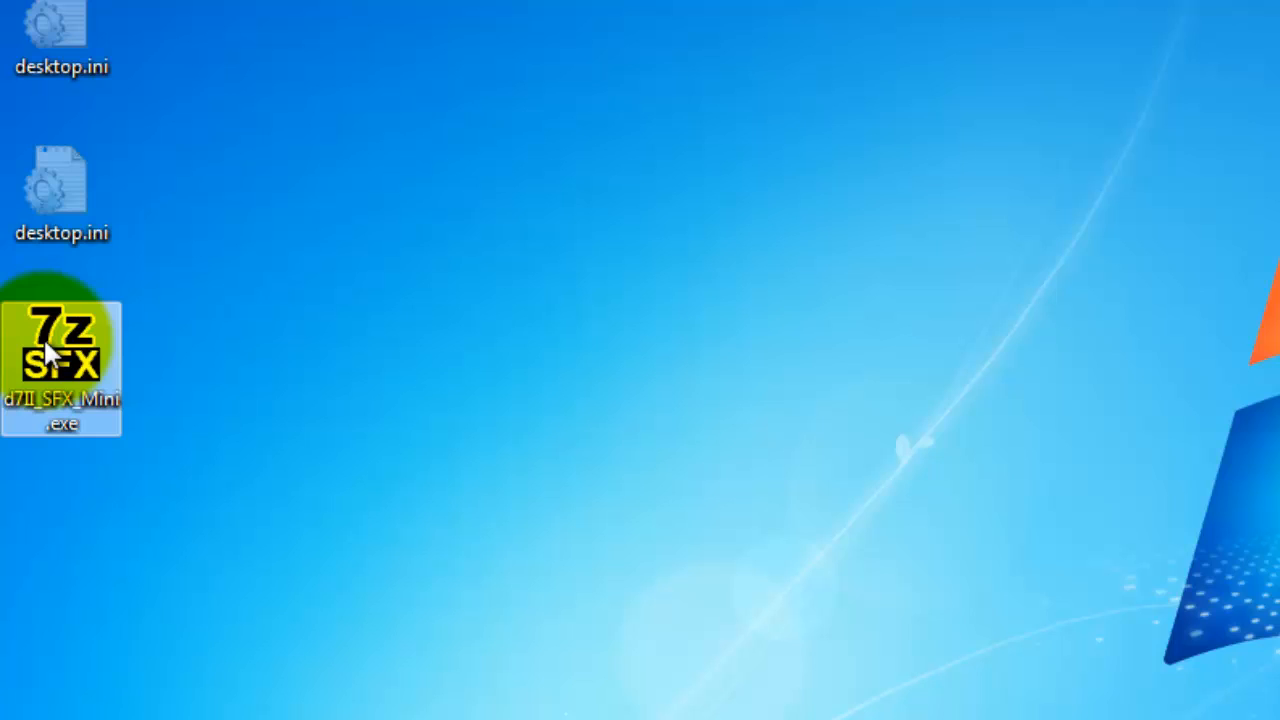
Run d7II_SFX_Mini.exe from its desktop context menu to download d7II
{"action": "right_click", "coordinate": [62, 365]}
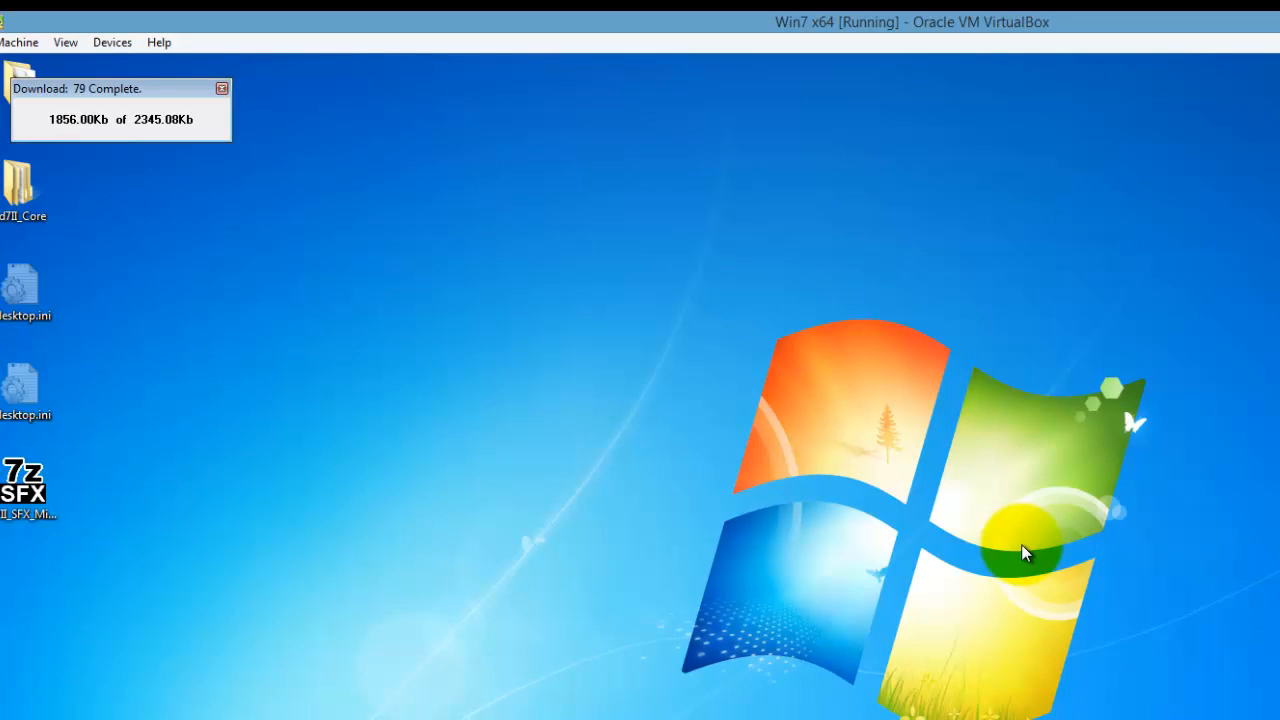
{"action": "left_click", "coordinate": [222, 88]}
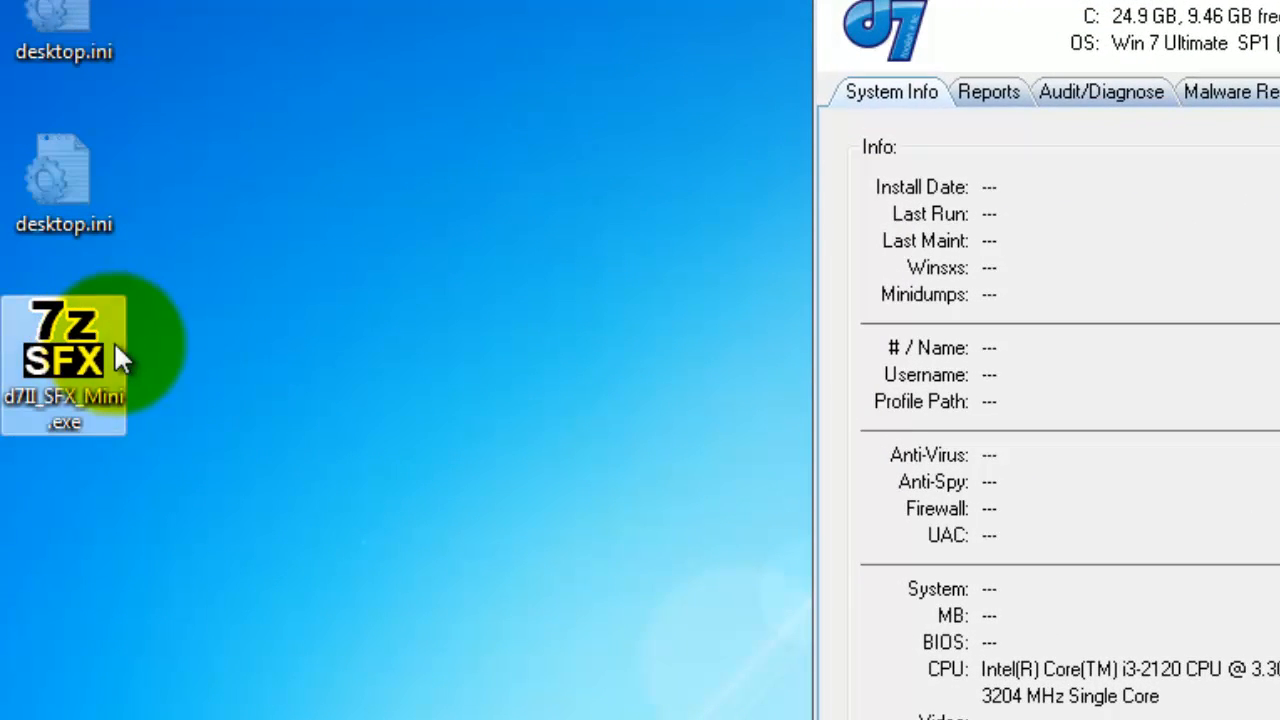
{"action": "mouse_move", "coordinate": [110, 350]}
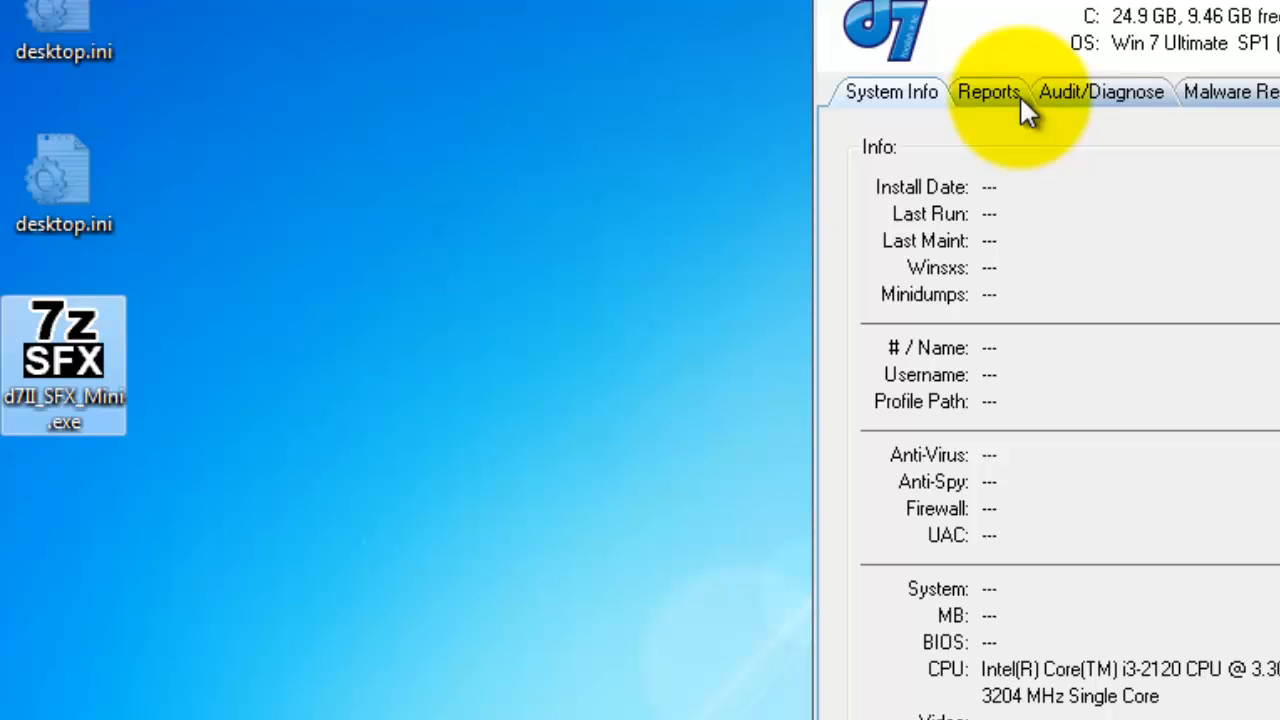
{"action": "mouse_move", "coordinate": [1085, 85]}
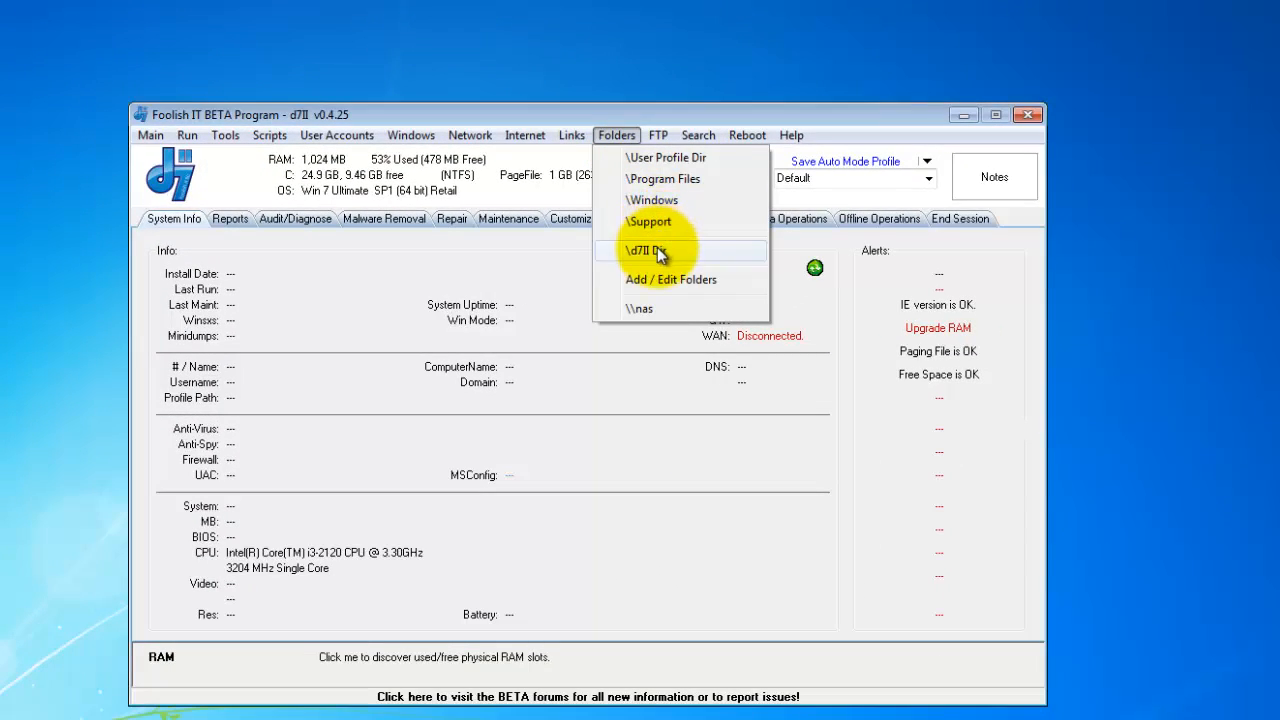
{"action": "left_click", "coordinate": [642, 250]}
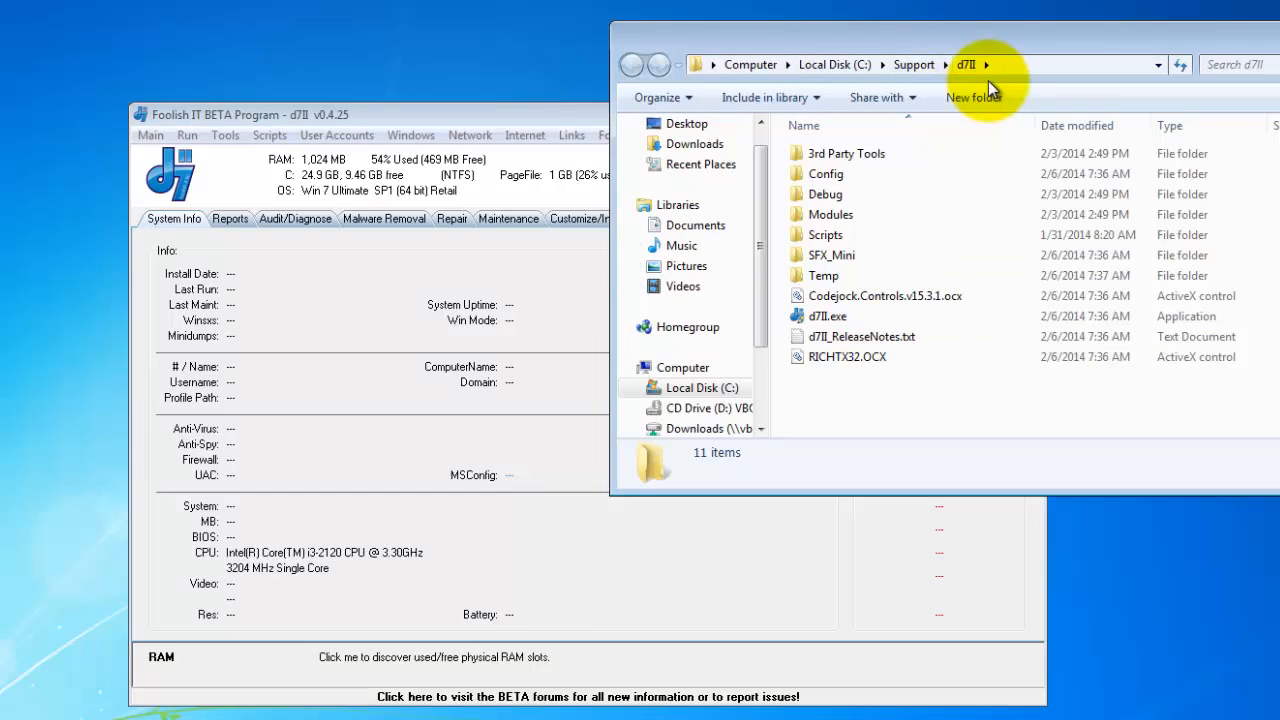
{"action": "mouse_move", "coordinate": [935, 25]}
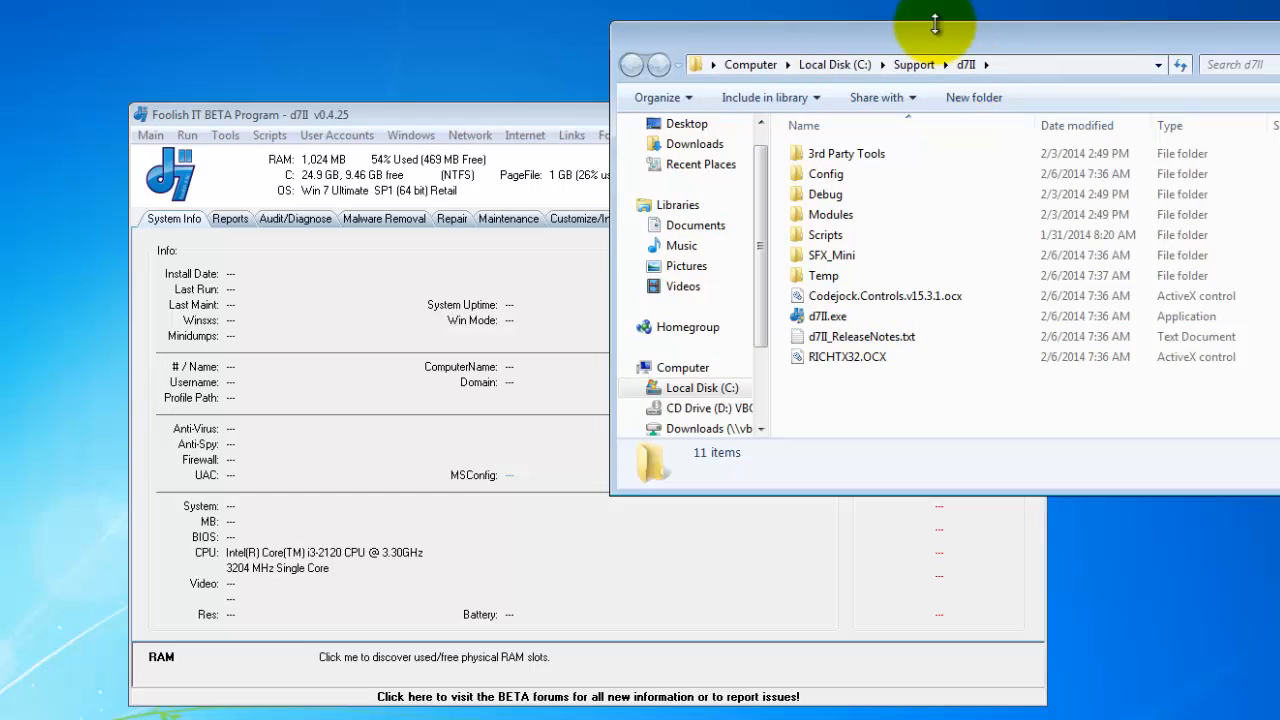
{"action": "mouse_move", "coordinate": [975, 398]}
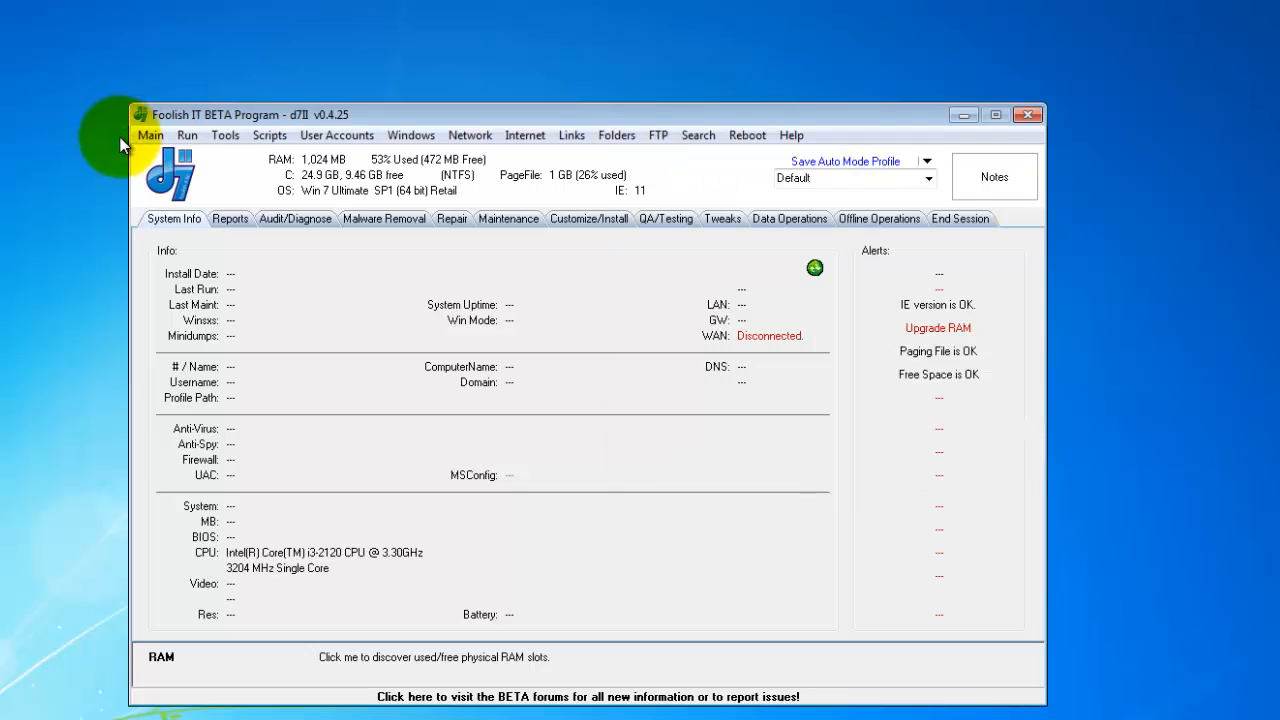
Build d7II_SFX.exe with ULTRA compression and no self-delete after extraction
{"action": "left_click", "coordinate": [150, 135]}
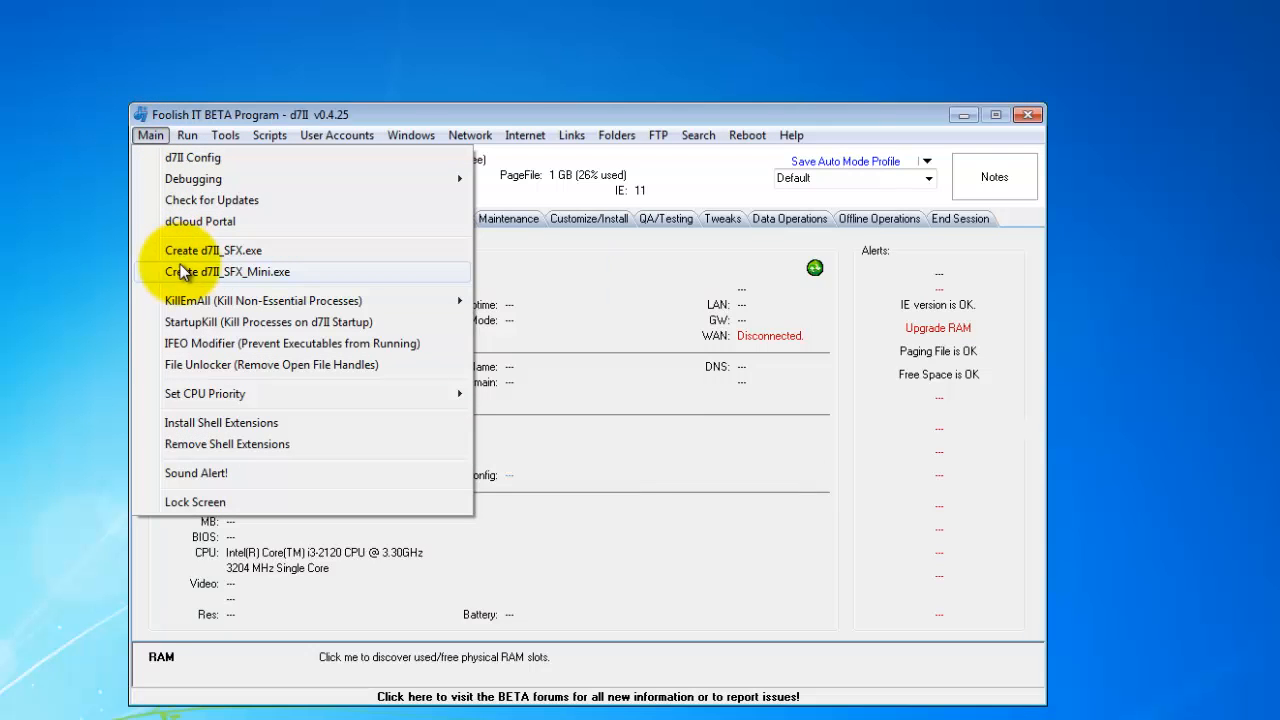
{"action": "mouse_move", "coordinate": [235, 250]}
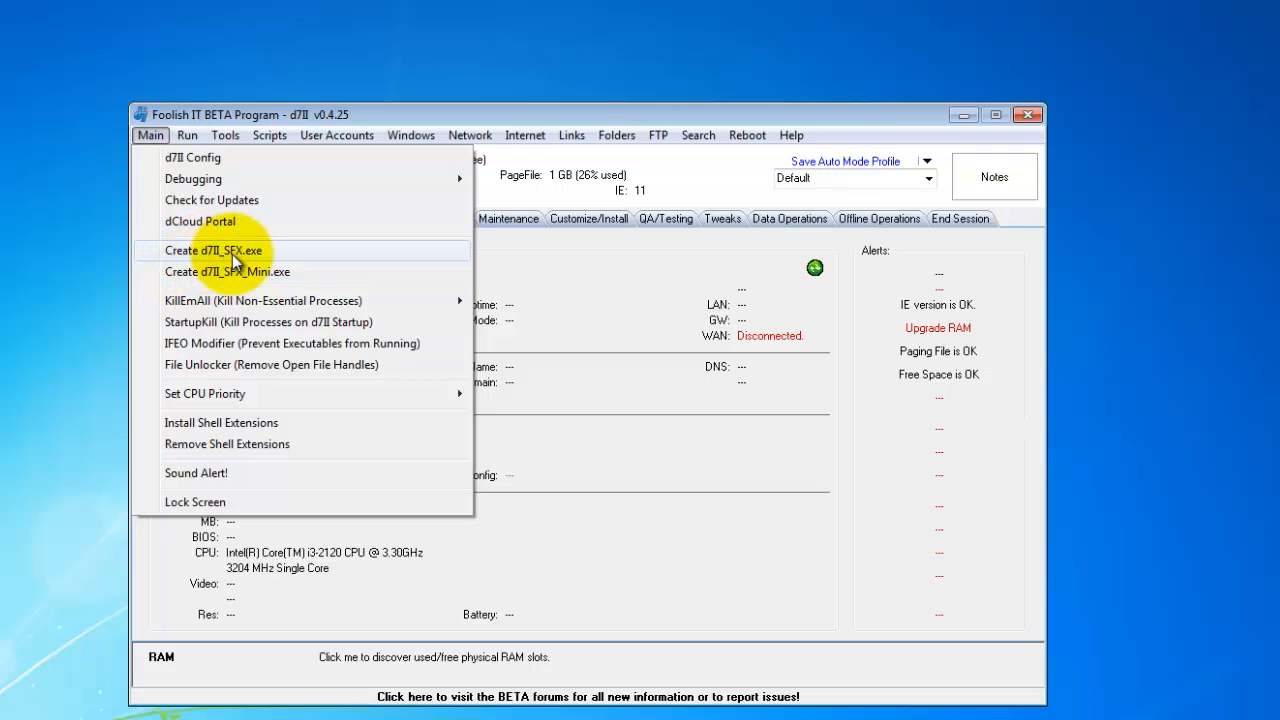
{"action": "left_click", "coordinate": [213, 250]}
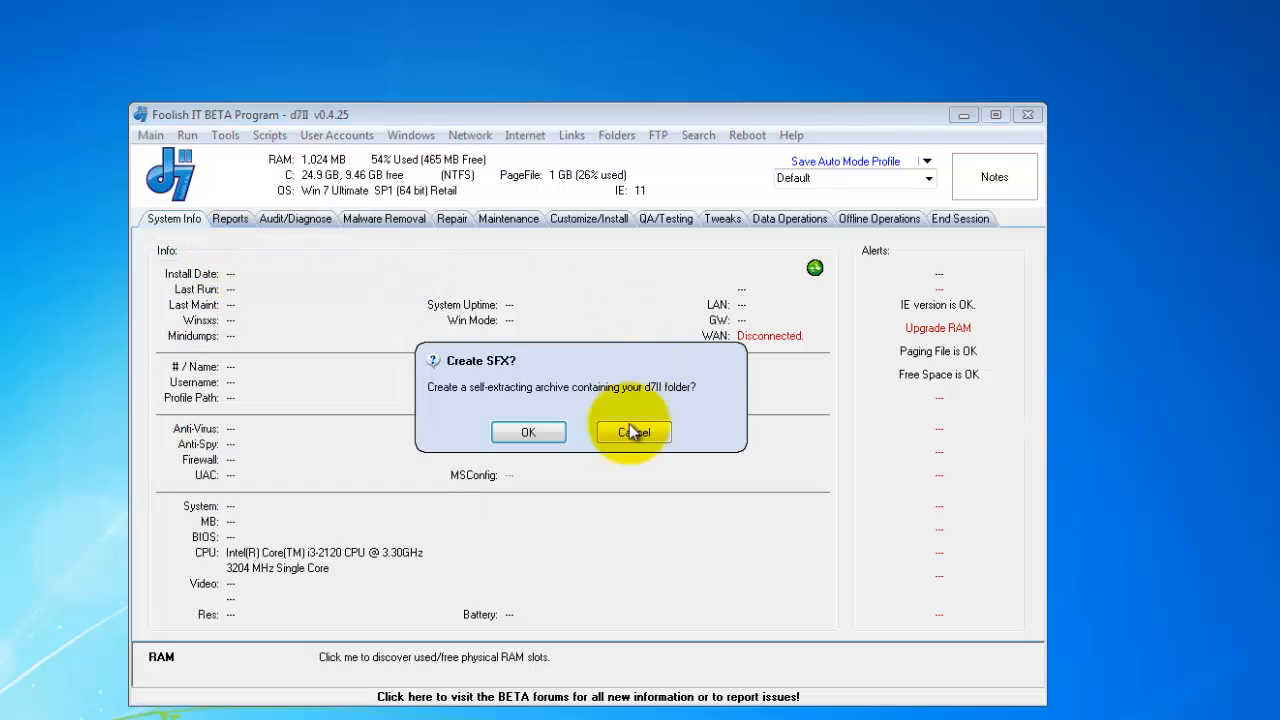
{"action": "left_click", "coordinate": [528, 432]}
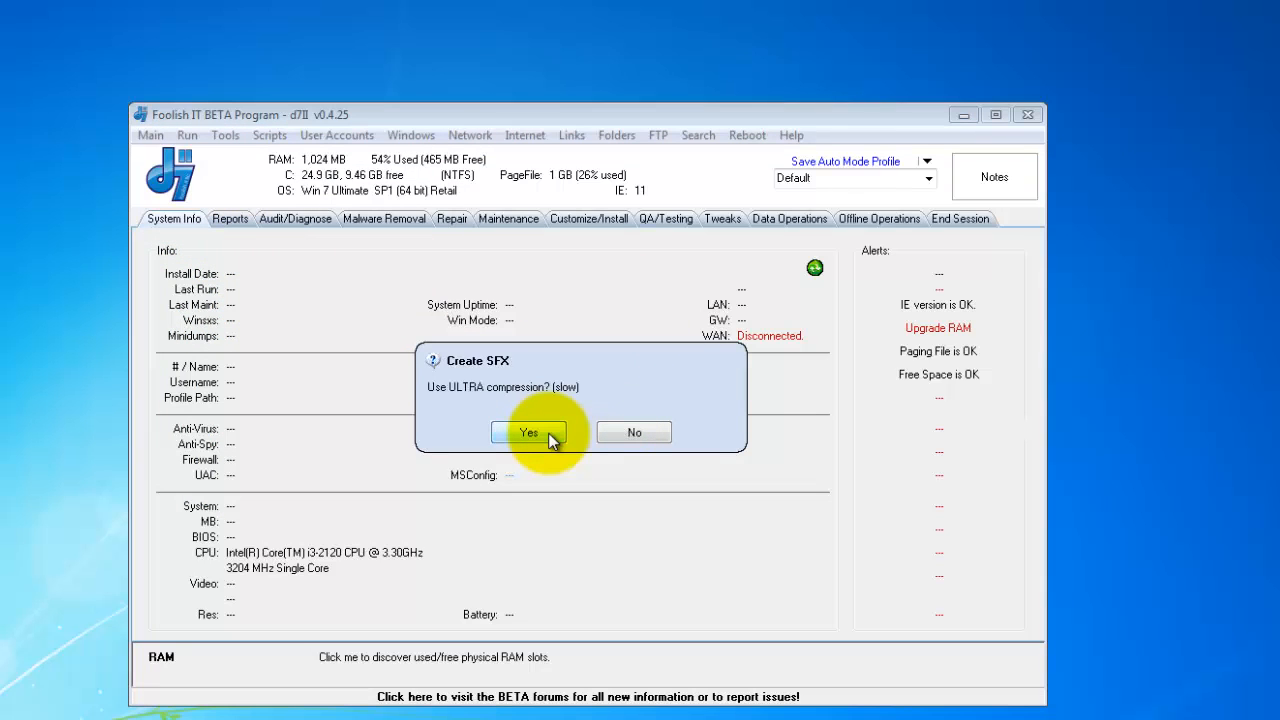
{"action": "mouse_move", "coordinate": [627, 437]}
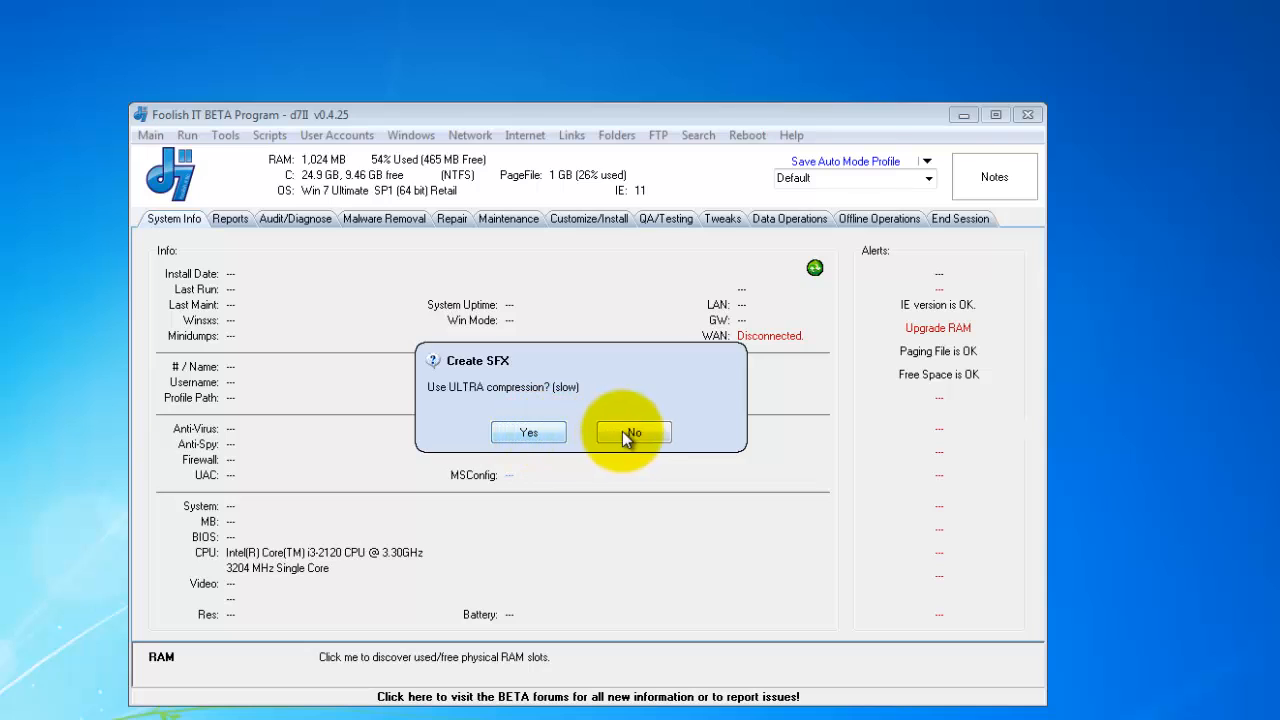
{"action": "mouse_move", "coordinate": [528, 431]}
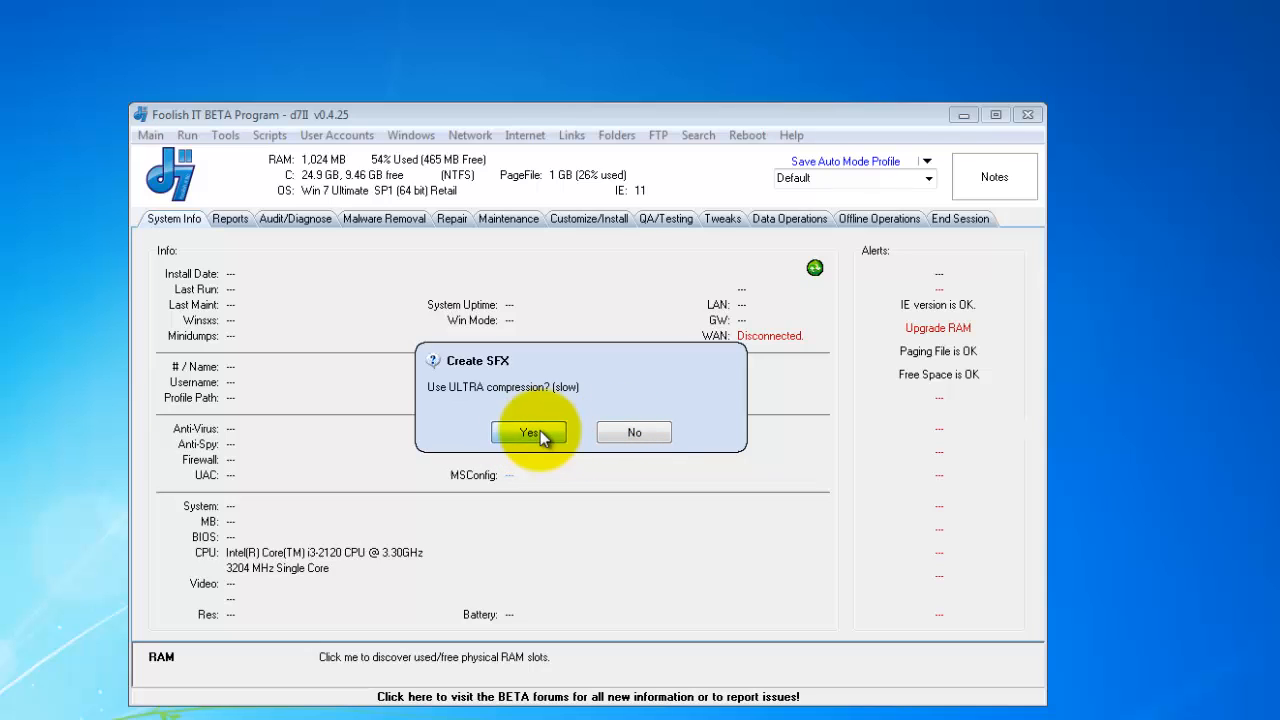
{"action": "left_click", "coordinate": [528, 432]}
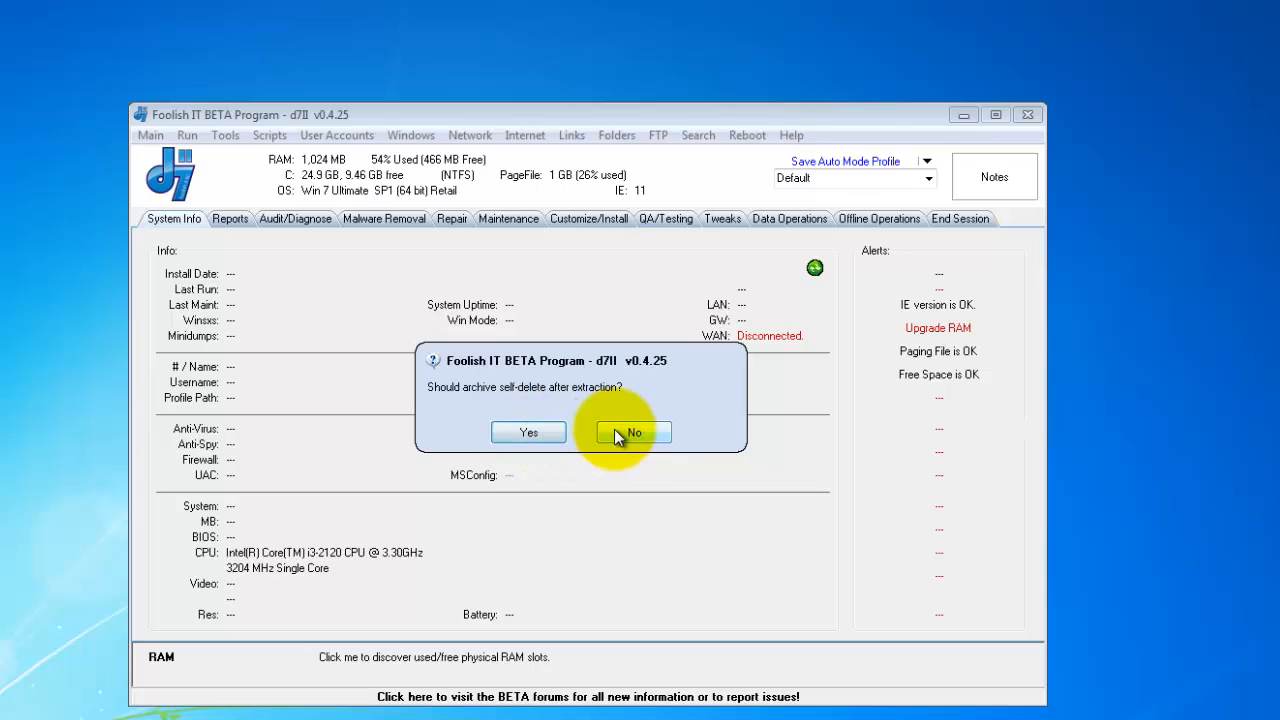
{"action": "left_click", "coordinate": [633, 432]}
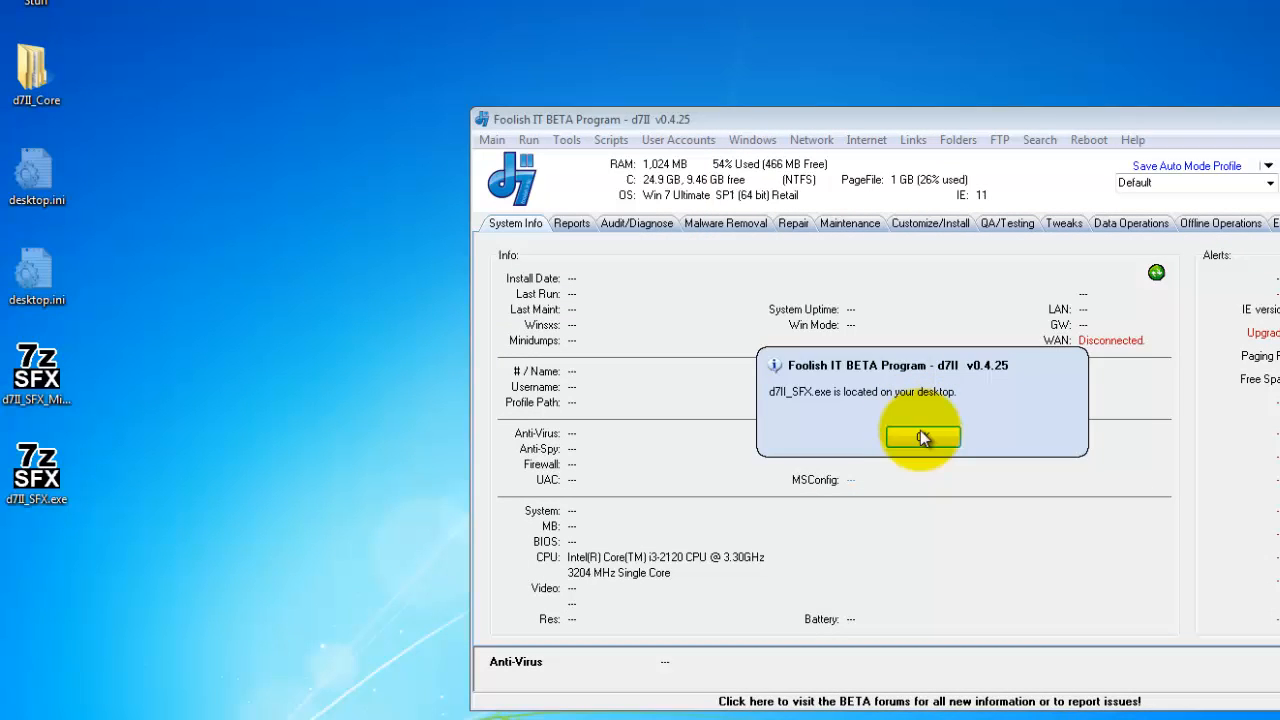
Inspect d7II_SFX.exe on the desktop, confirming it is a 2.33 MB 7z Setup SFX
{"action": "right_click", "coordinate": [37, 470]}
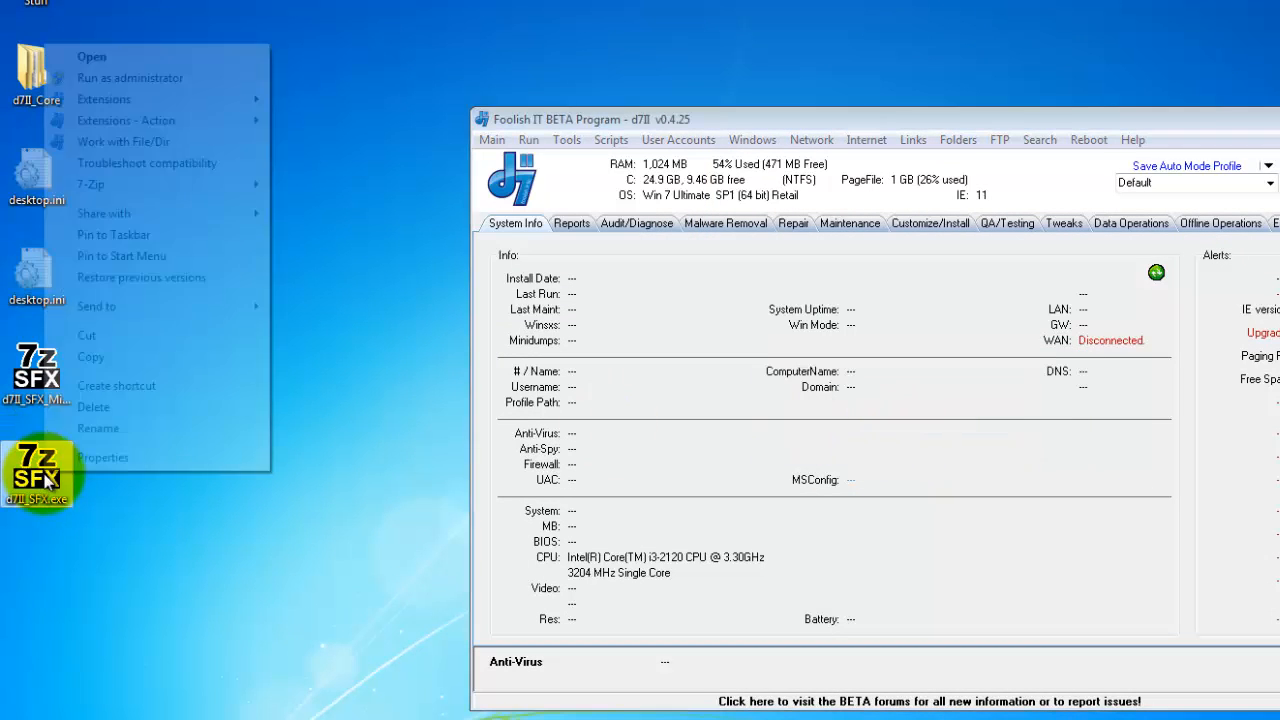
{"action": "left_click", "coordinate": [102, 457]}
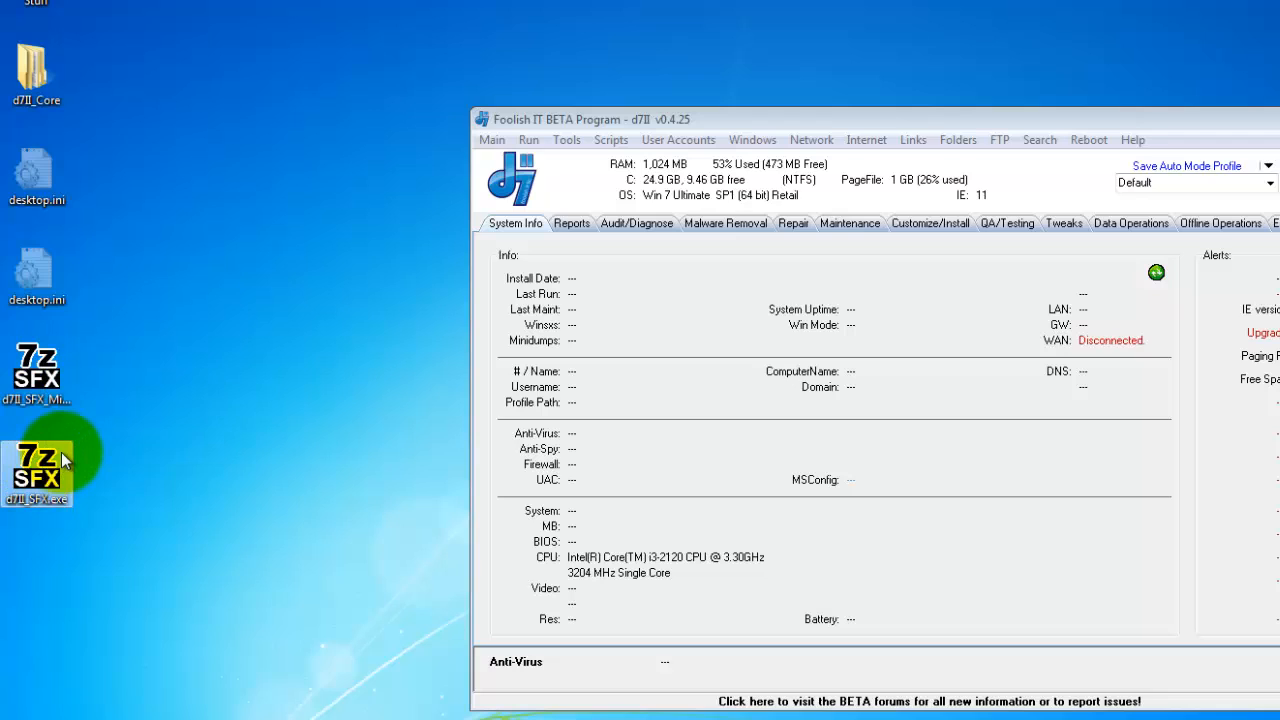
{"action": "mouse_move", "coordinate": [37, 470]}
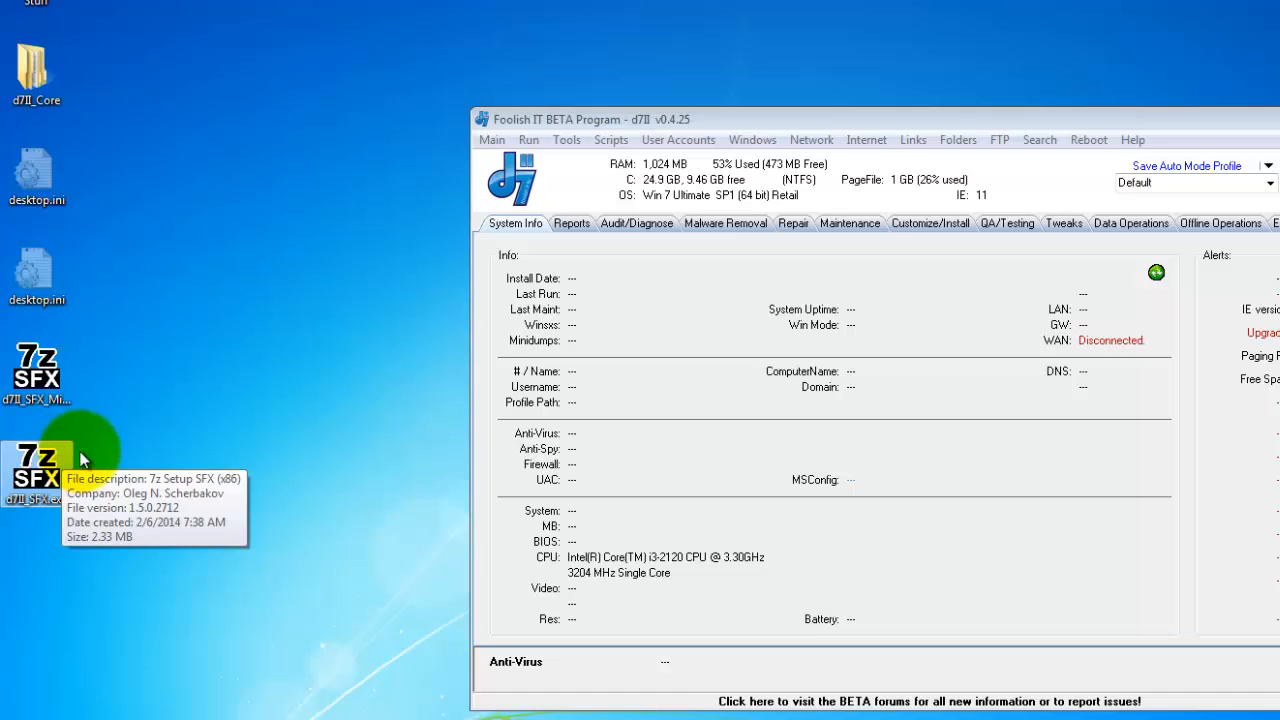
{"action": "left_click", "coordinate": [491, 139]}
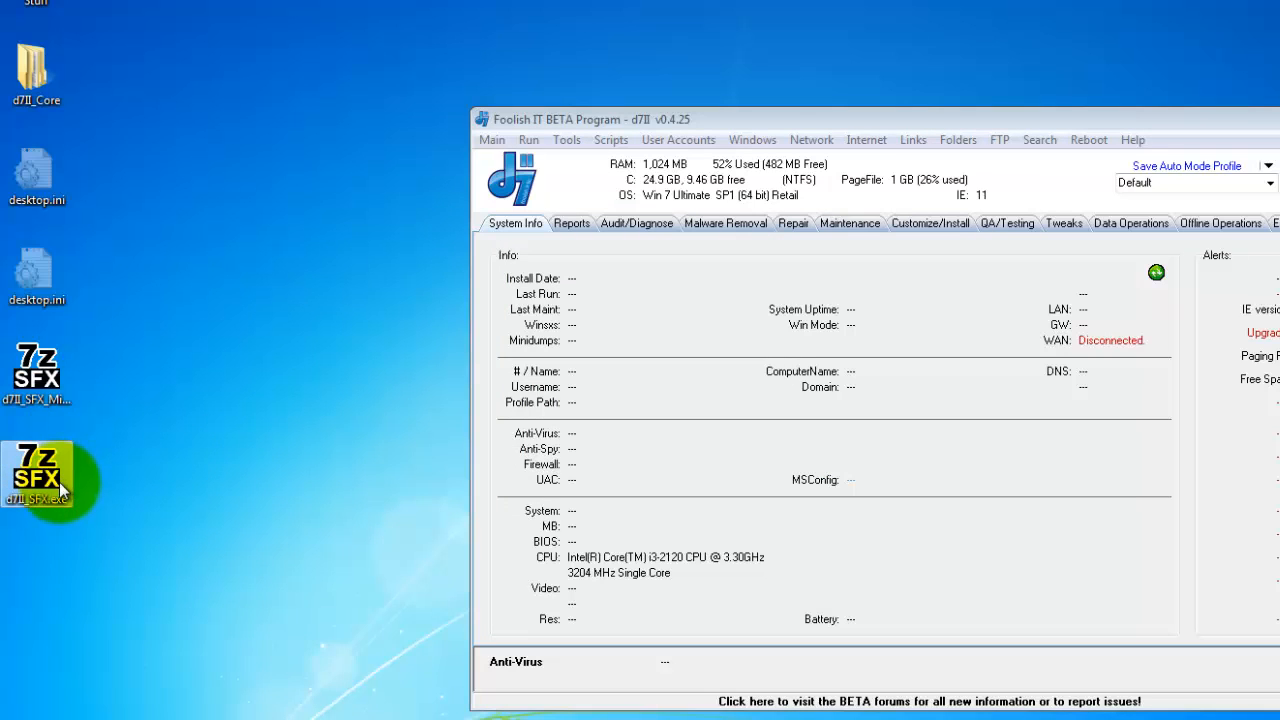
{"action": "mouse_move", "coordinate": [70, 433]}
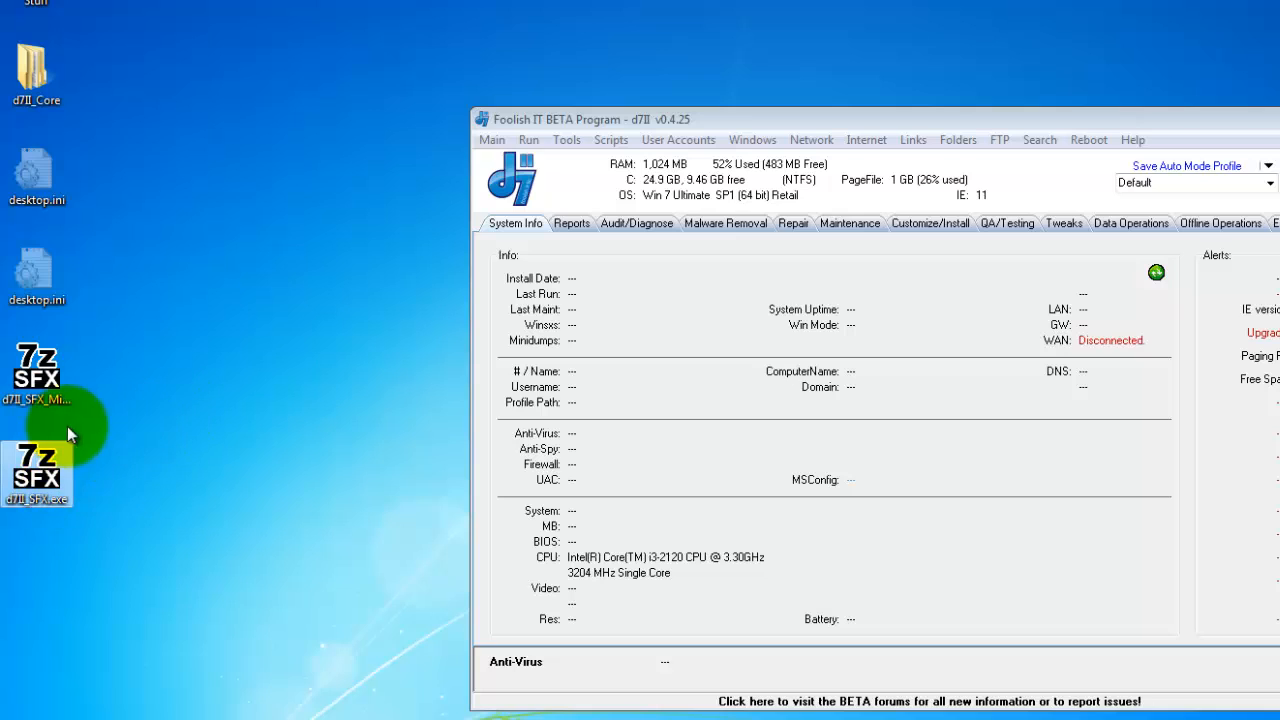